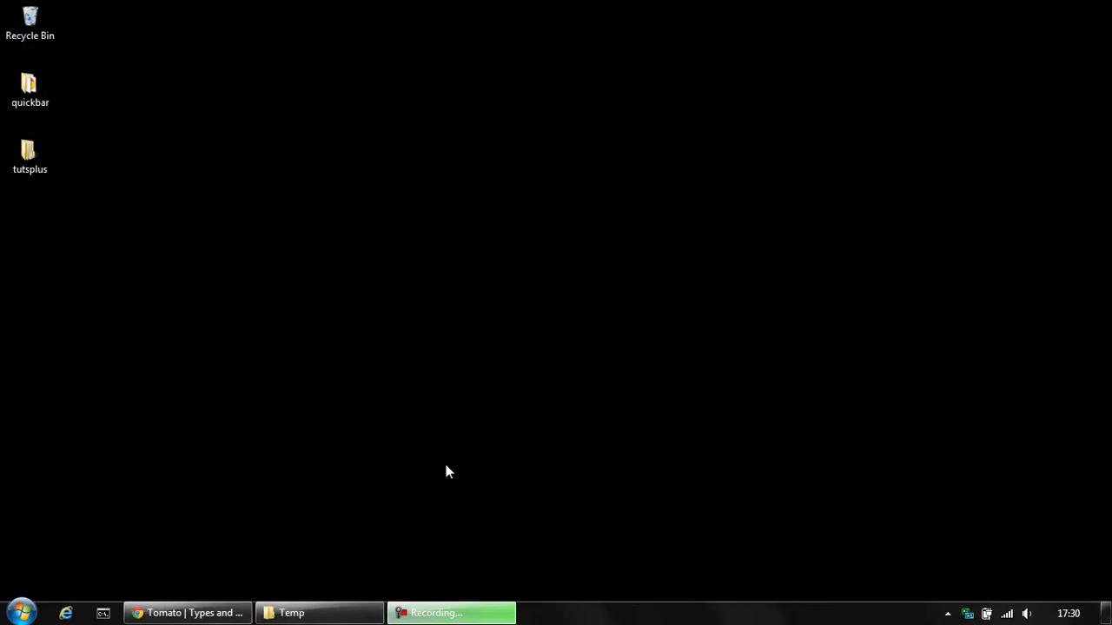
mouse_move(409, 490)
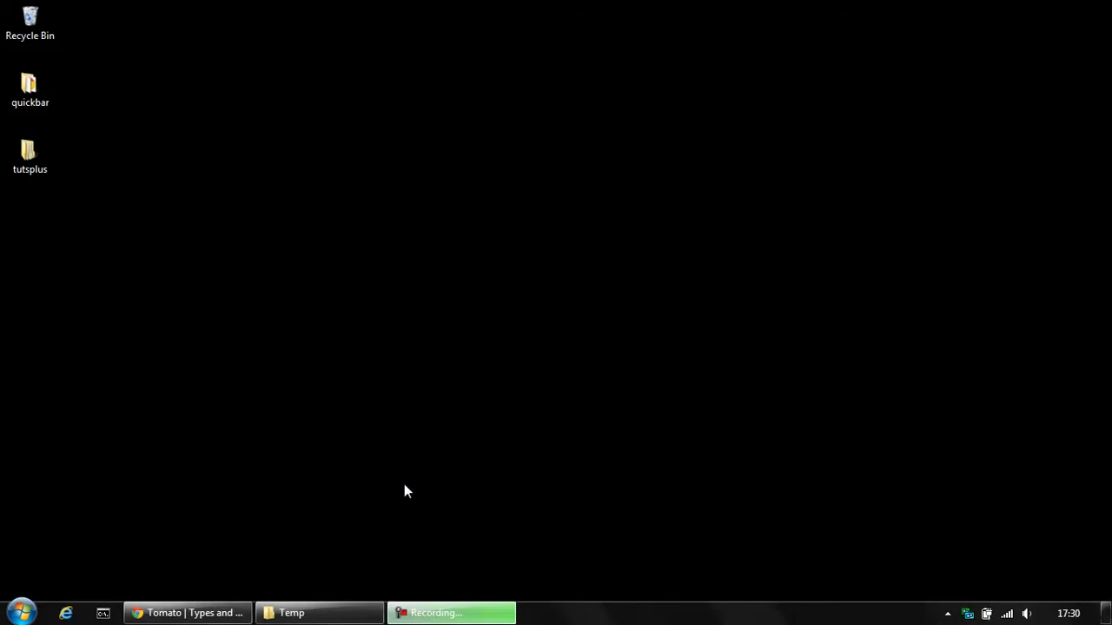
Bring the browser showing the published Tomato product page to the front
click(184, 611)
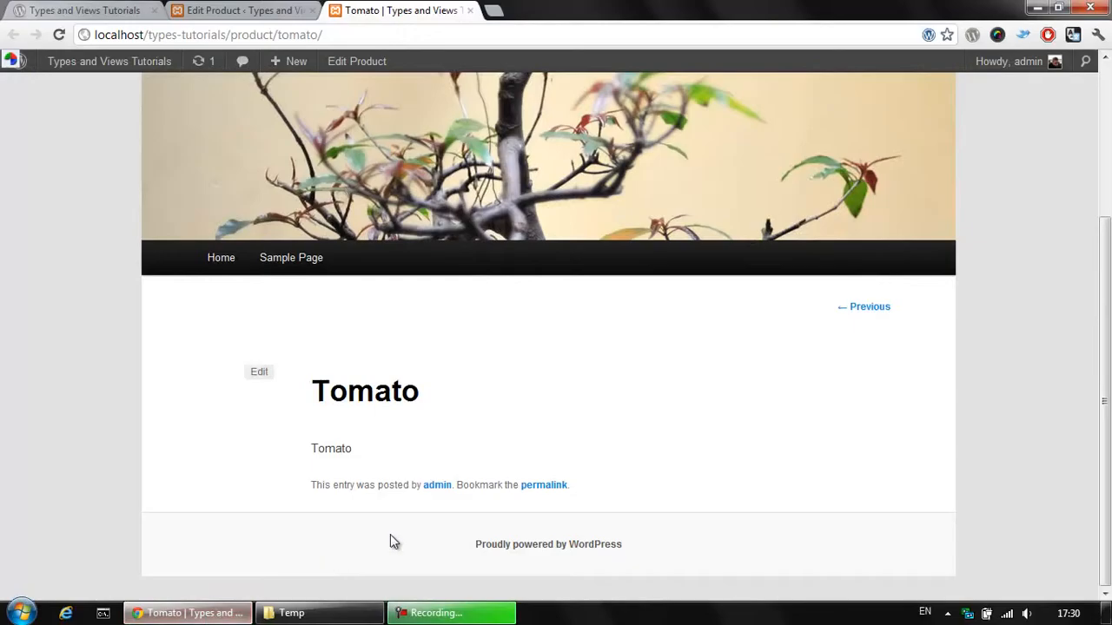
mouse_move(417, 353)
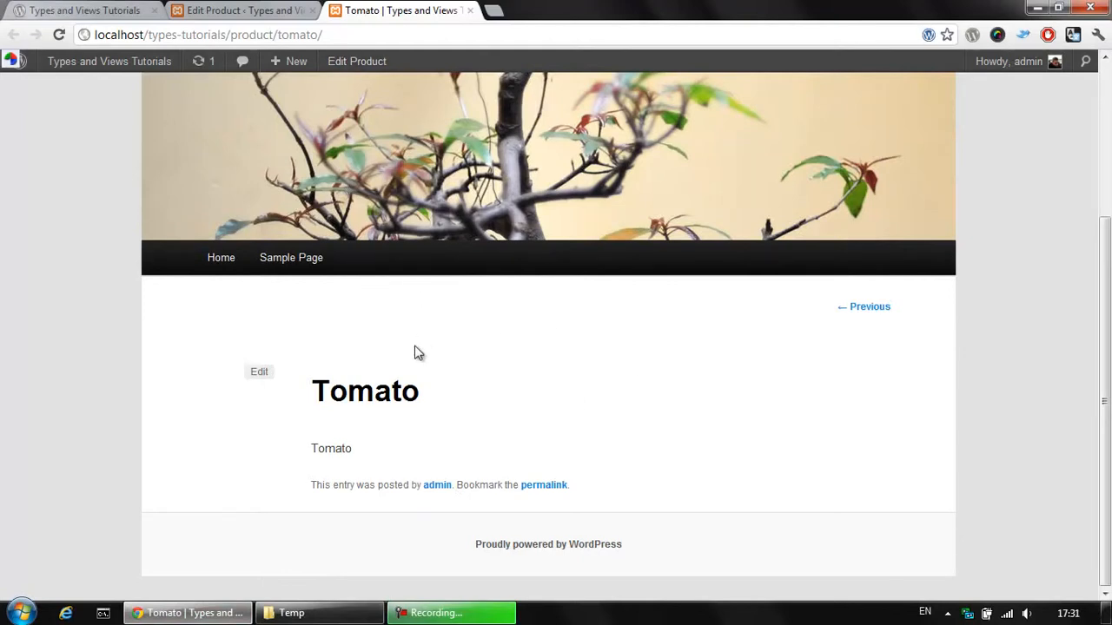
mouse_move(580, 403)
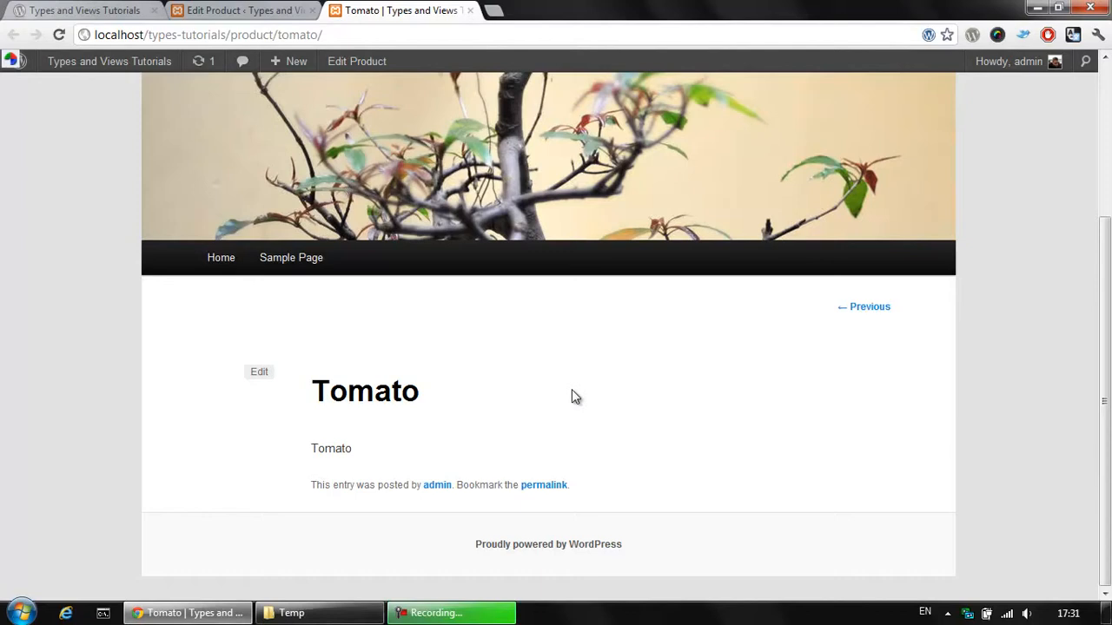
View the Tomato product editor's Product Details with price 23 and a Wikipedia URL
click(259, 371)
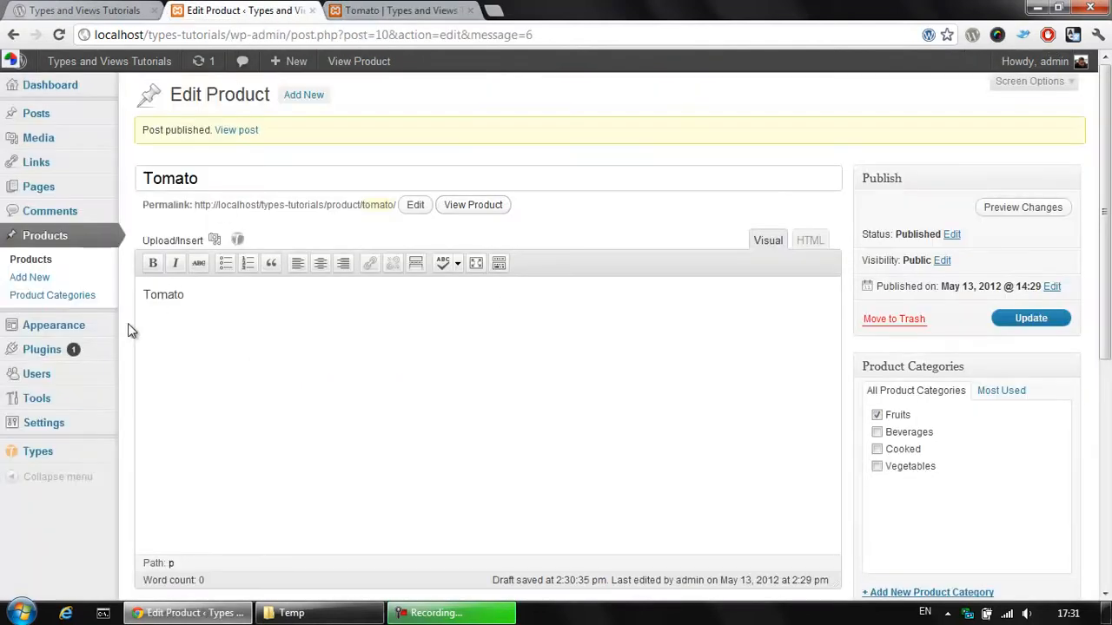
scroll(down, 3)
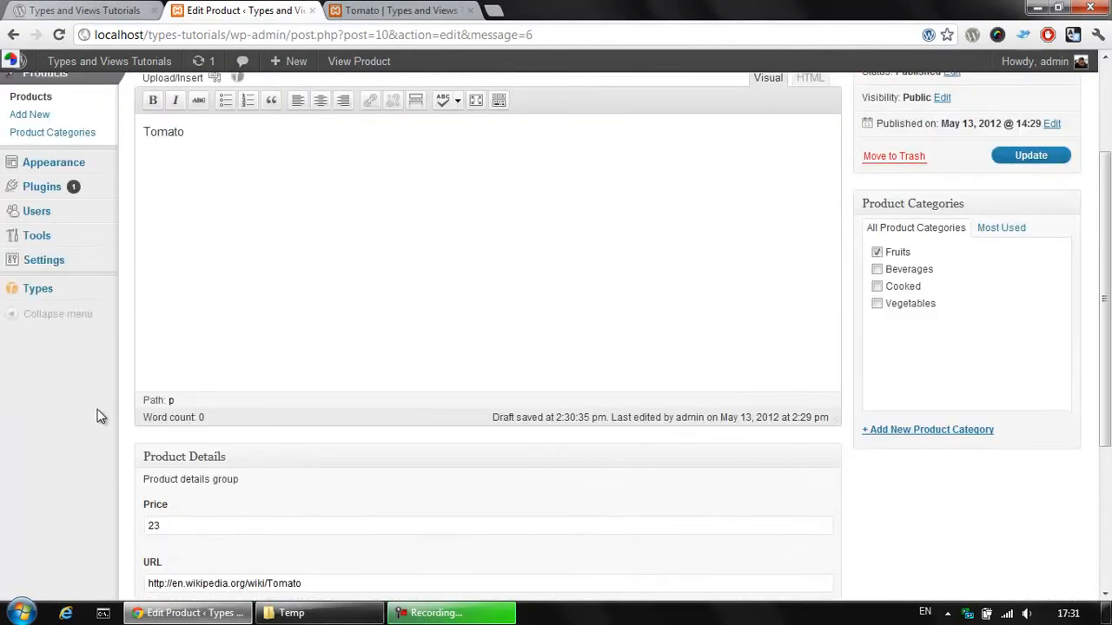
mouse_move(113, 446)
text(wp-types.com)
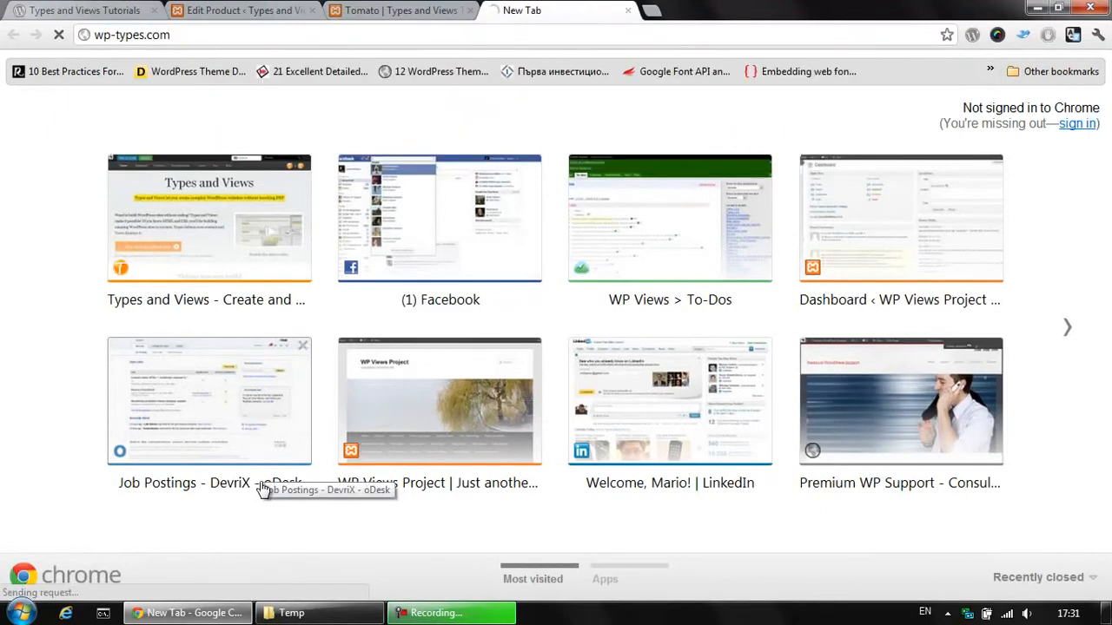
Load wp-types.com and view the $49 Buy and Download page for Types and Views
click(208, 219)
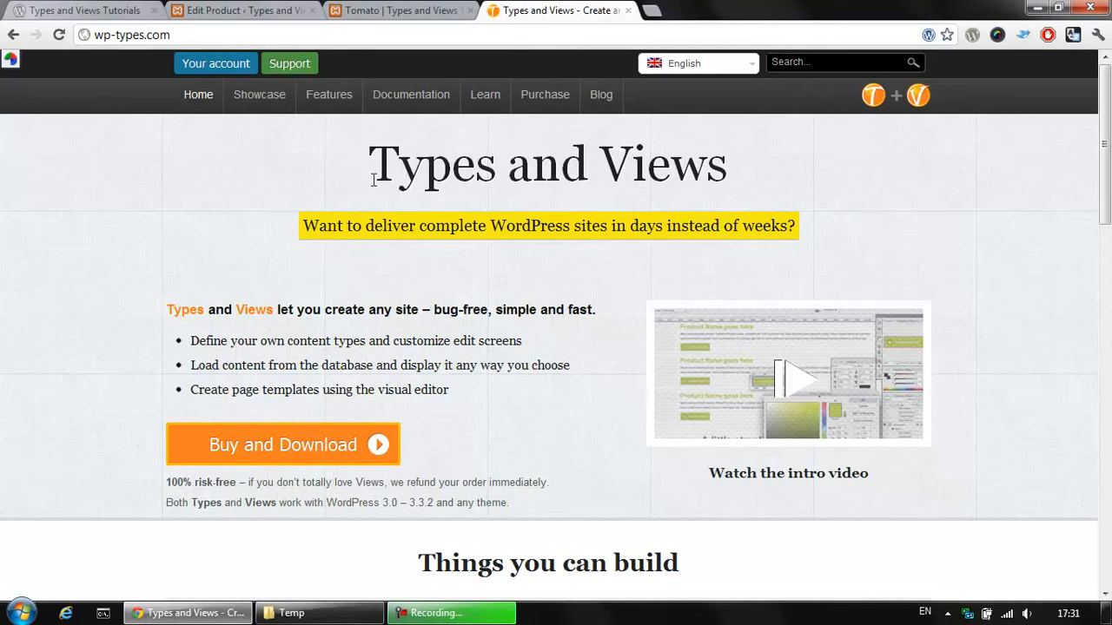
mouse_move(768, 178)
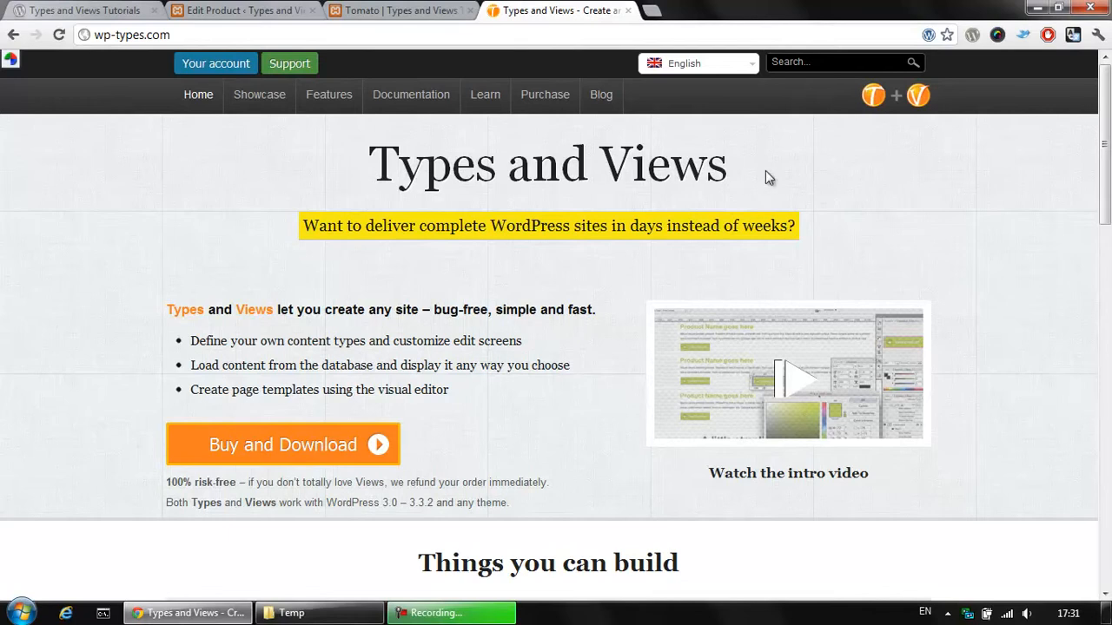
click(281, 445)
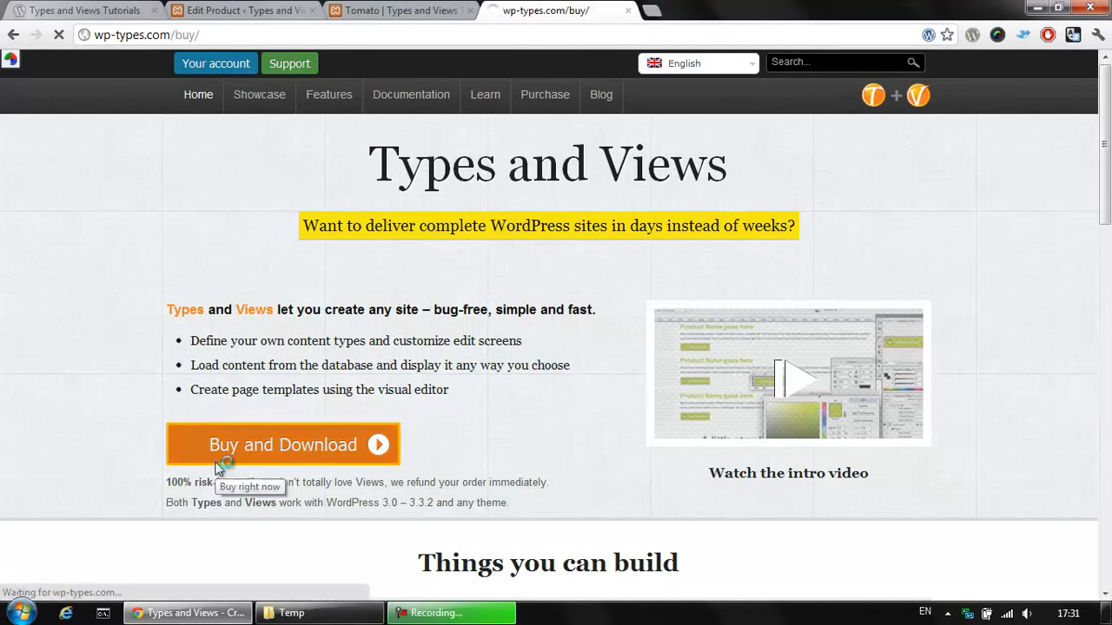
click(281, 444)
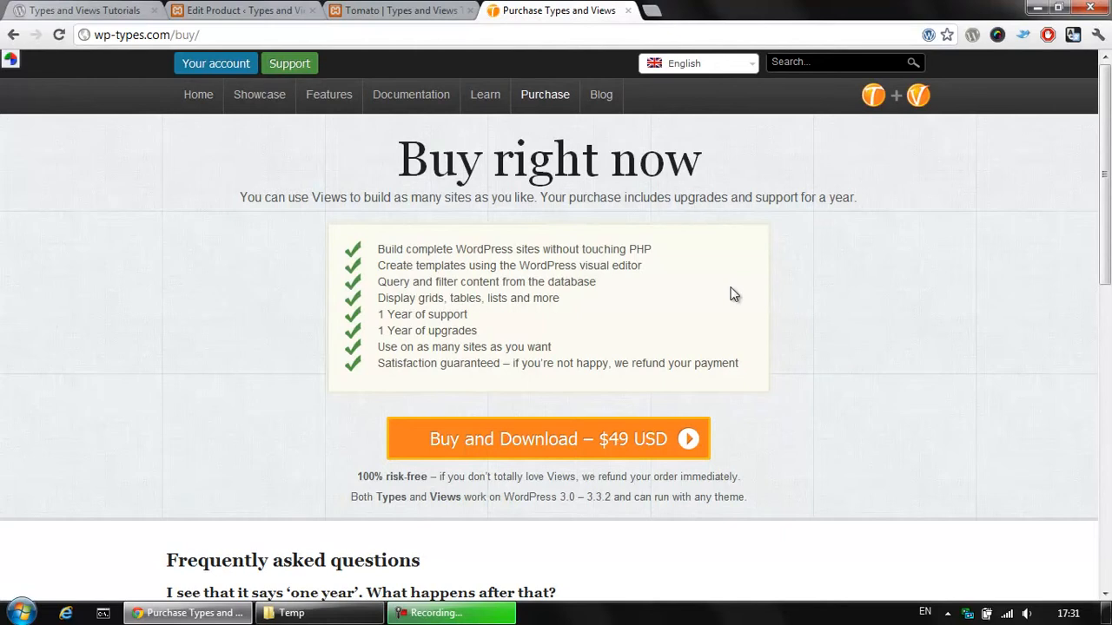
mouse_move(773, 313)
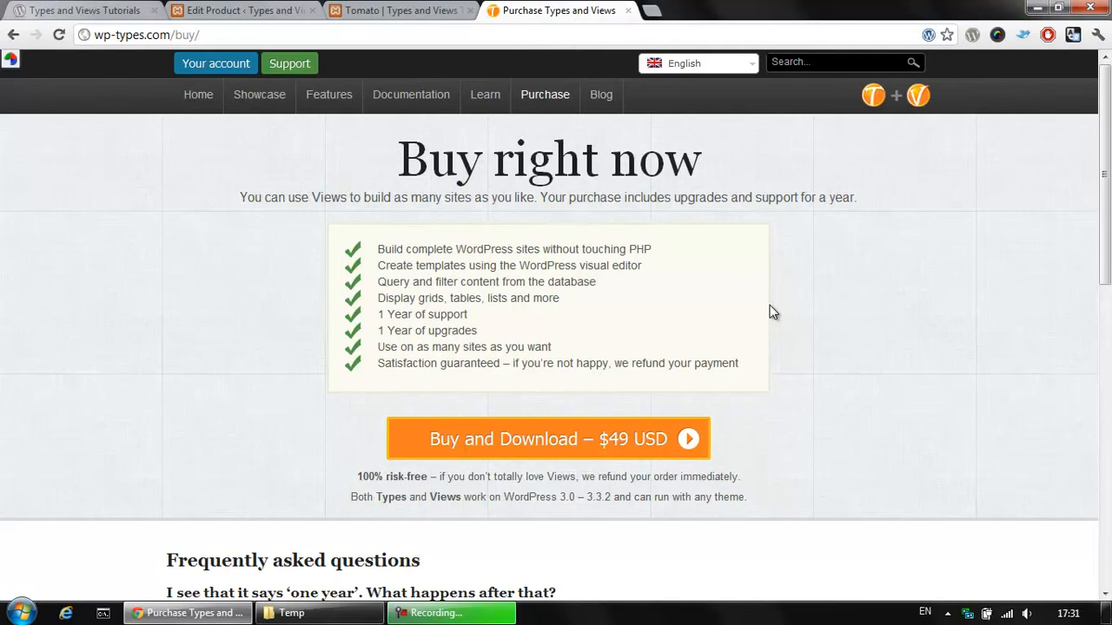
mouse_move(771, 299)
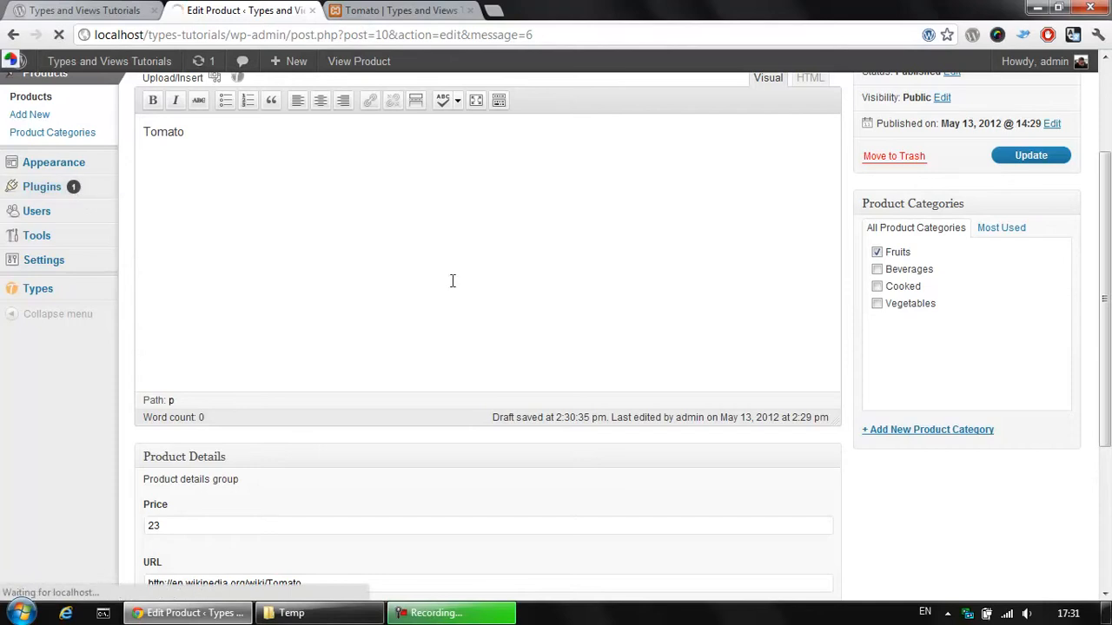
Review the Views Help overview, glance at the live Tomato page, and return to Help
click(42, 186)
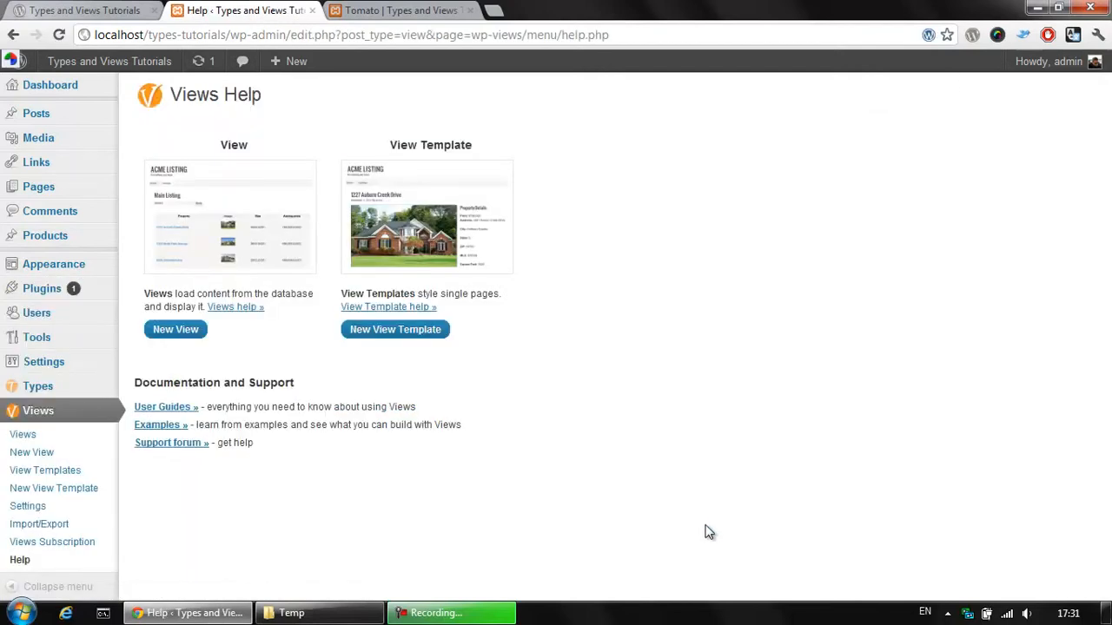
mouse_move(671, 500)
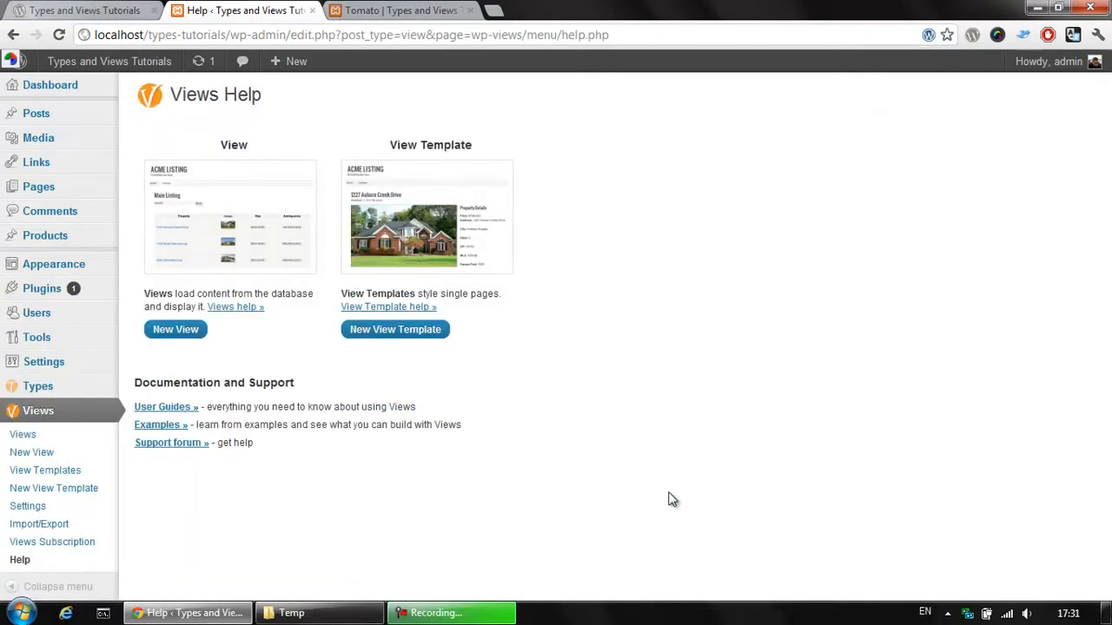
mouse_move(563, 469)
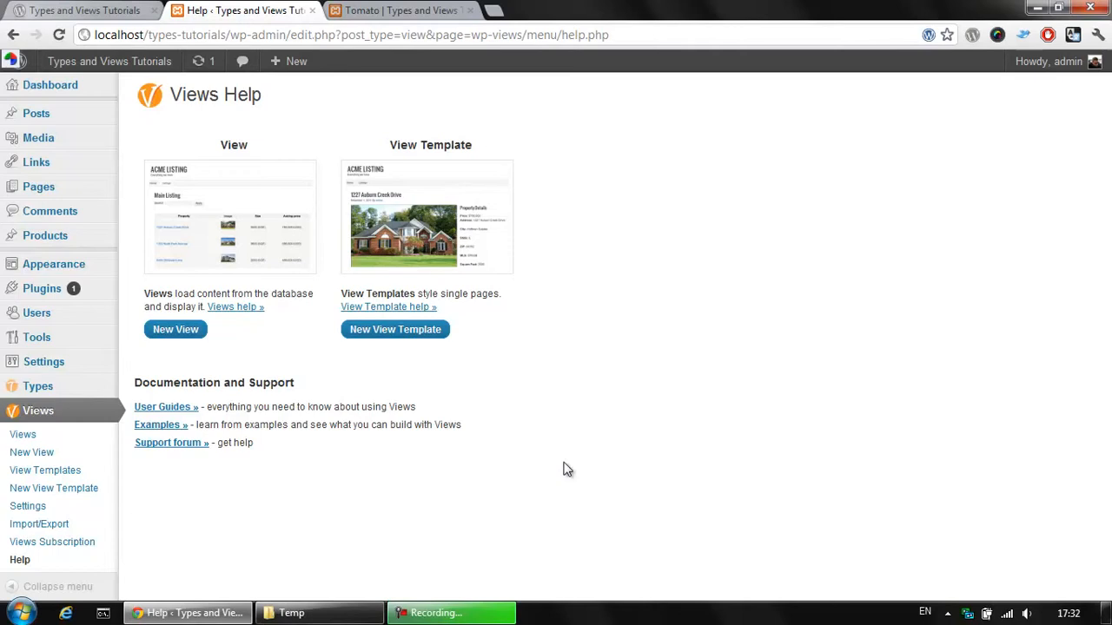
mouse_move(695, 384)
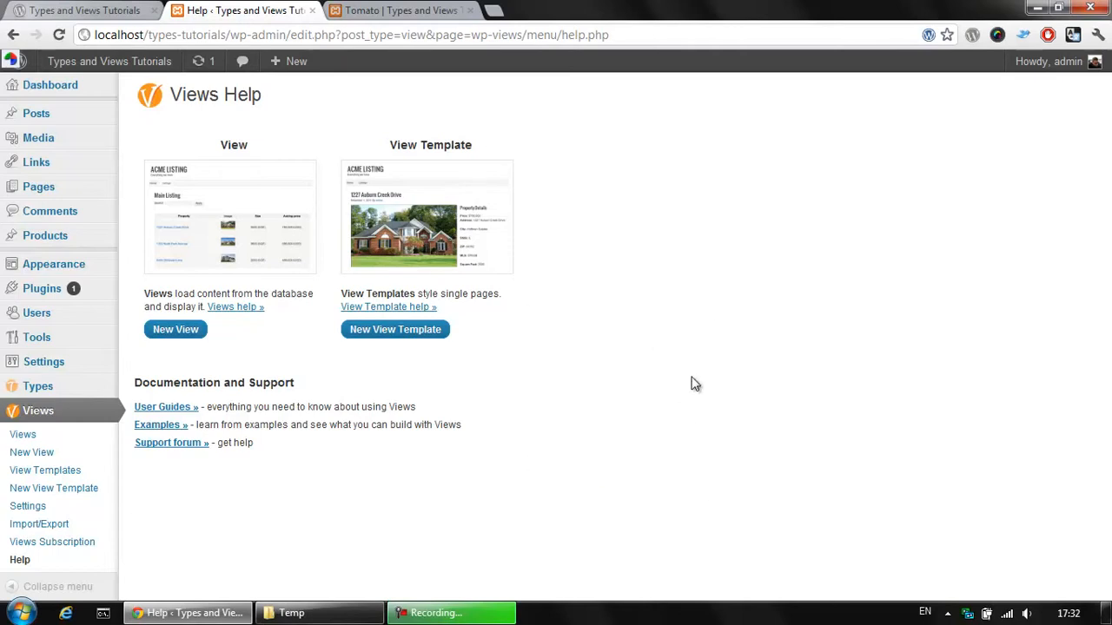
click(399, 11)
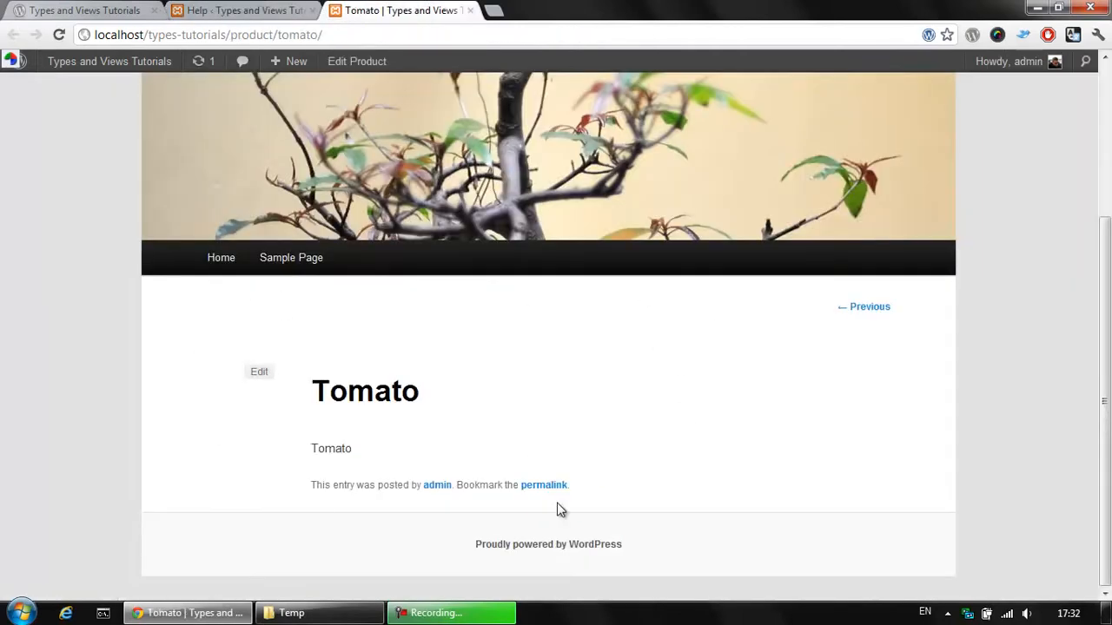
mouse_move(304, 398)
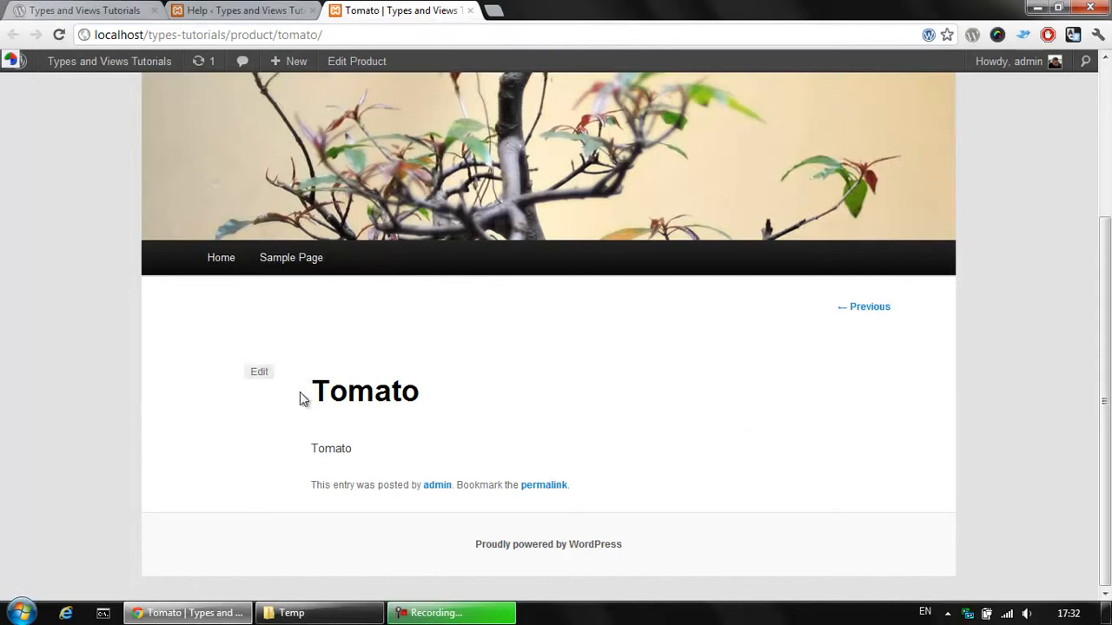
mouse_move(393, 445)
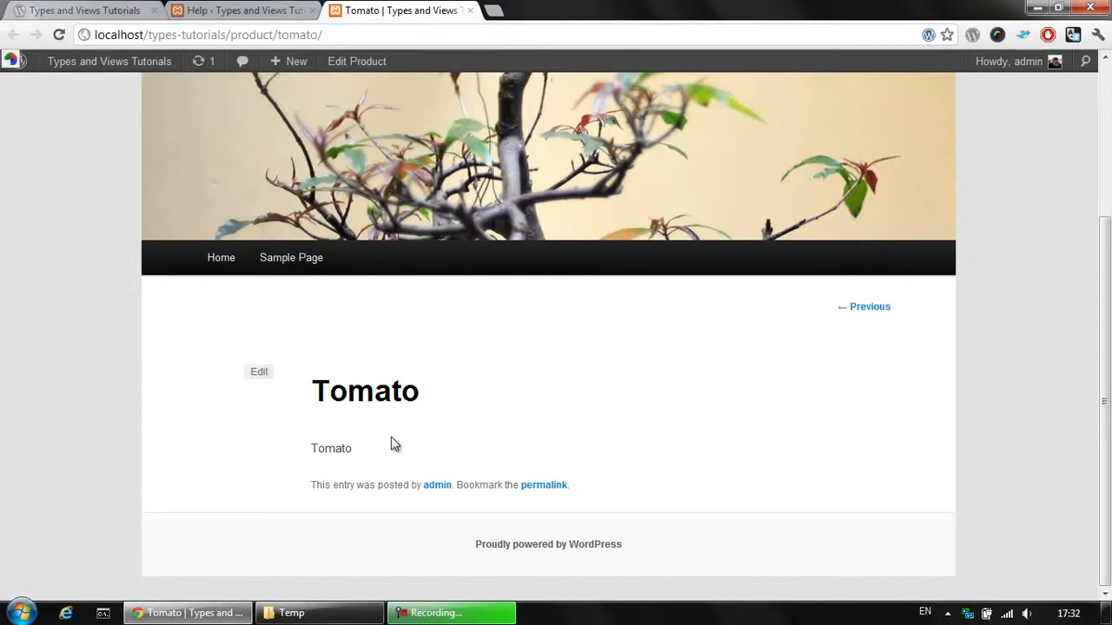
click(243, 10)
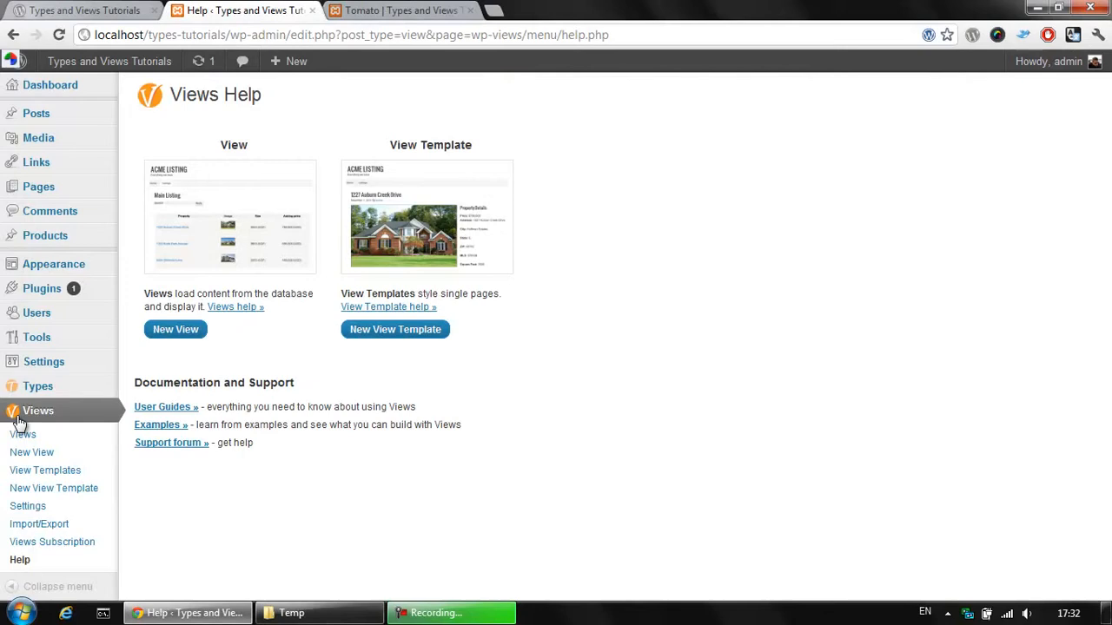
mouse_move(54, 486)
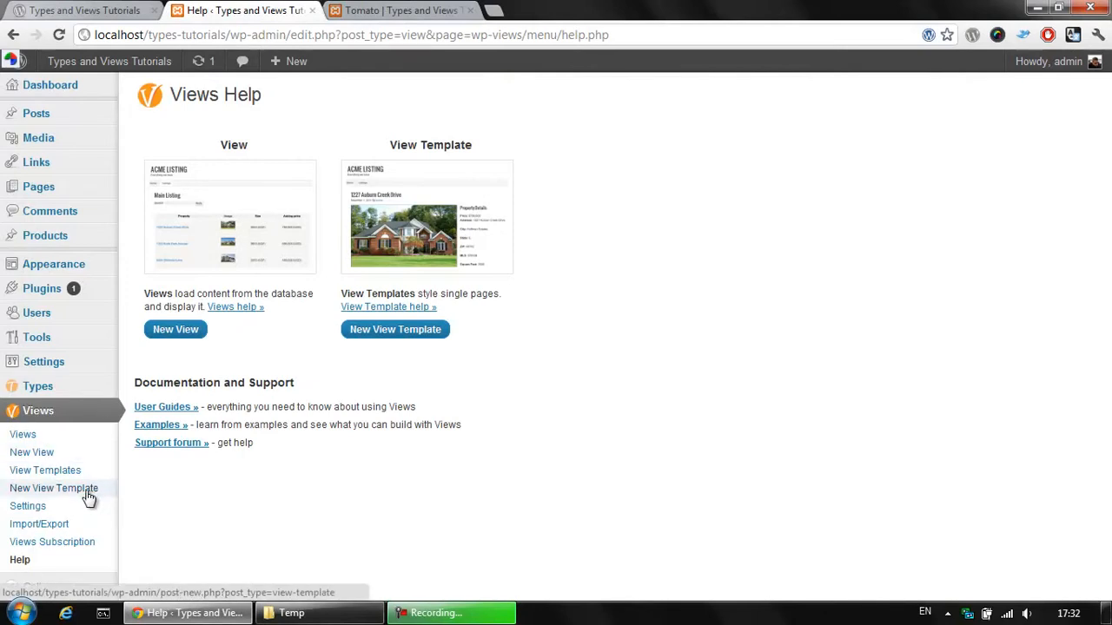
mouse_move(157, 497)
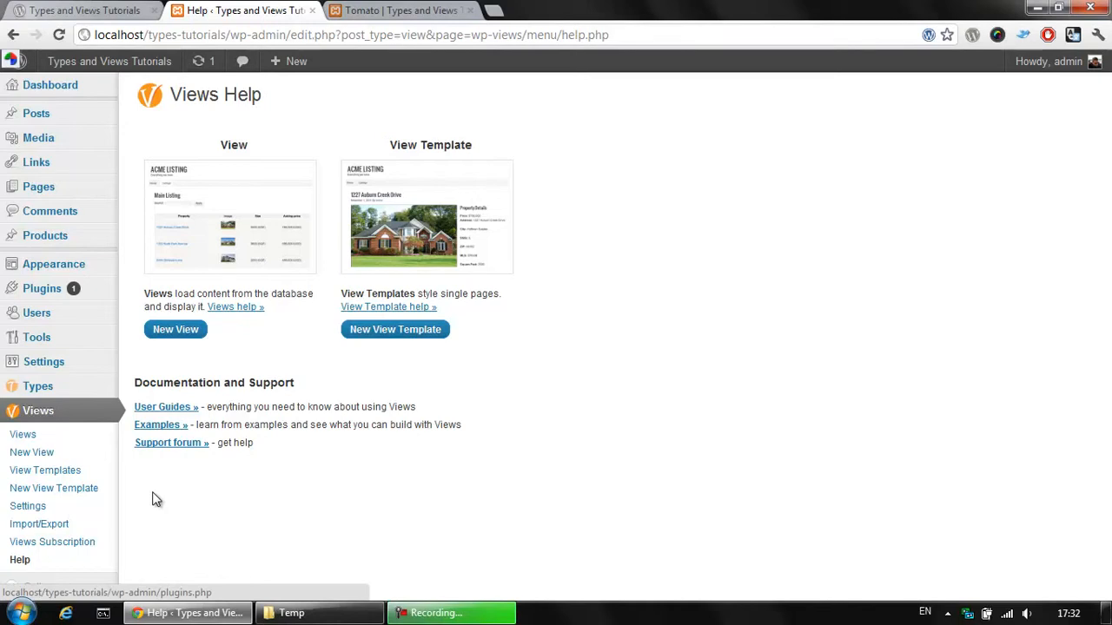
mouse_move(54, 488)
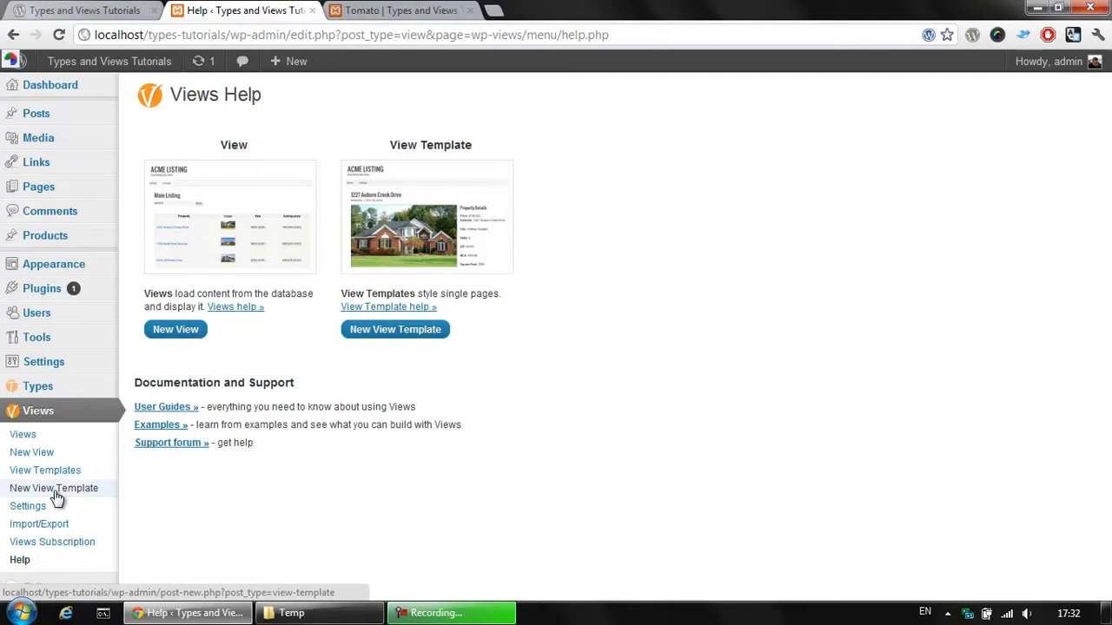
Create a new View Template titled 'Product Template'
click(52, 488)
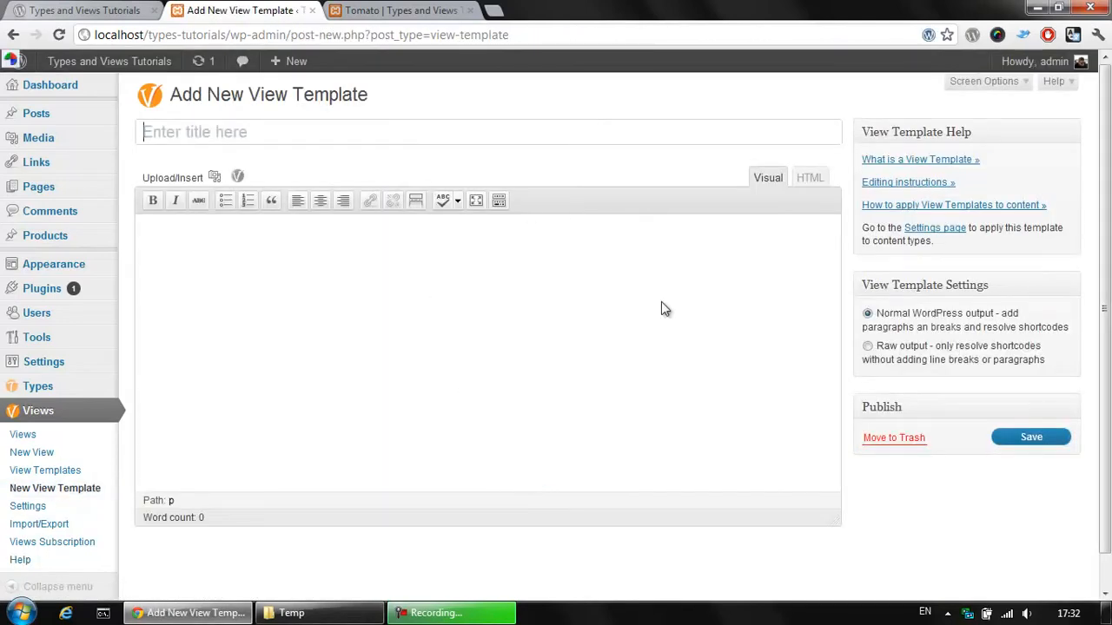
click(490, 132)
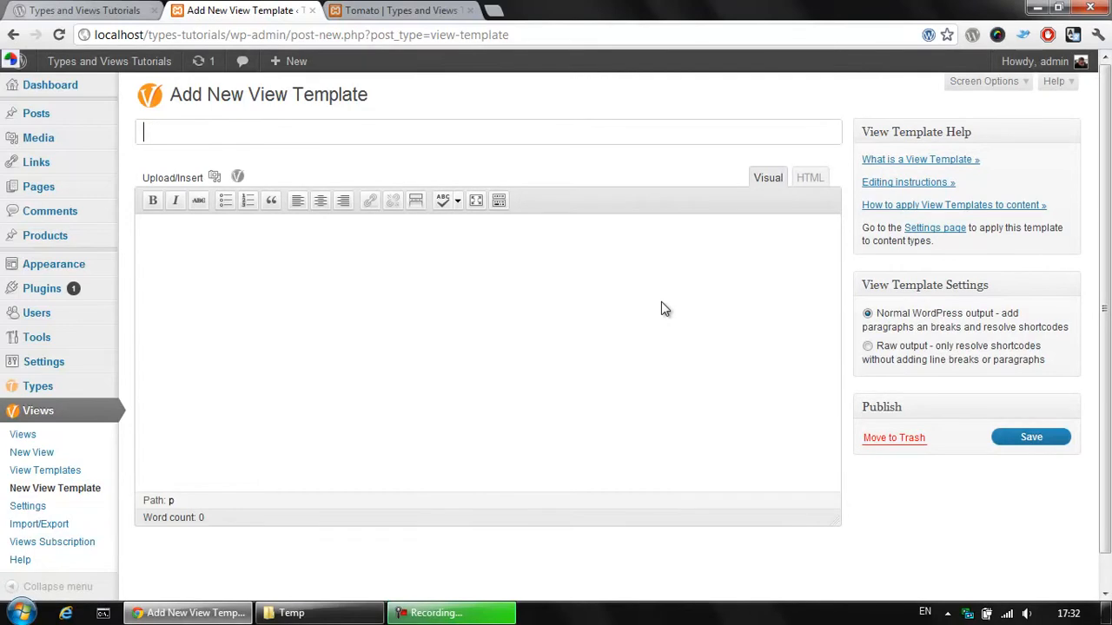
text(Product Template)
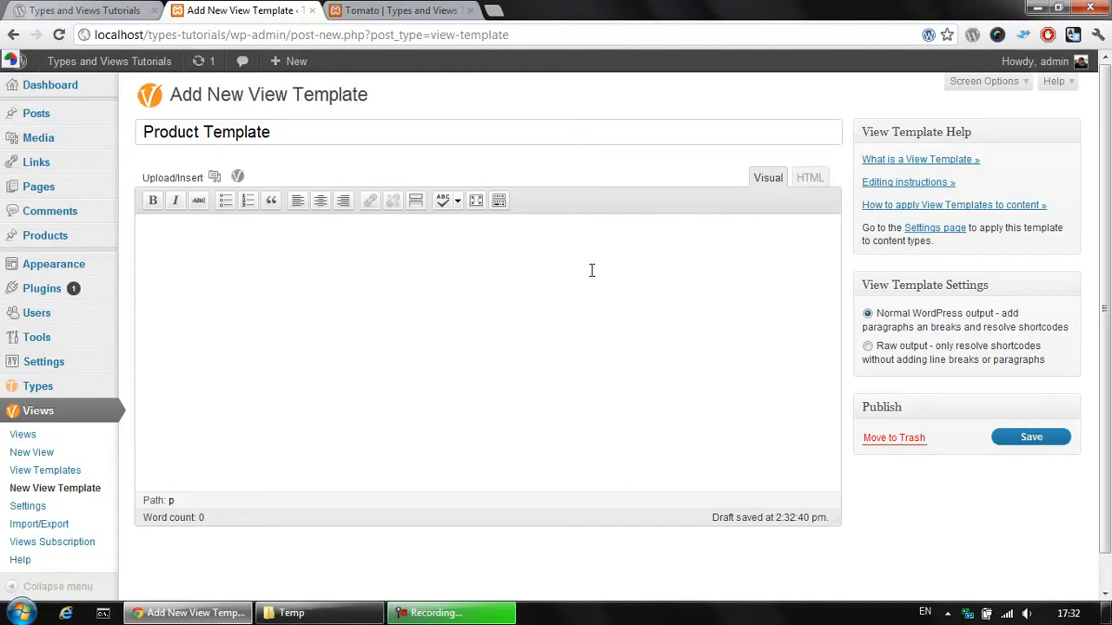
mouse_move(302, 165)
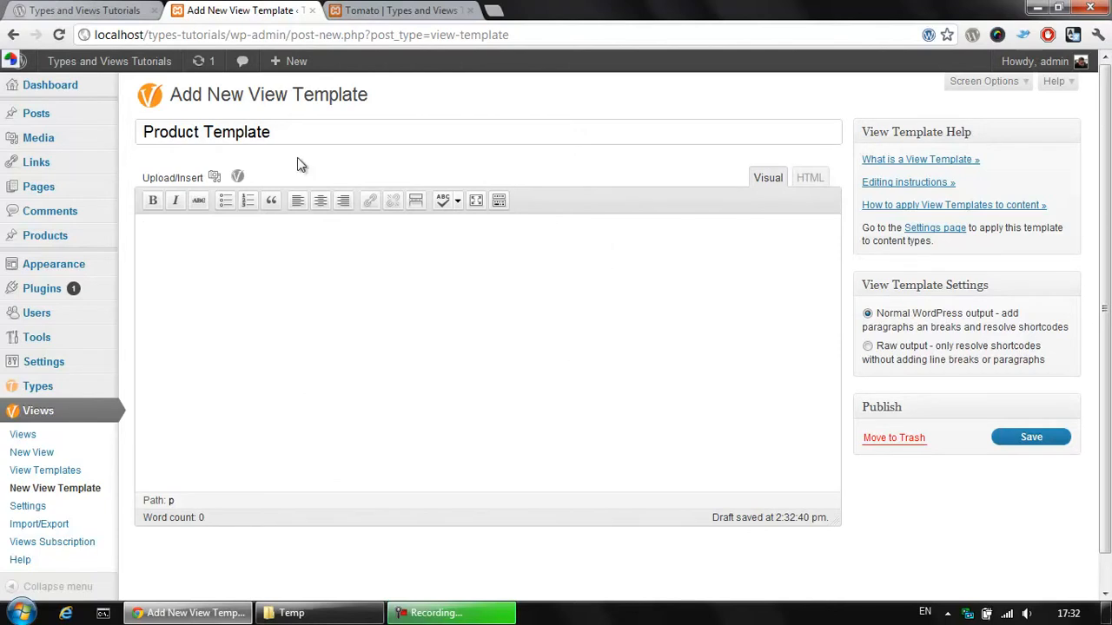
click(400, 10)
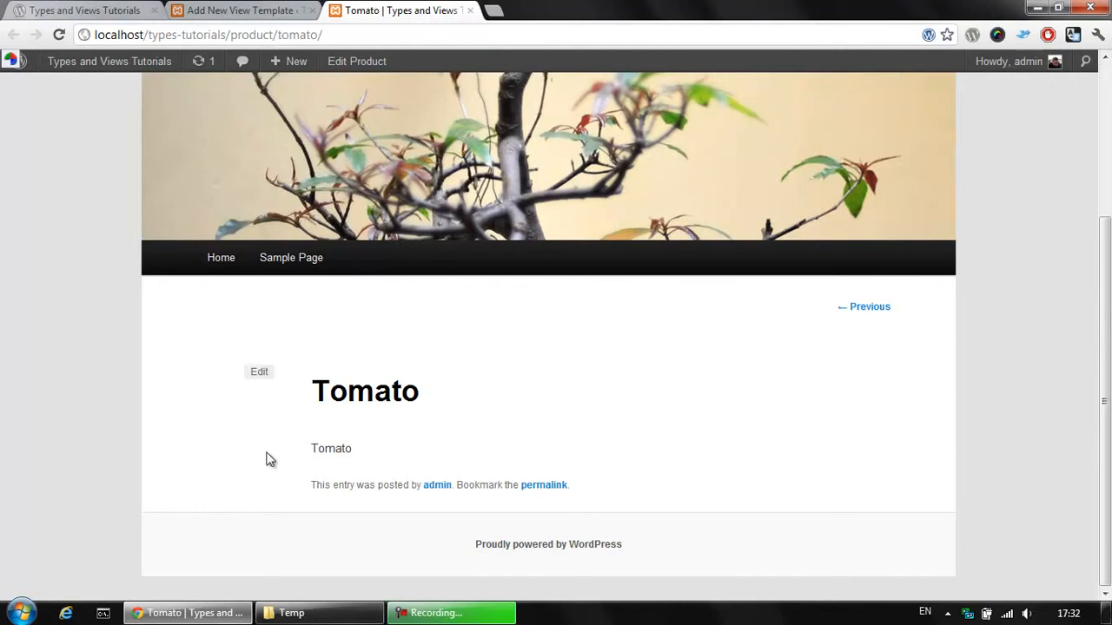
mouse_move(495, 445)
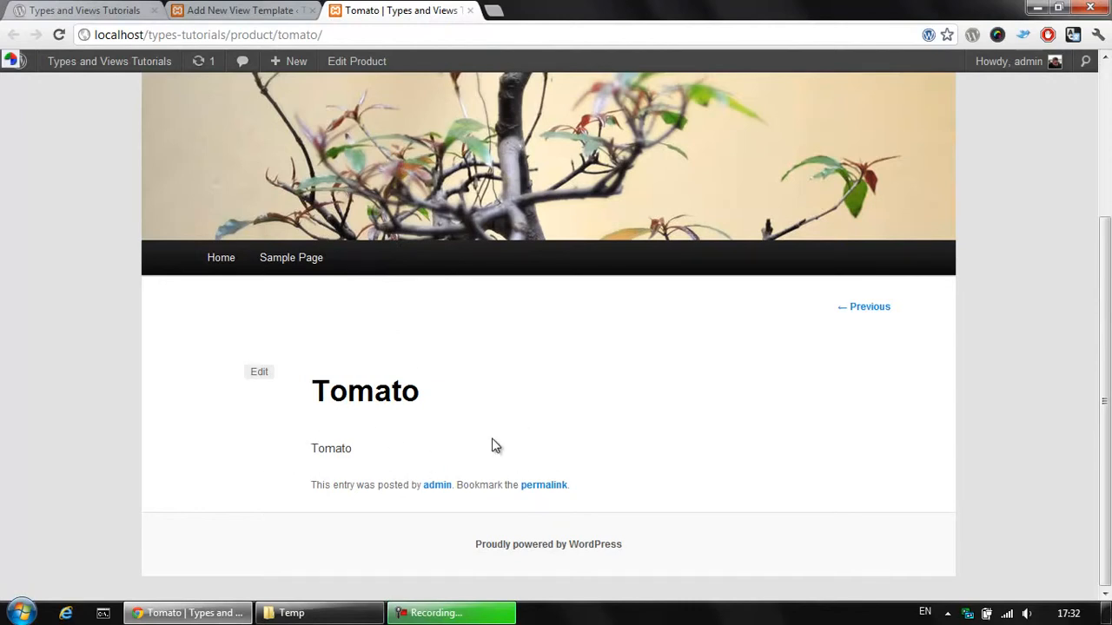
double_click(330, 448)
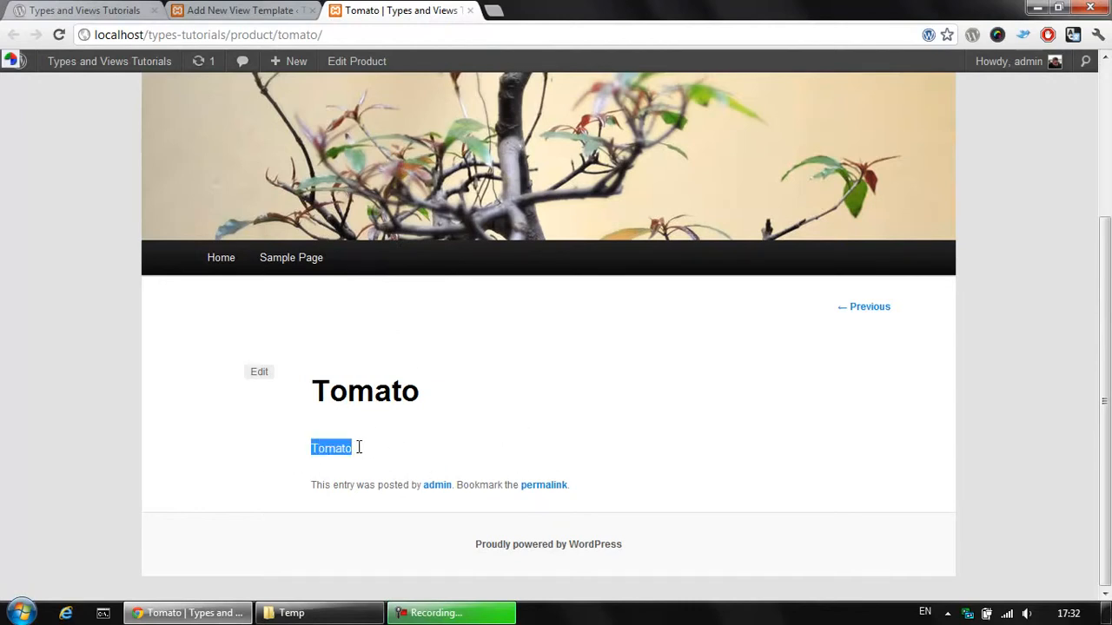
click(240, 10)
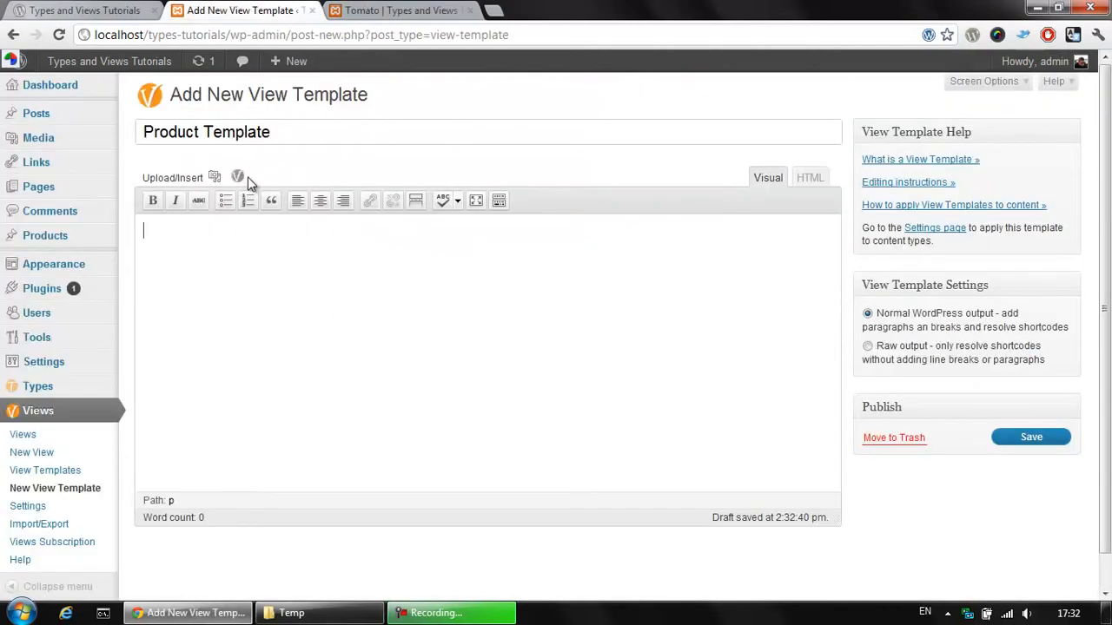
Insert the wpv-post-body shortcode from the Views Basic shortcodes into the template
click(236, 178)
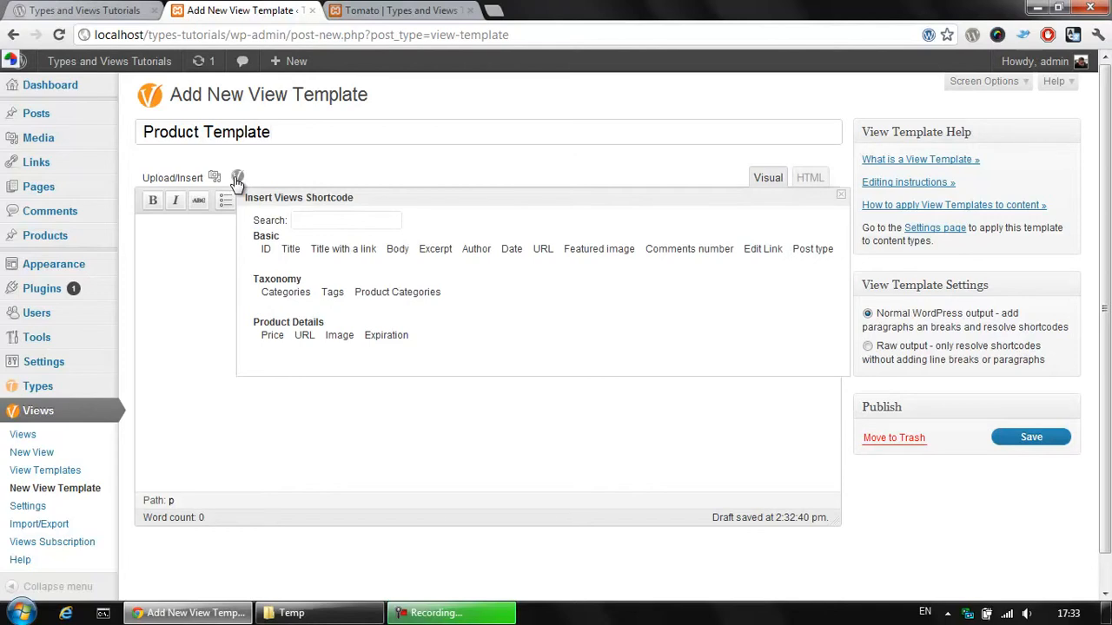
mouse_move(337, 241)
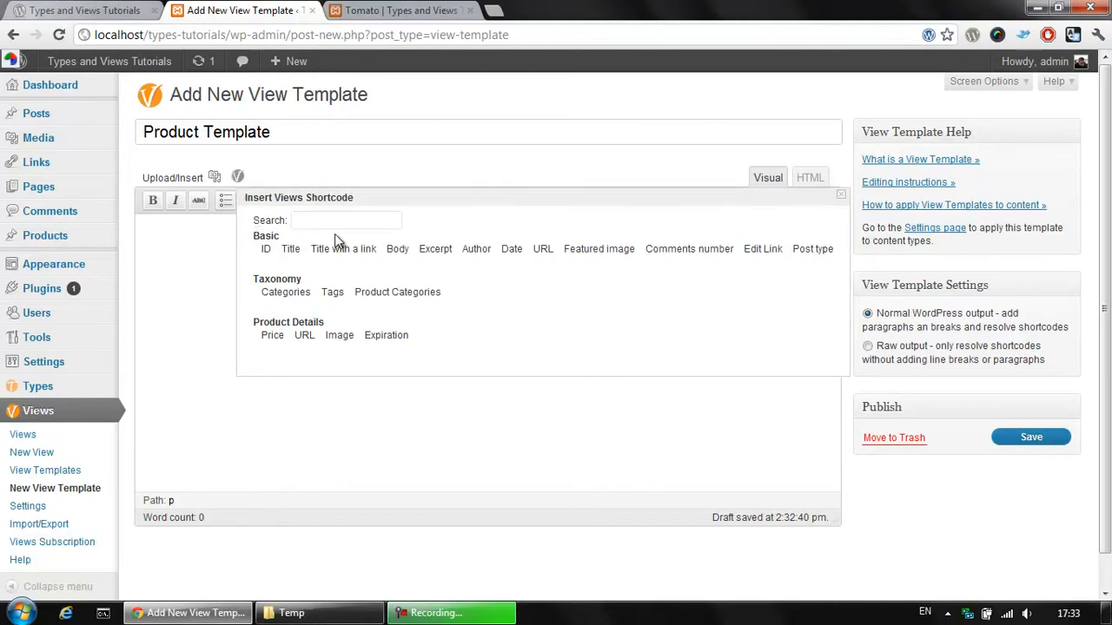
click(271, 132)
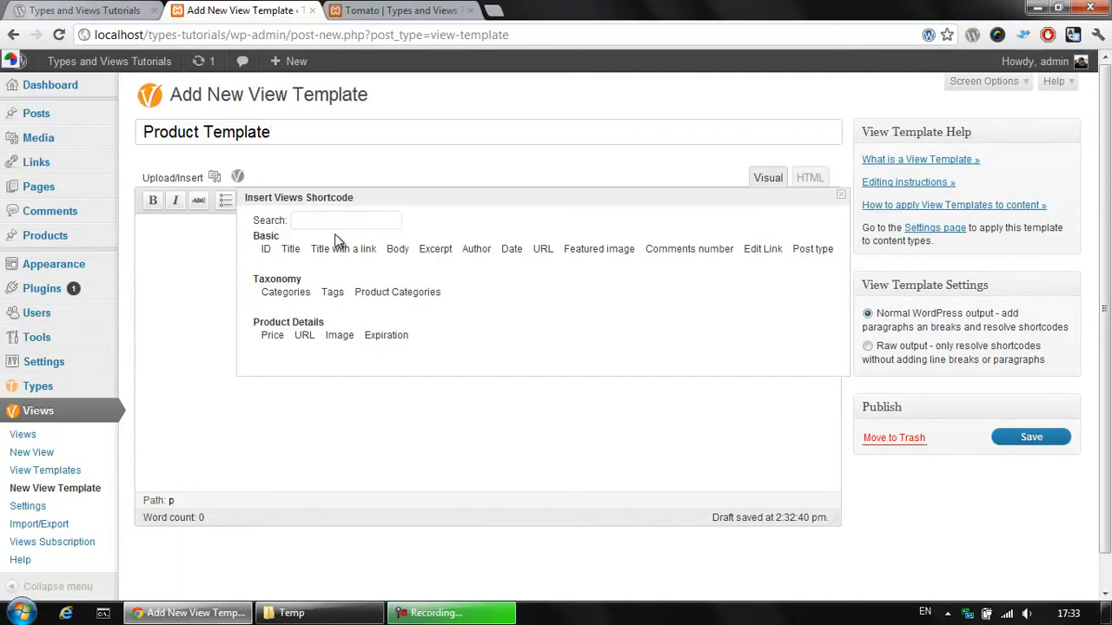
mouse_move(276, 276)
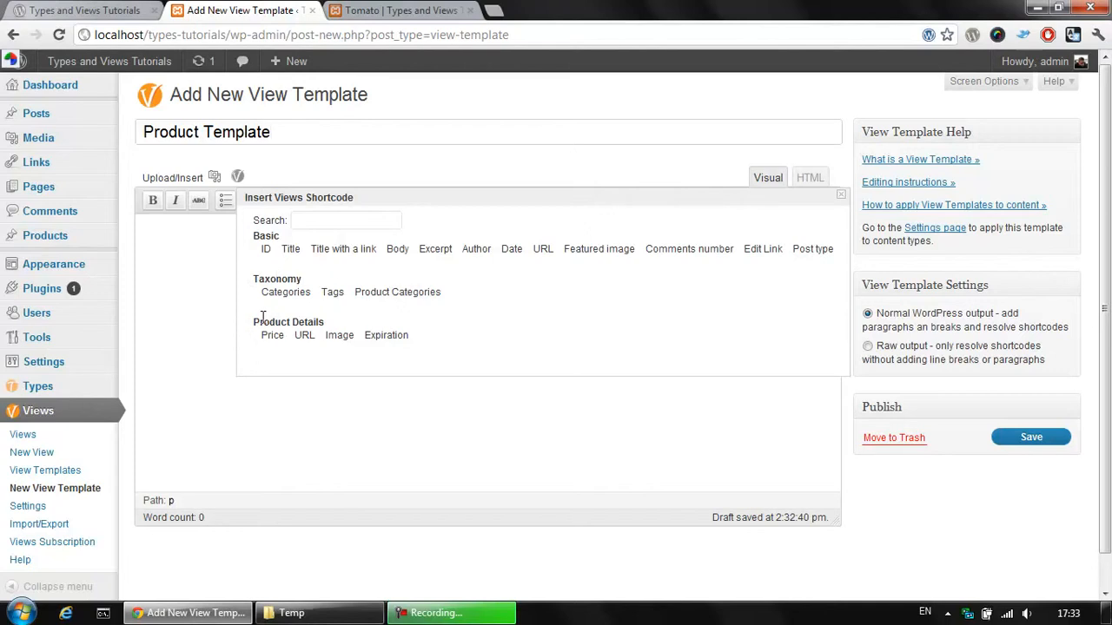
mouse_move(355, 325)
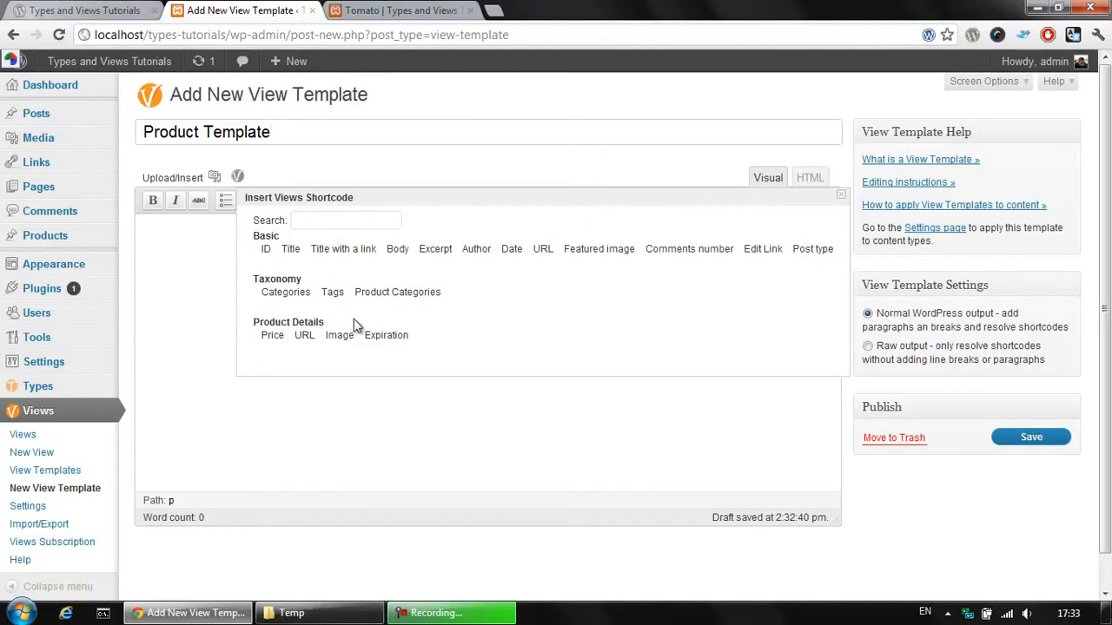
click(347, 132)
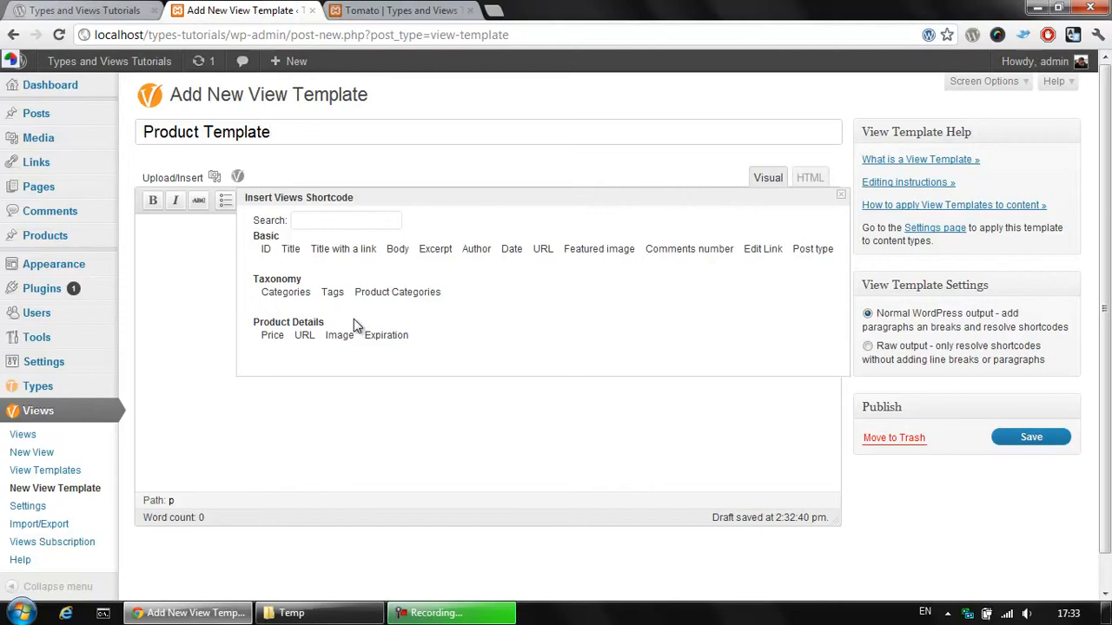
mouse_move(507, 302)
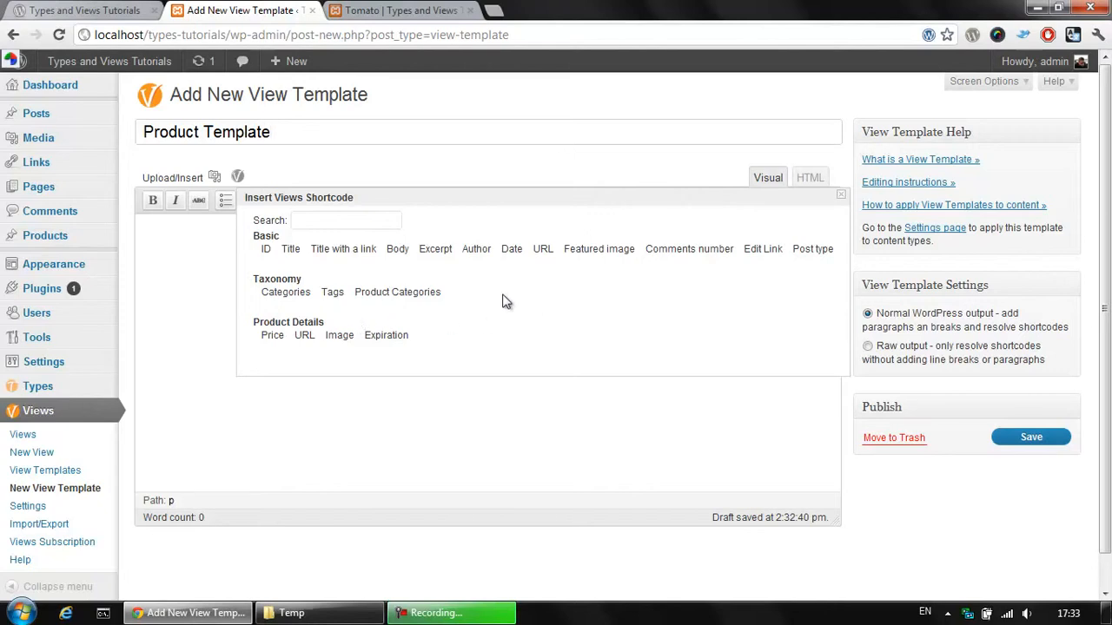
click(396, 250)
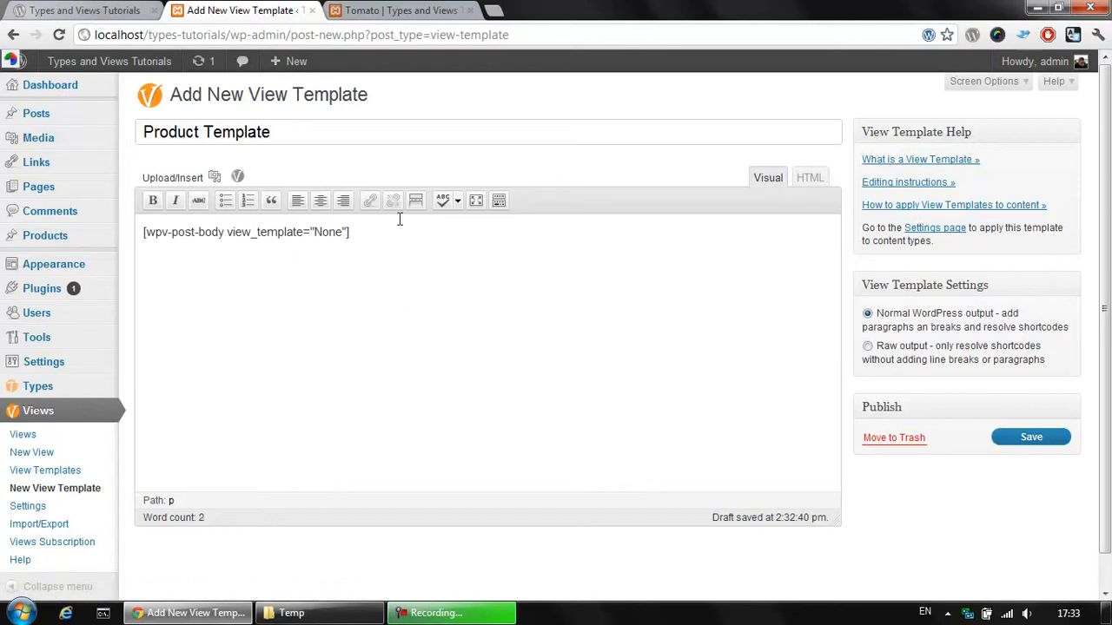
Insert the Product Details Price and URL field shortcodes beneath the post body
click(236, 177)
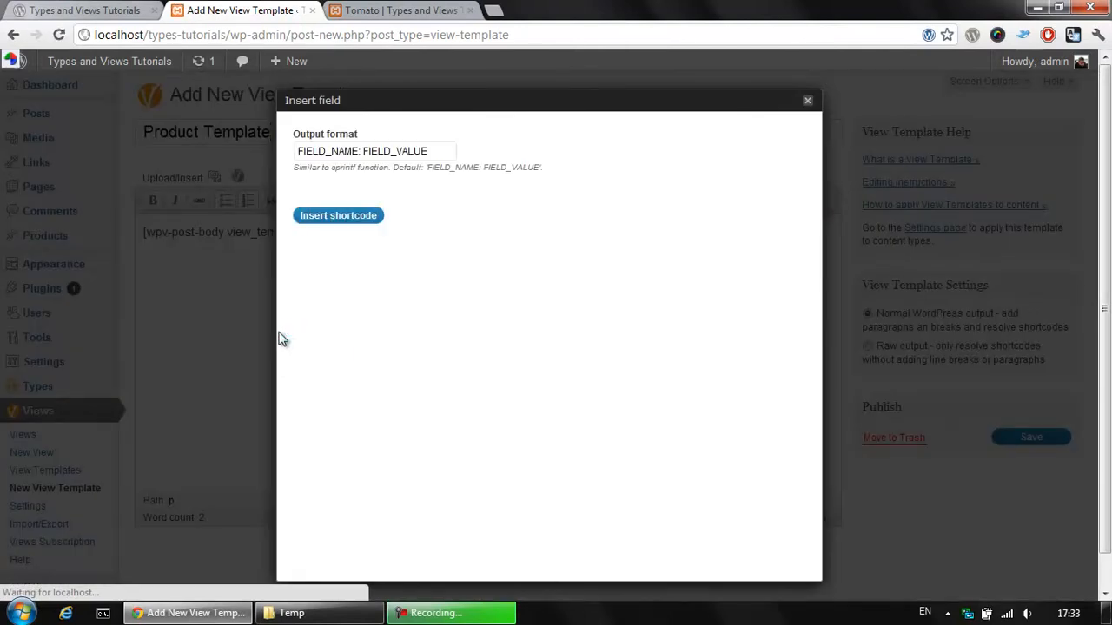
mouse_move(482, 172)
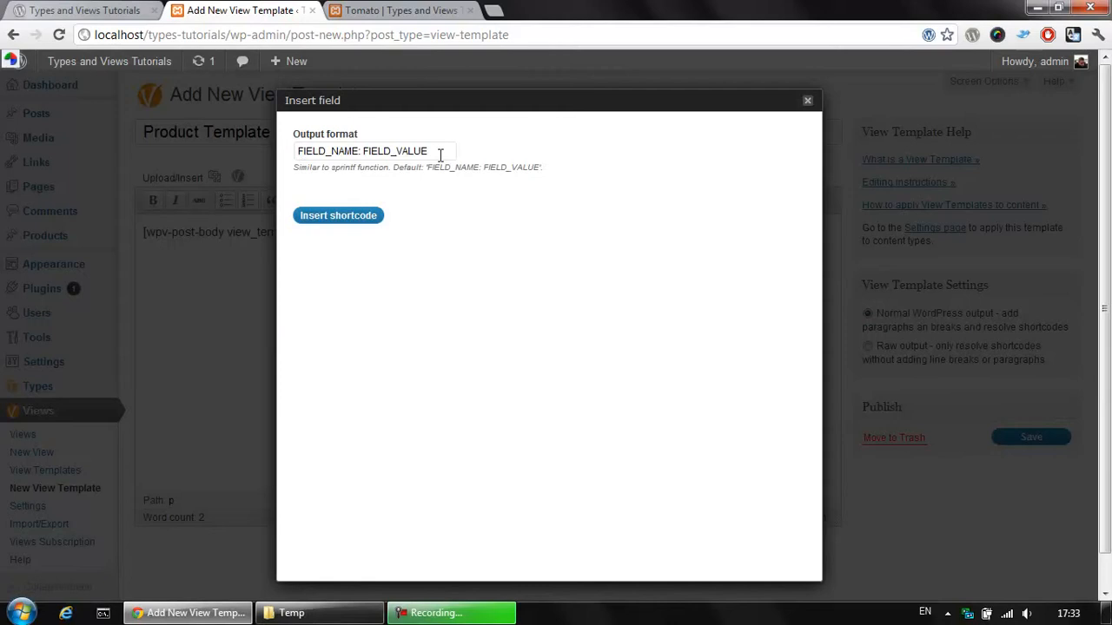
click(337, 216)
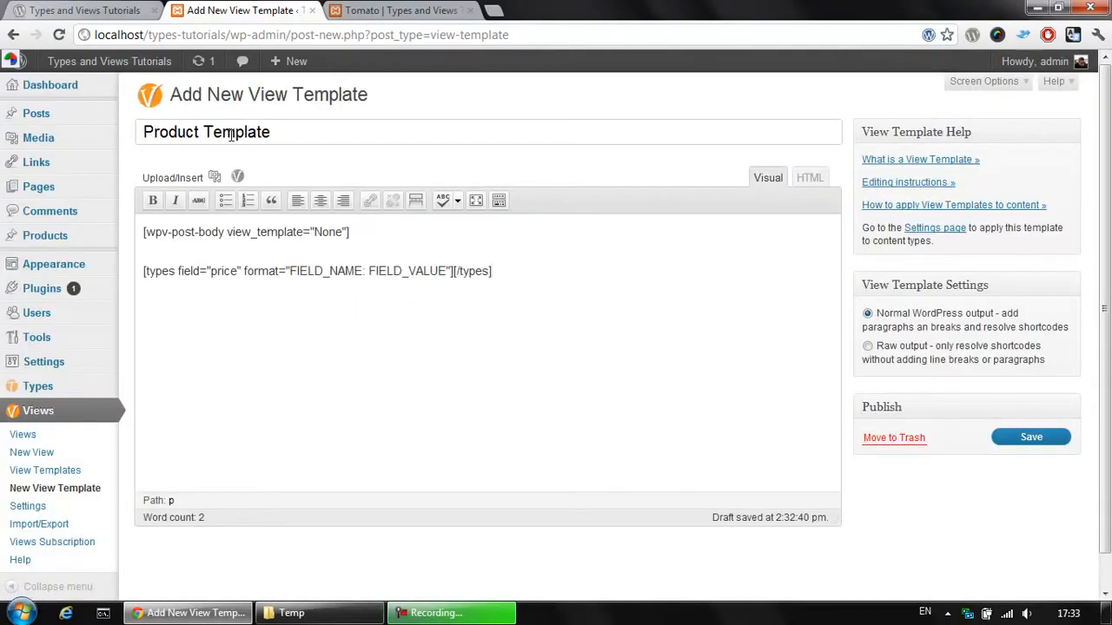
click(236, 177)
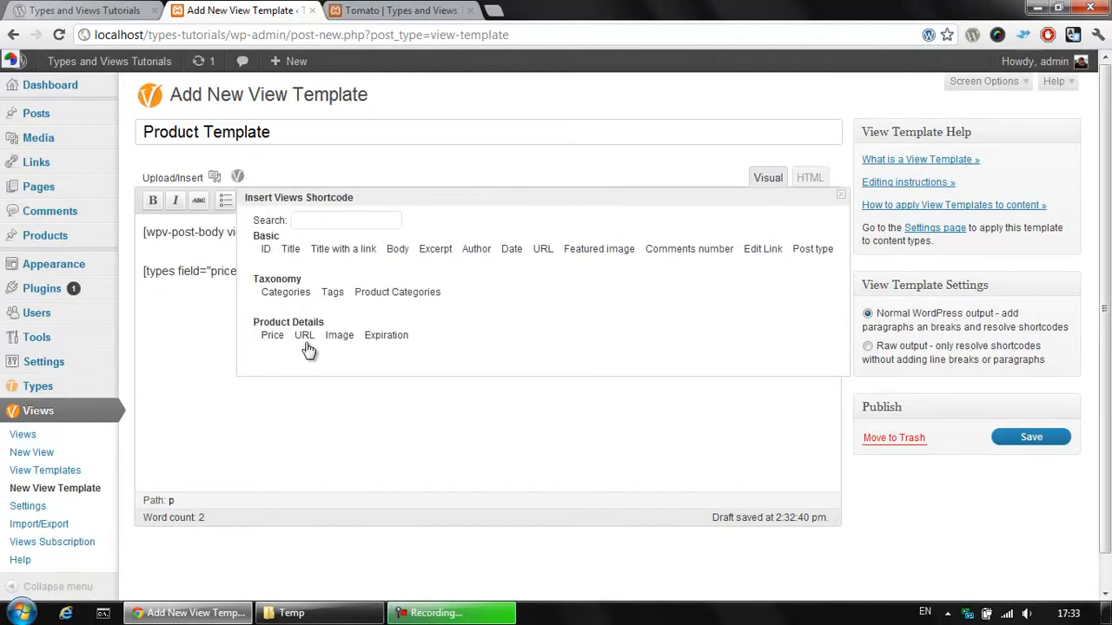
click(271, 336)
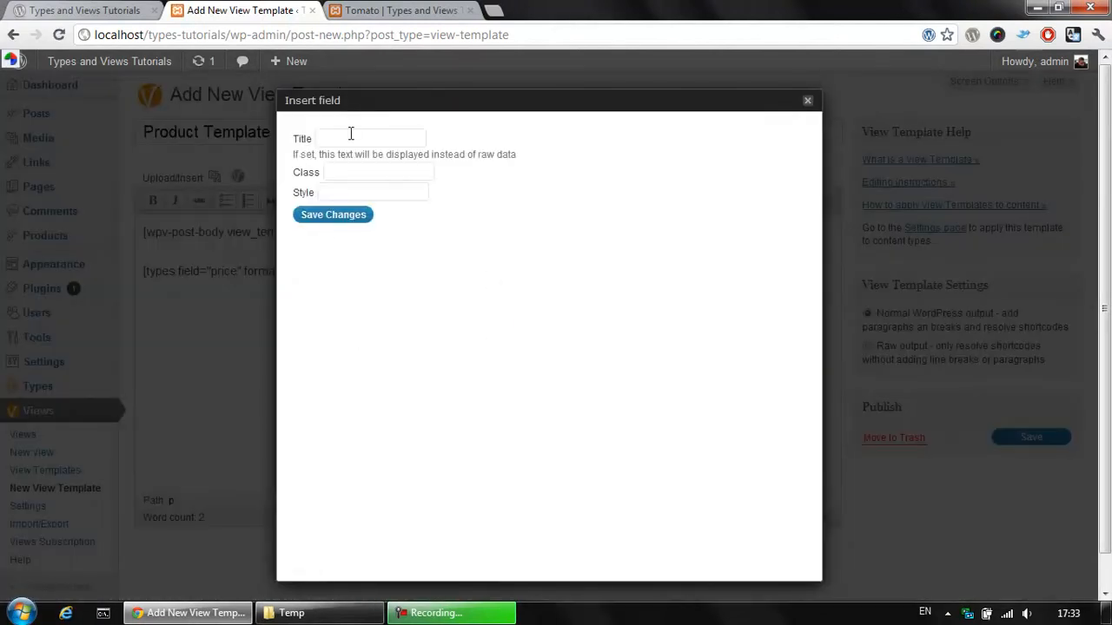
mouse_move(396, 139)
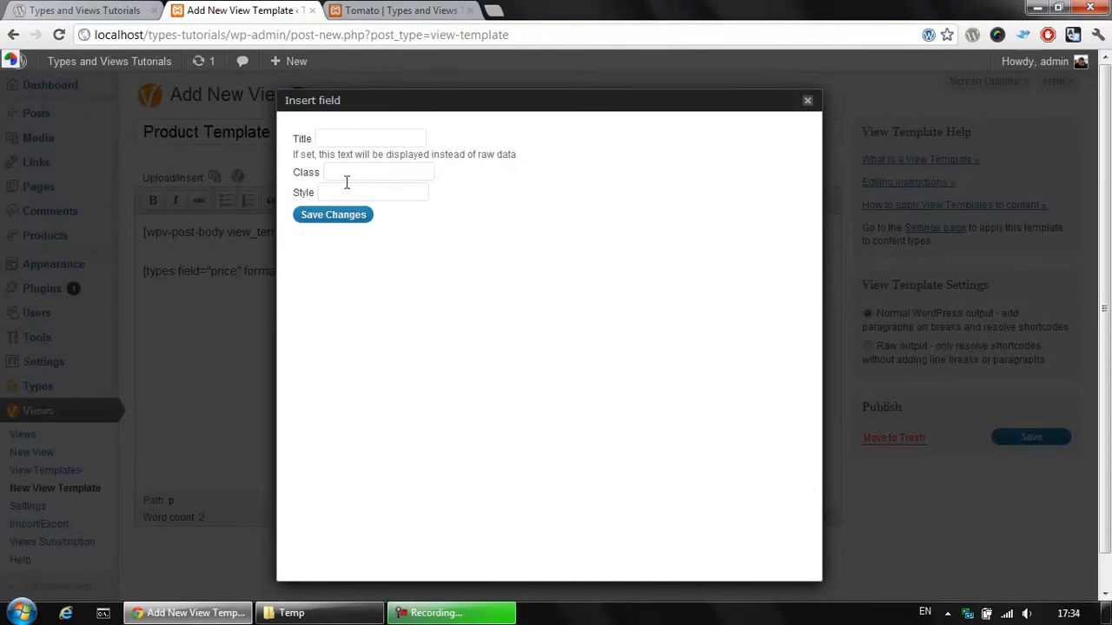
click(333, 215)
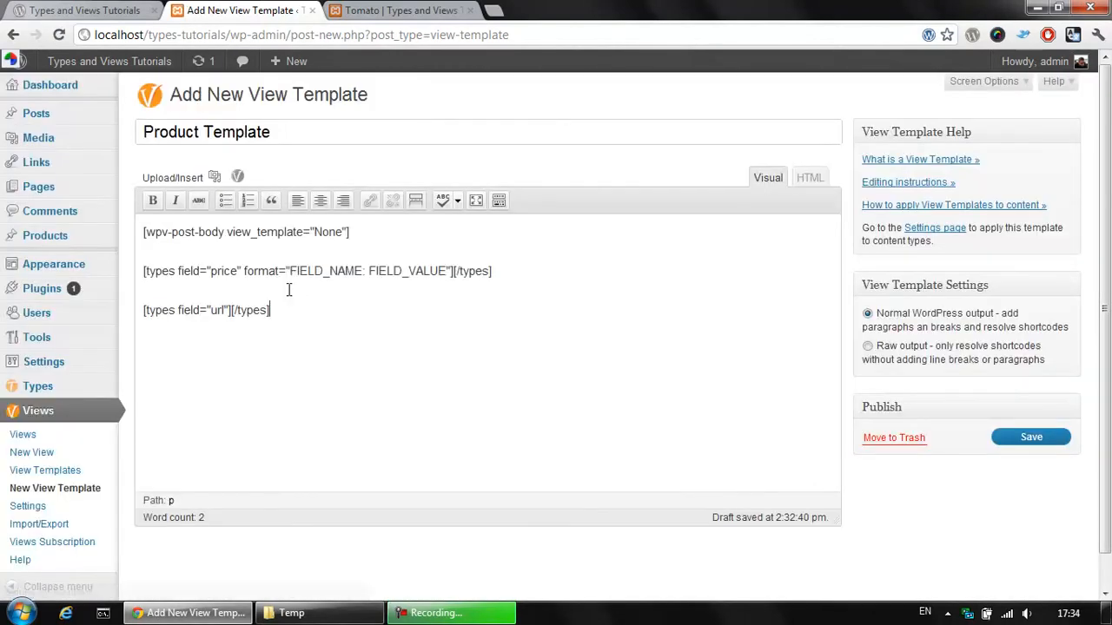
Insert the product Image field as a Thumbnail titled Product with no alignment
click(236, 178)
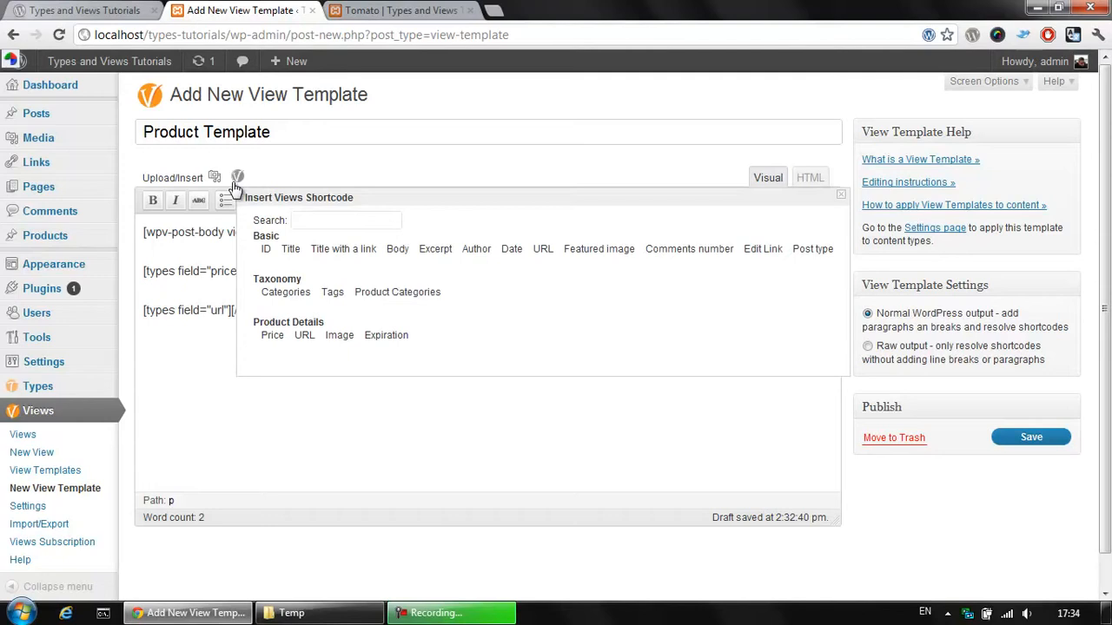
click(339, 335)
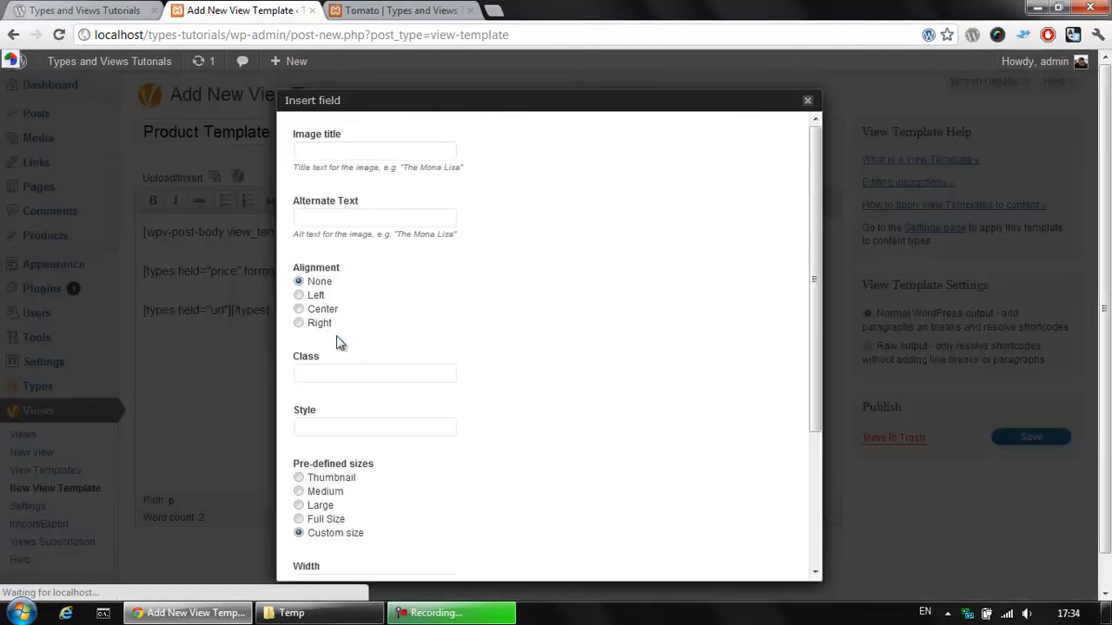
text(Product)
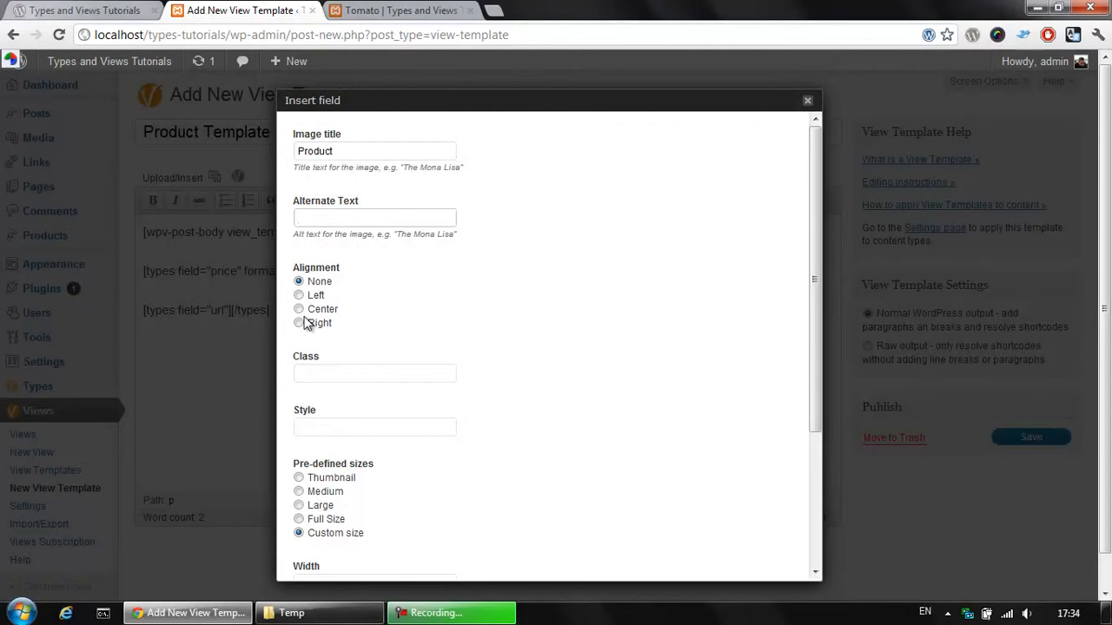
mouse_move(309, 295)
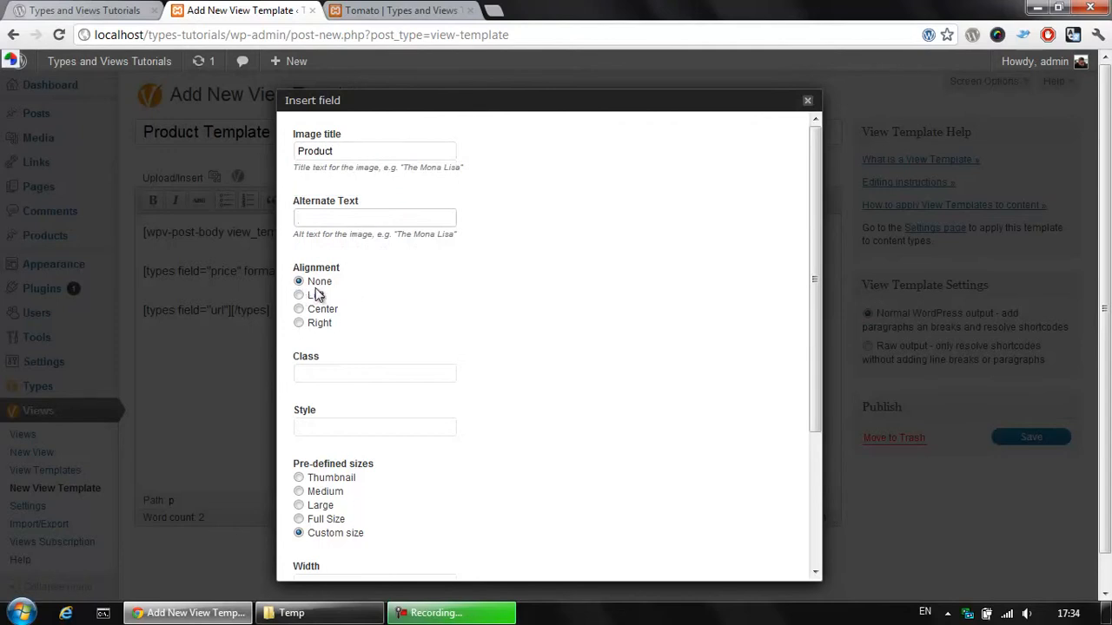
mouse_move(368, 337)
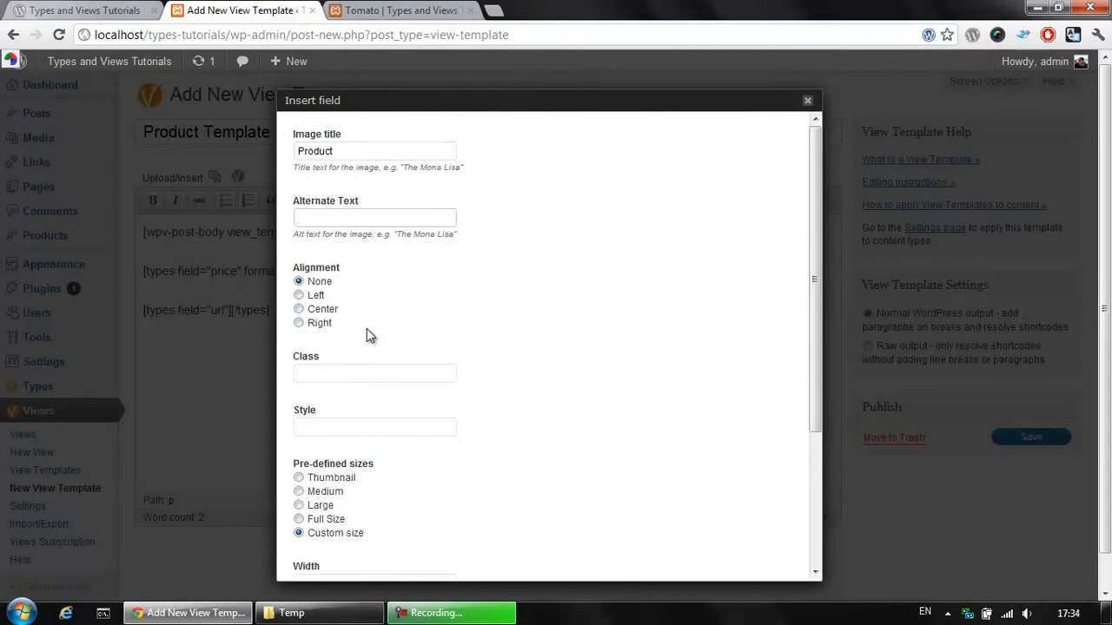
mouse_move(452, 314)
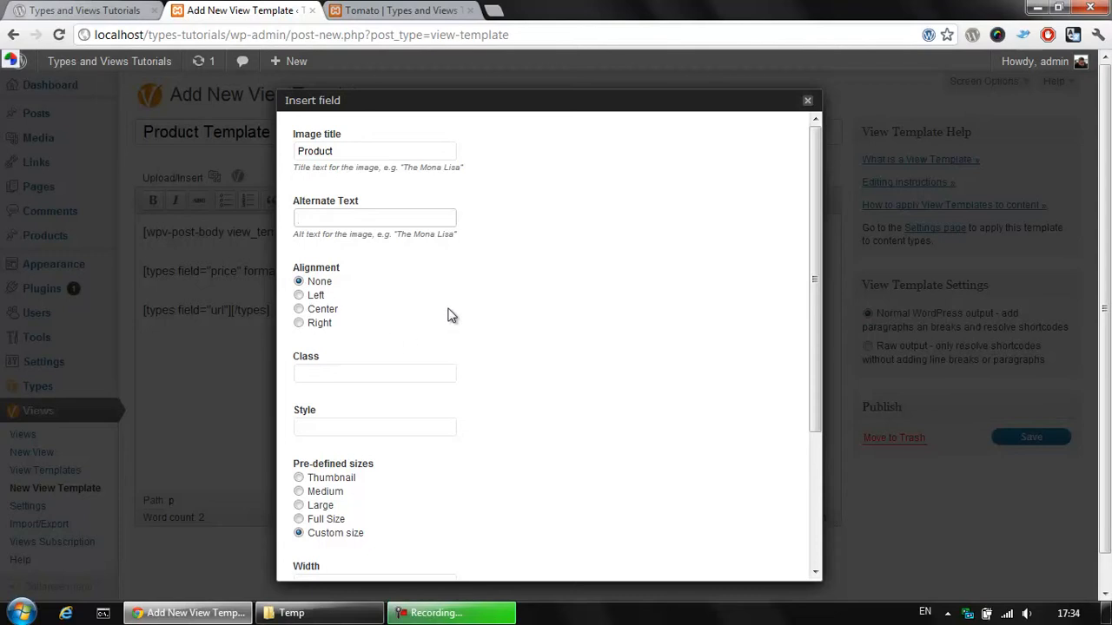
scroll(down, 3)
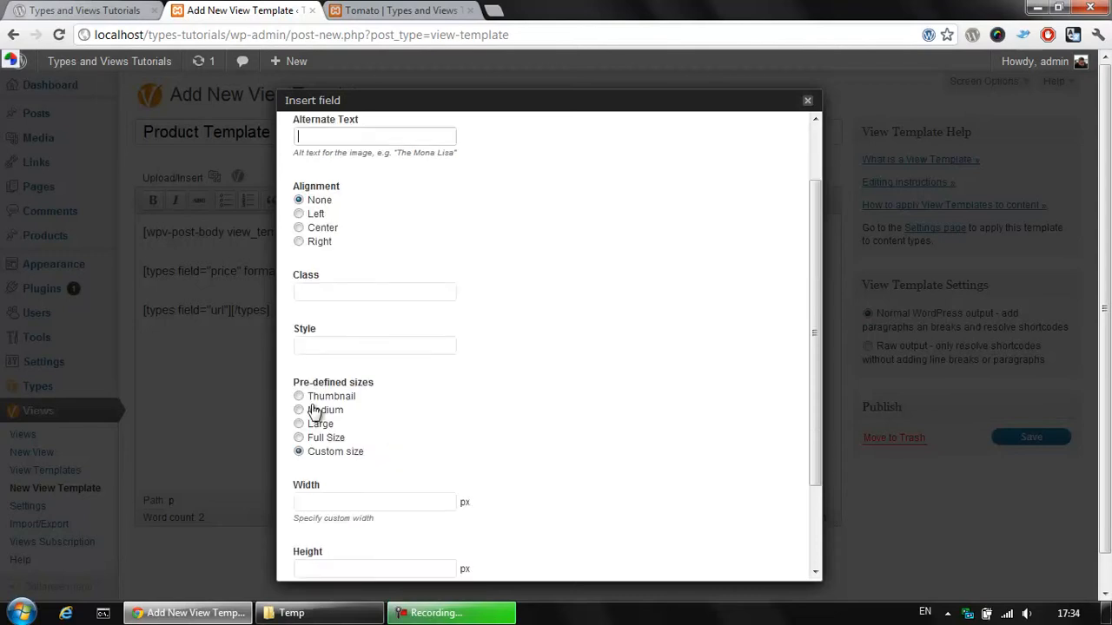
mouse_move(389, 460)
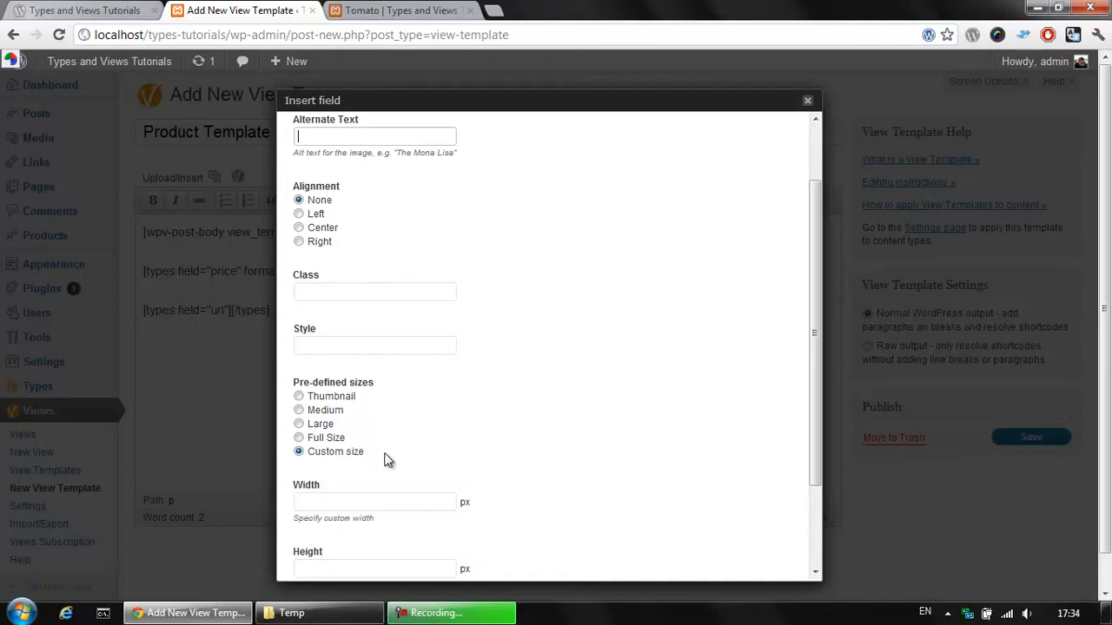
mouse_move(393, 459)
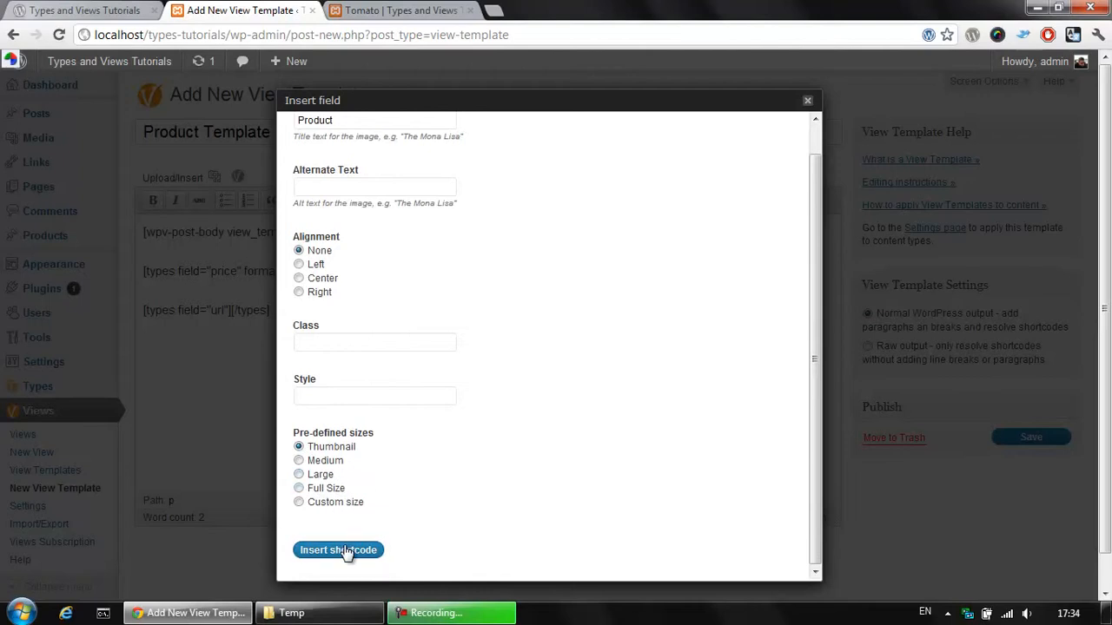
click(337, 548)
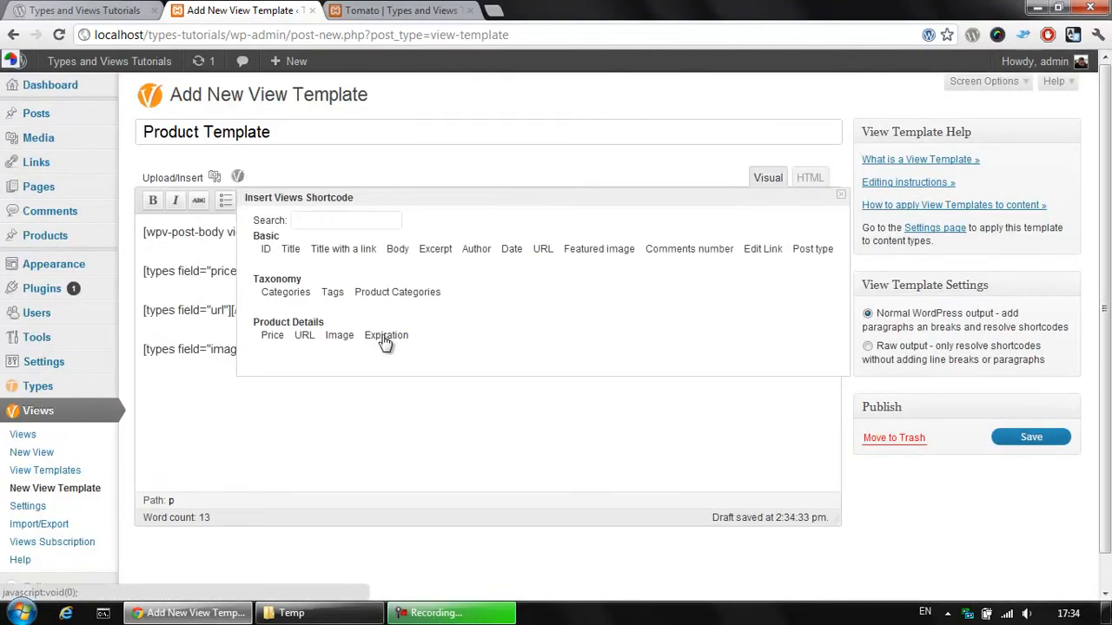
Insert the Expiration date field shown as a calendar
click(386, 335)
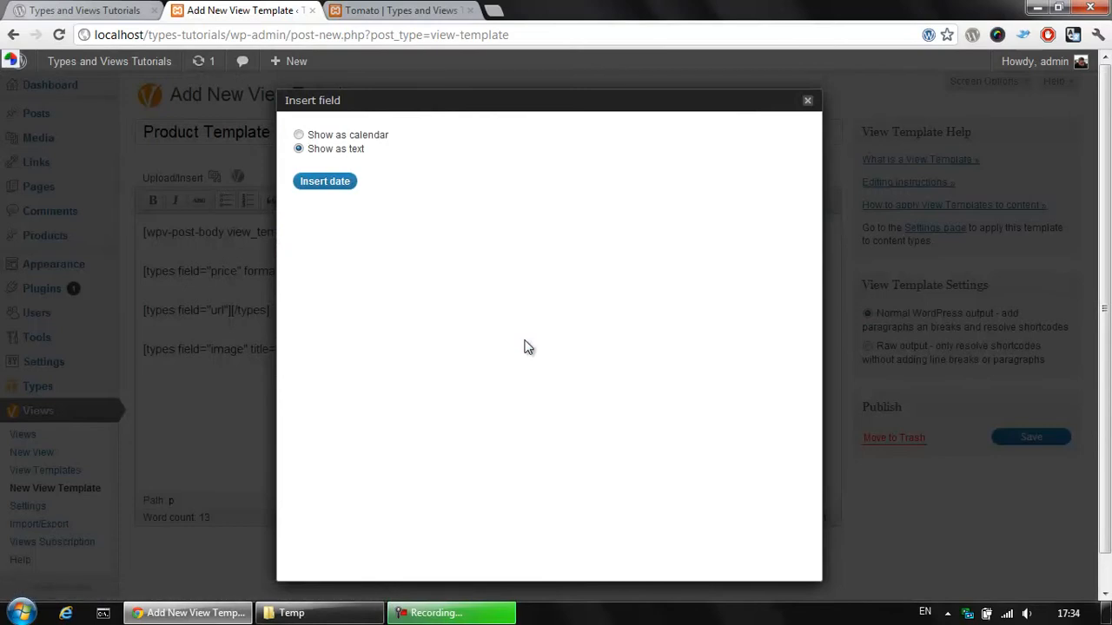
click(299, 135)
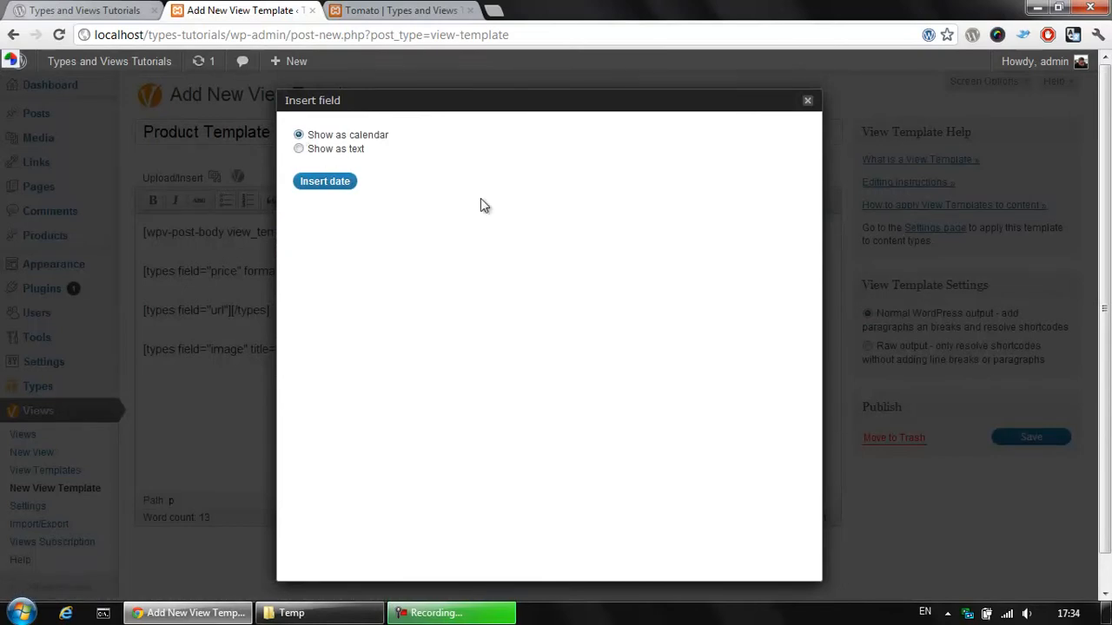
mouse_move(351, 170)
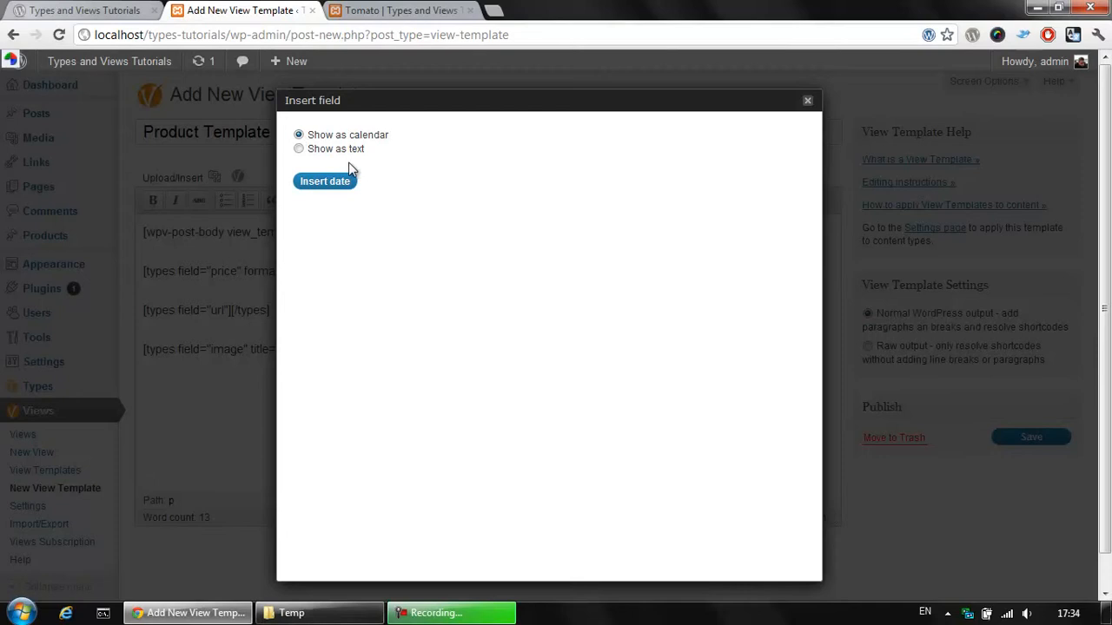
click(323, 181)
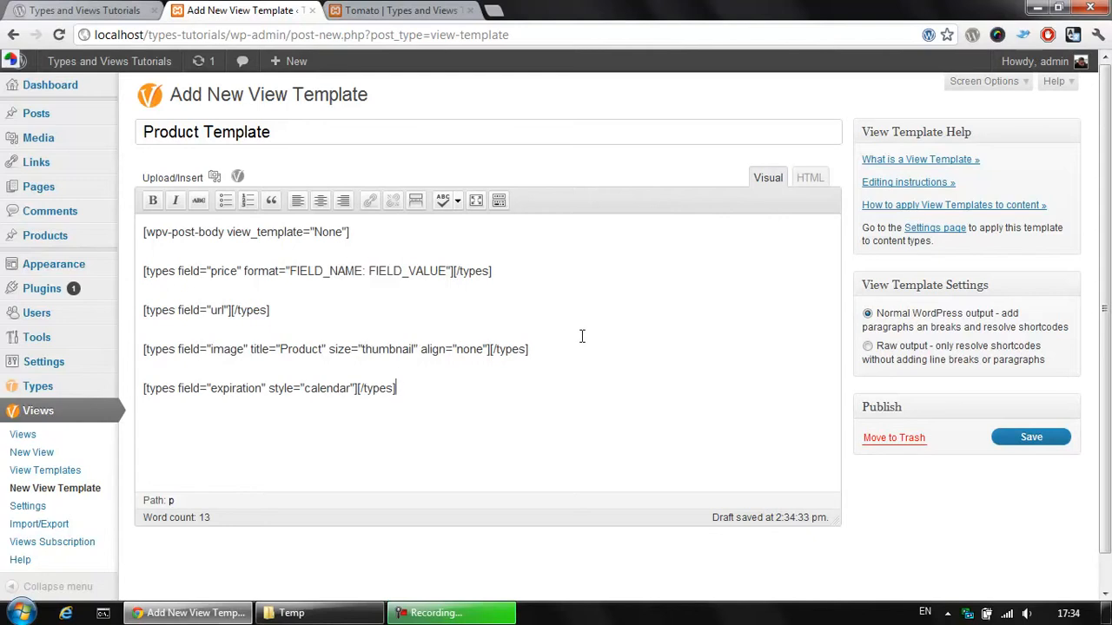
mouse_move(611, 358)
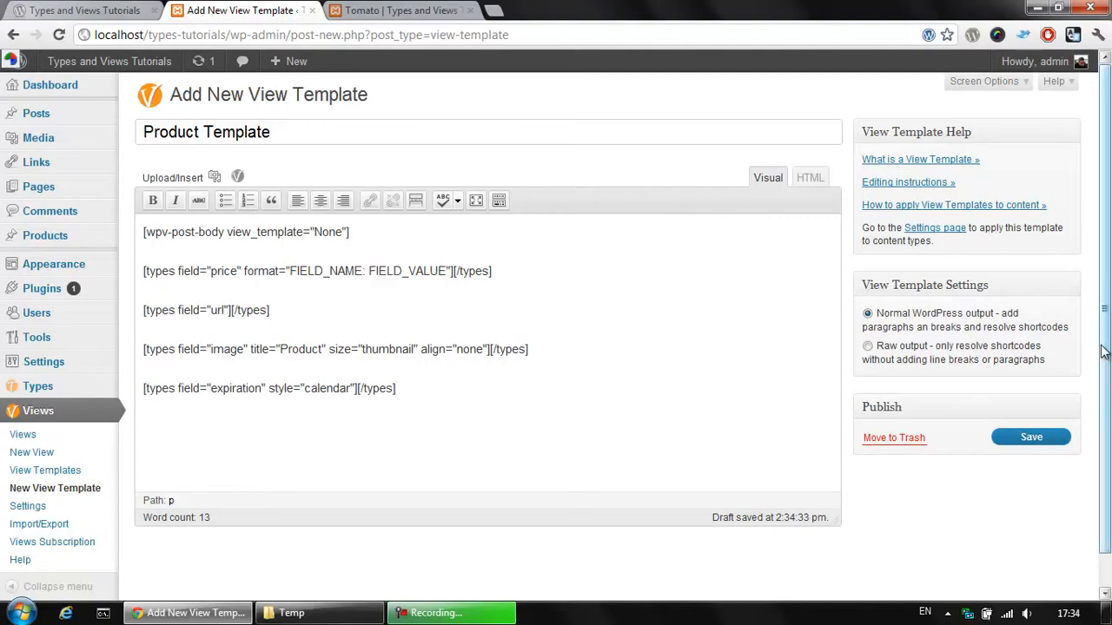
Publish the Product Template and return to the Tomato product page
click(1032, 438)
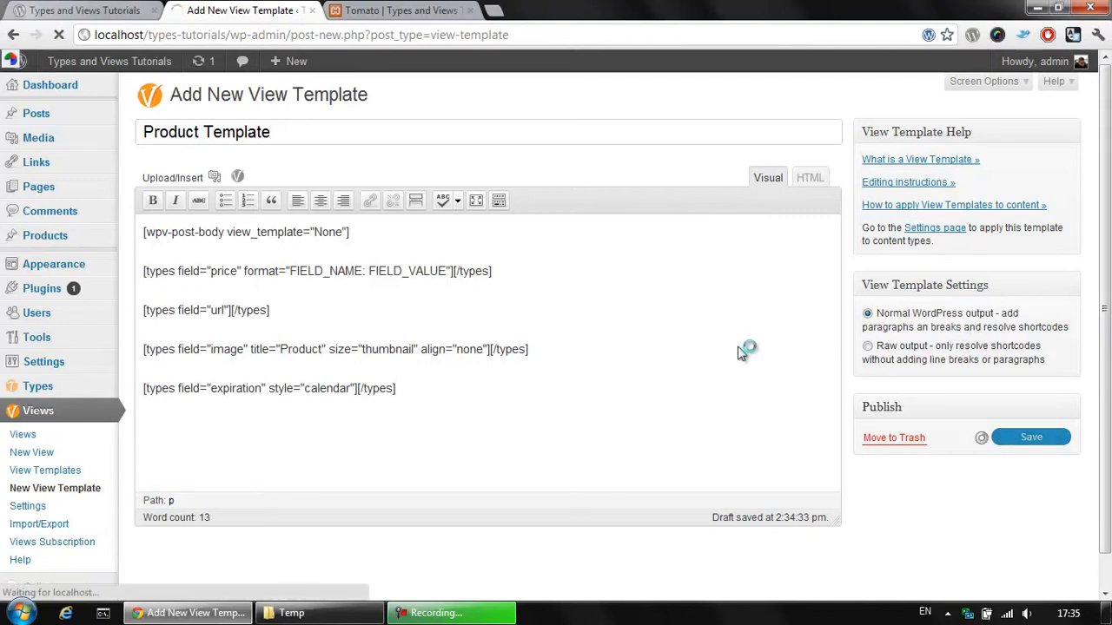
click(1032, 438)
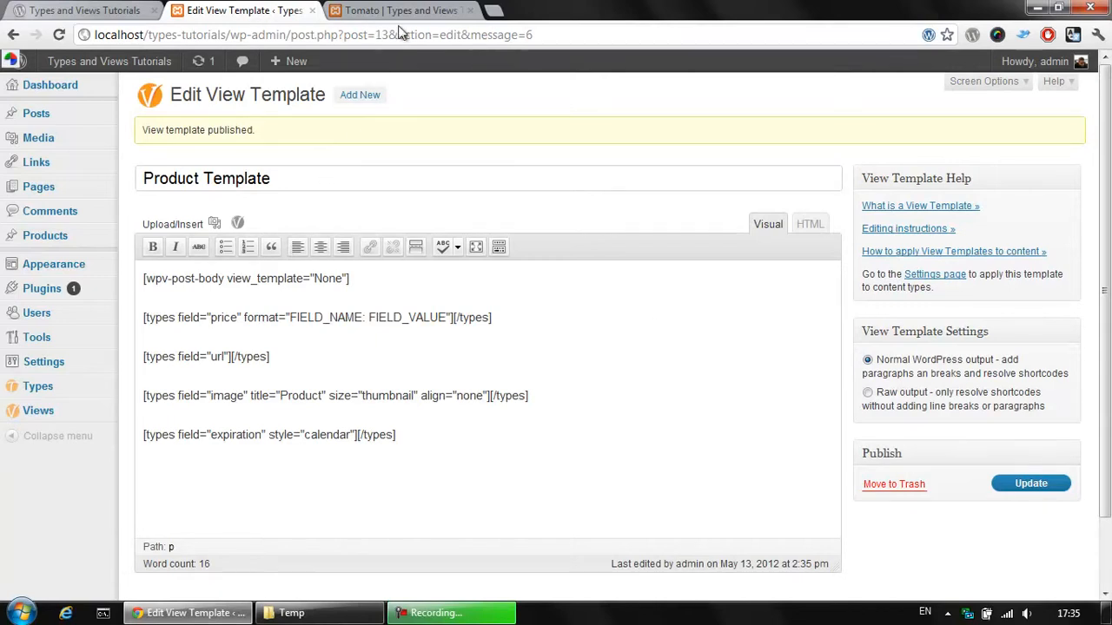
click(399, 10)
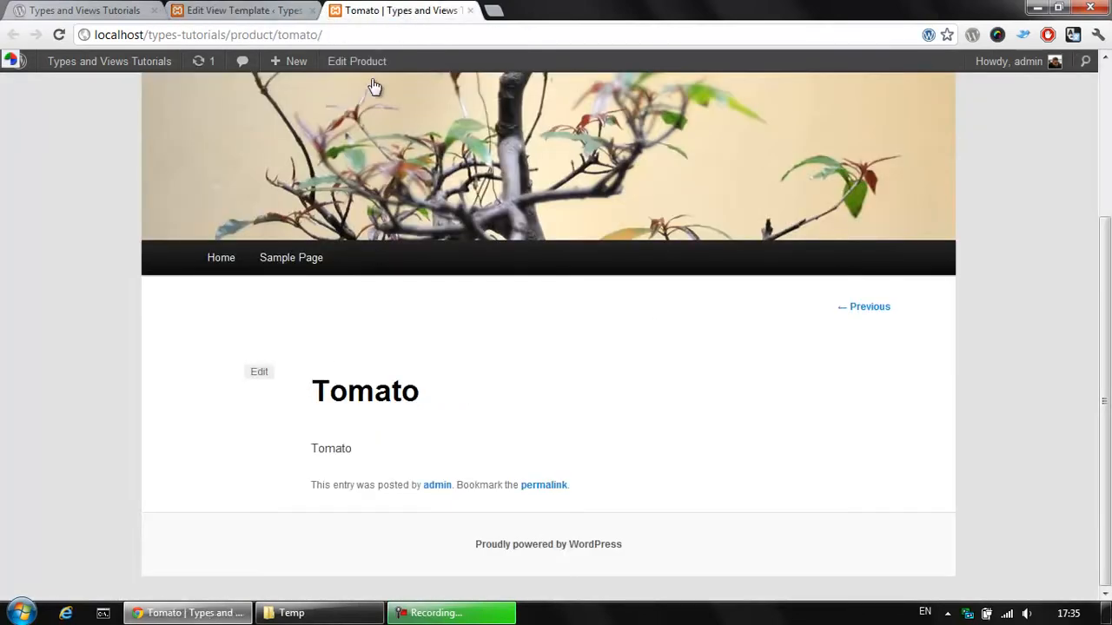
Bring up the Tomato product editor and look over its fields
click(356, 61)
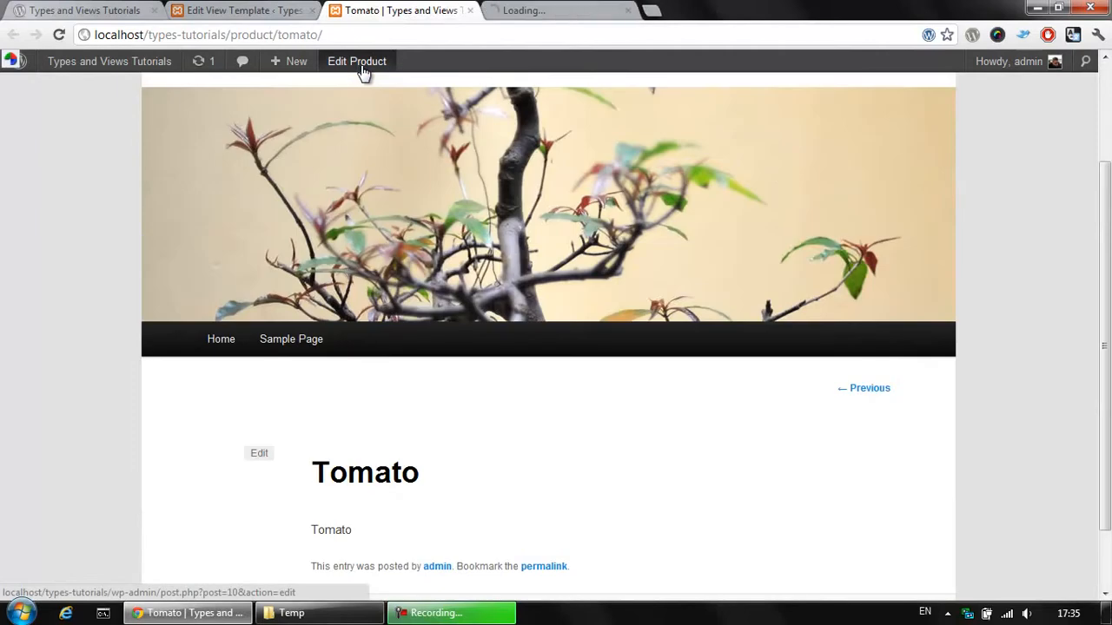
click(358, 61)
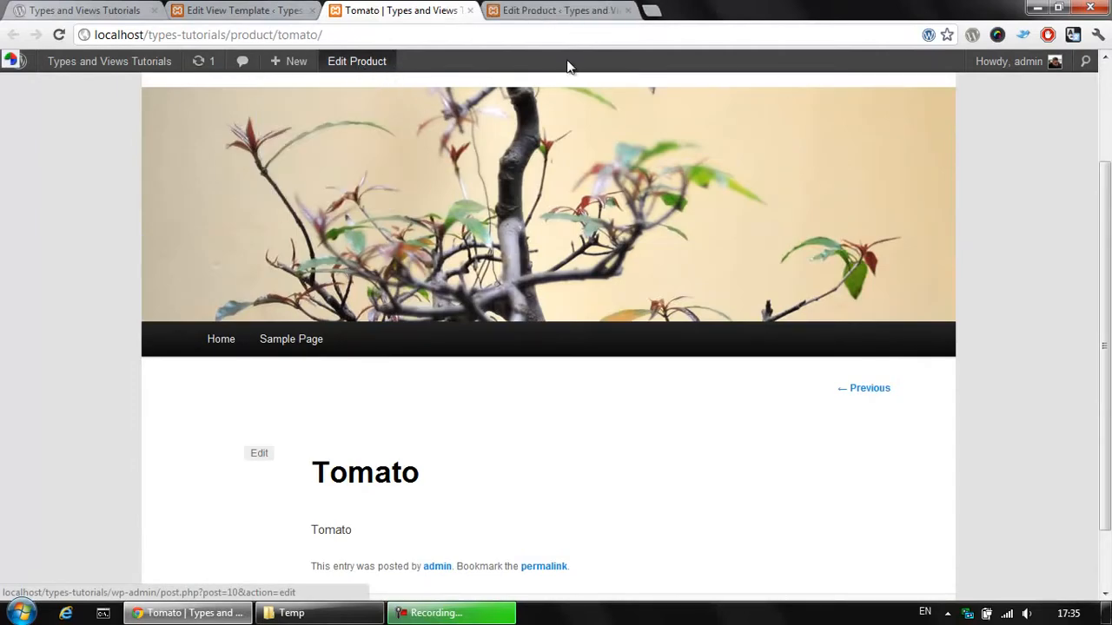
click(559, 11)
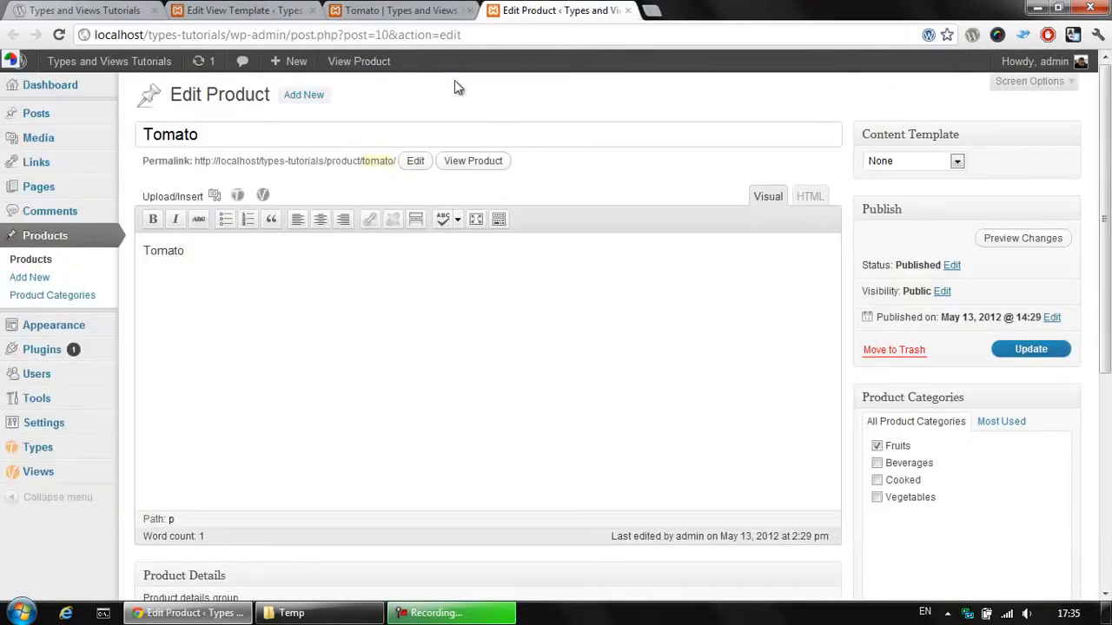
scroll(down, 3)
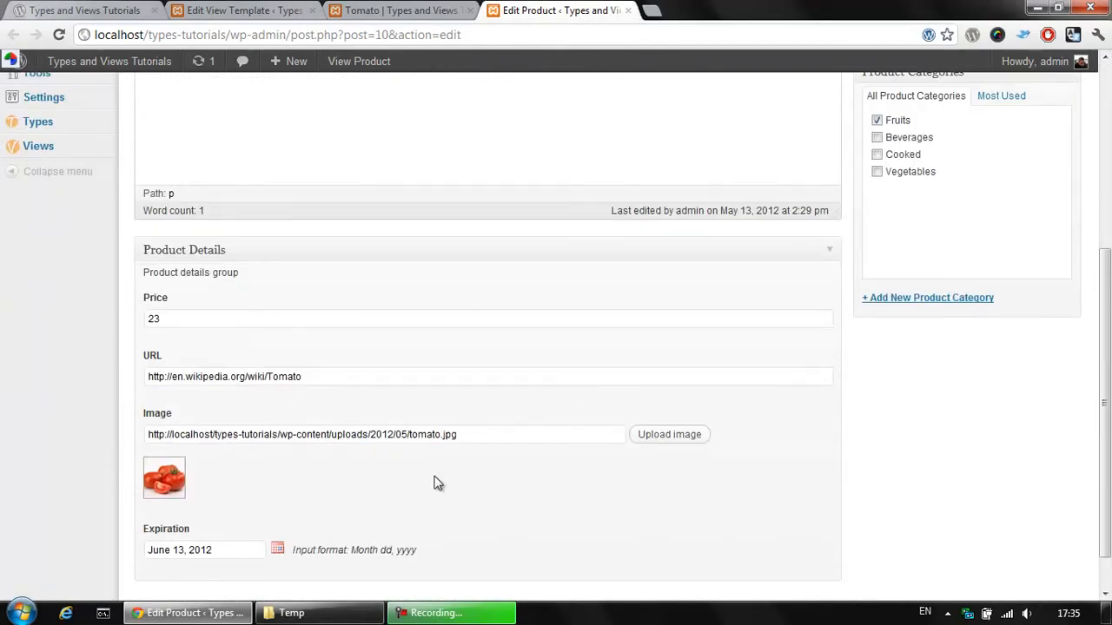
scroll(up, 3)
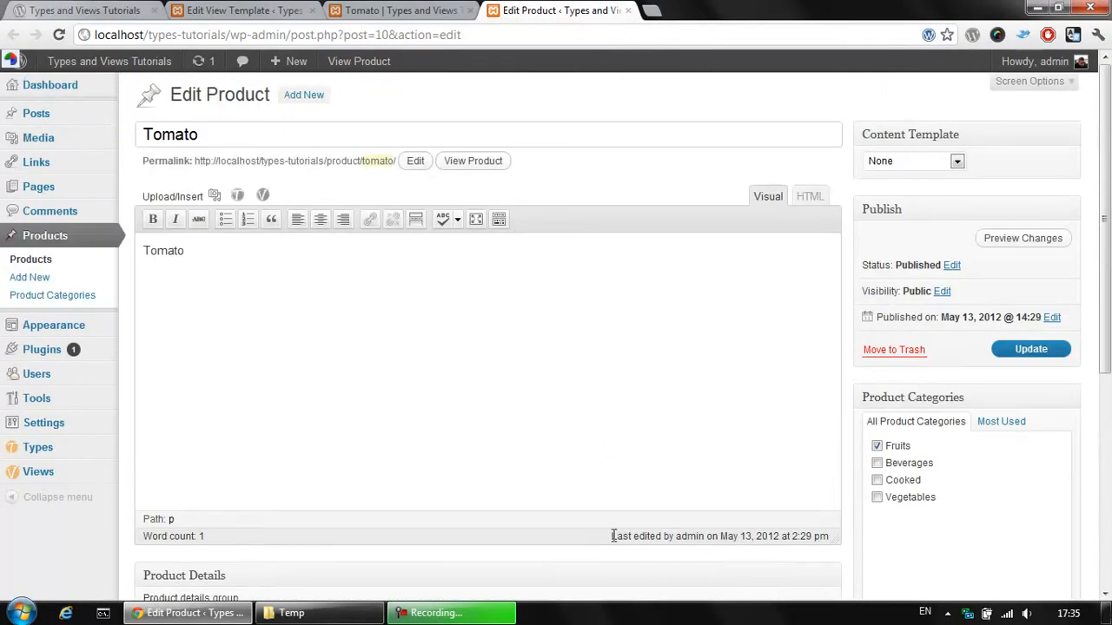
mouse_move(634, 338)
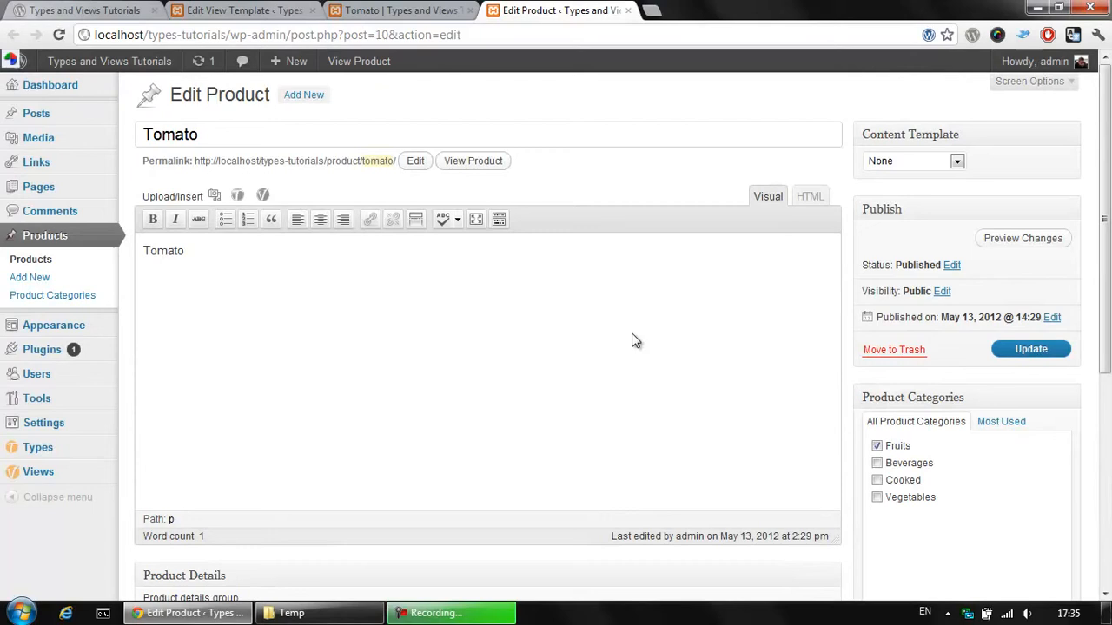
mouse_move(841, 147)
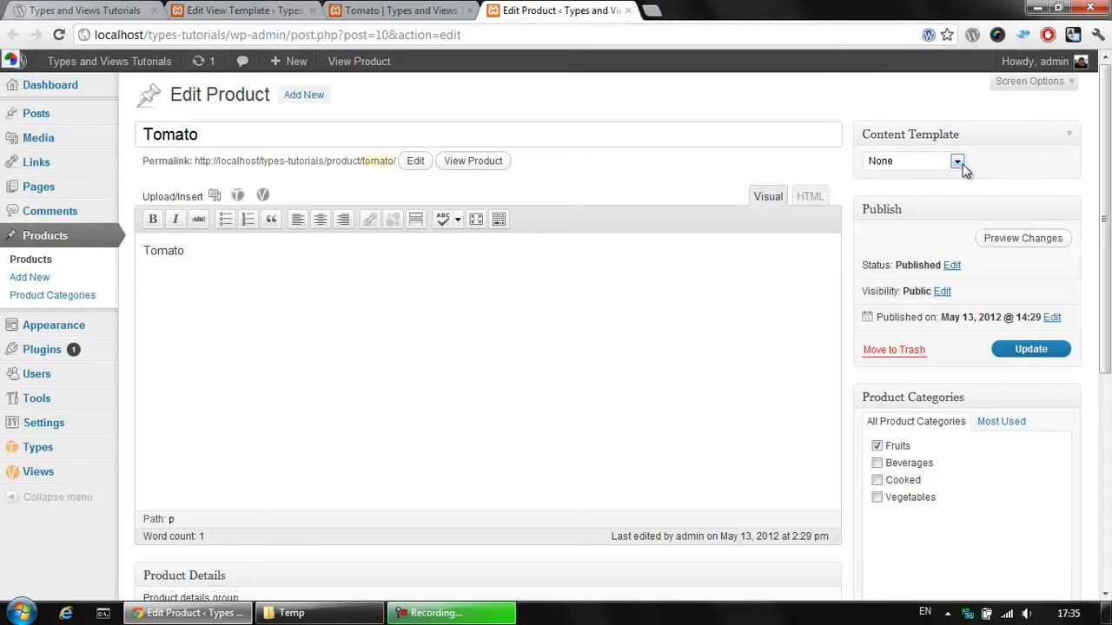
Assign Product Template as the content template, update the product, and return to its page
click(955, 160)
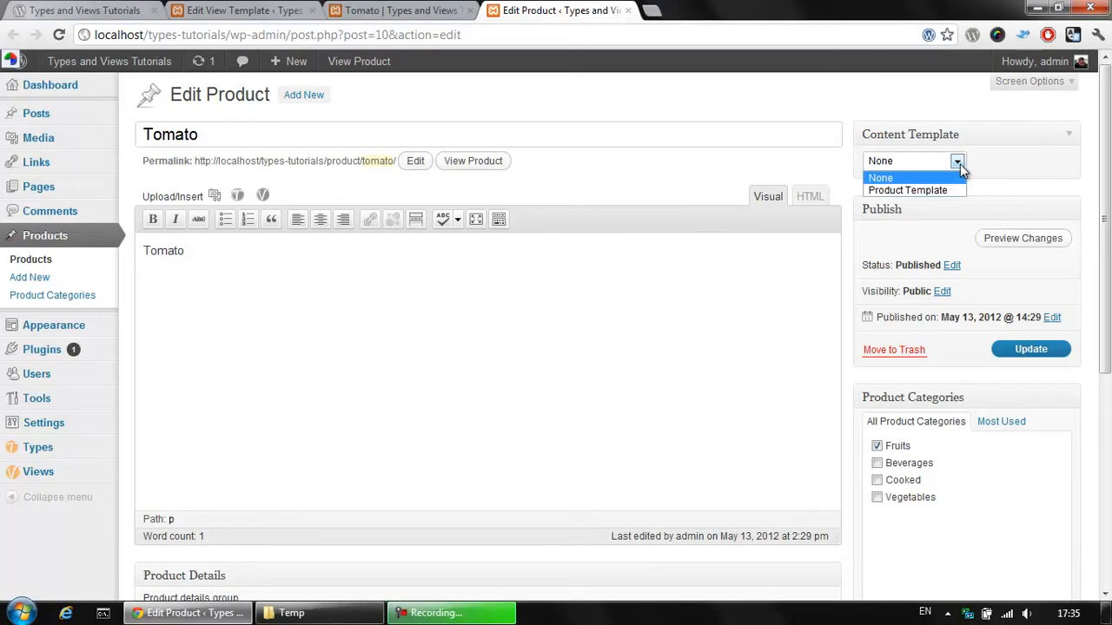
mouse_move(959, 180)
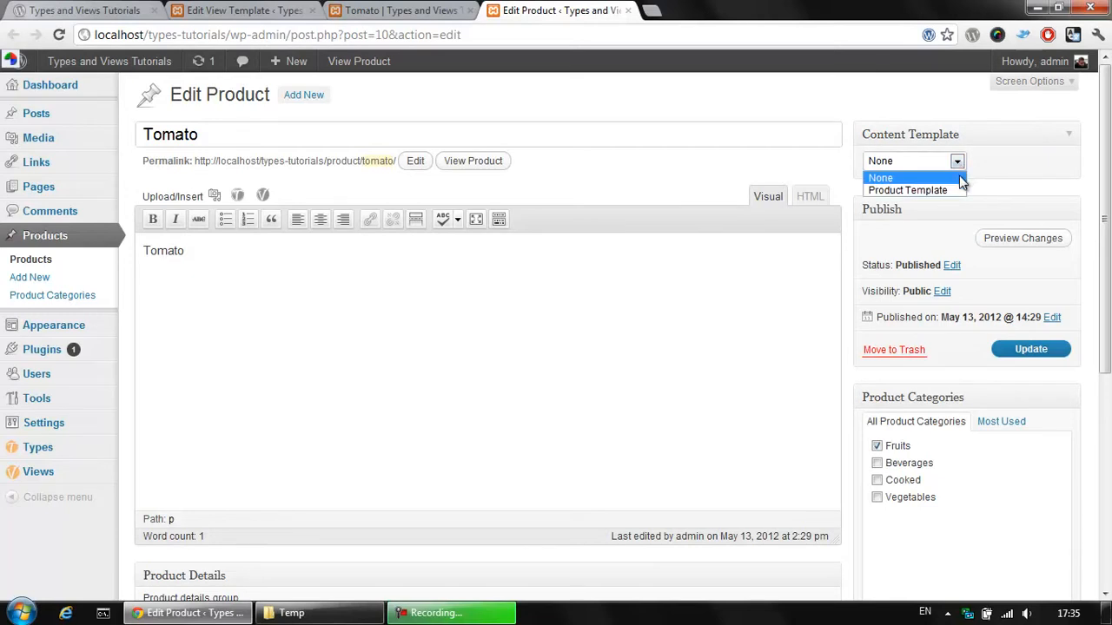
click(906, 190)
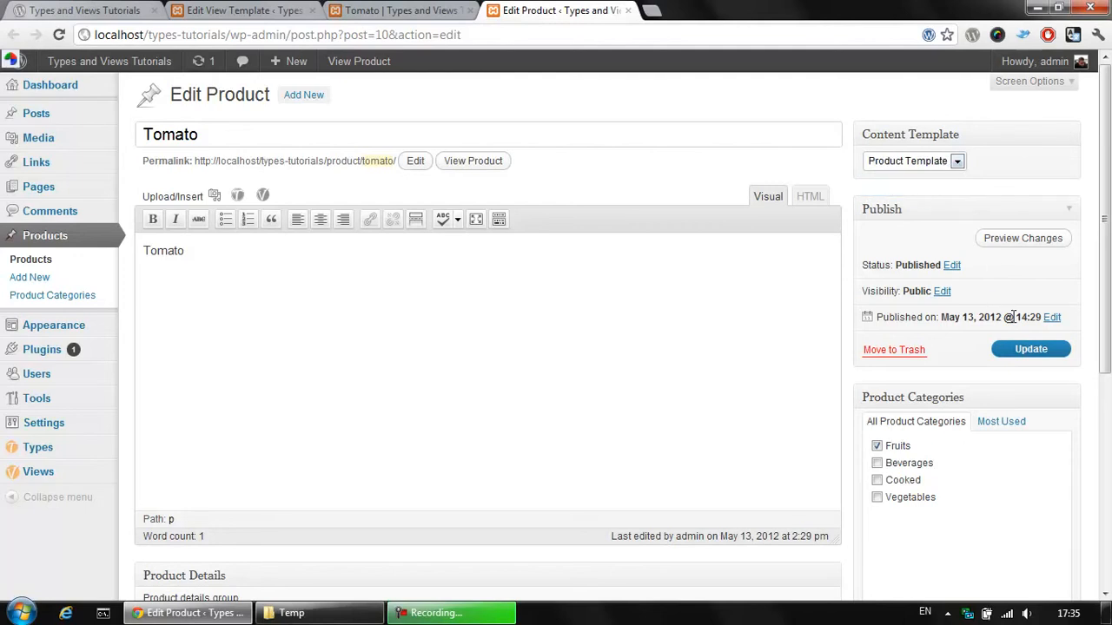
click(1032, 347)
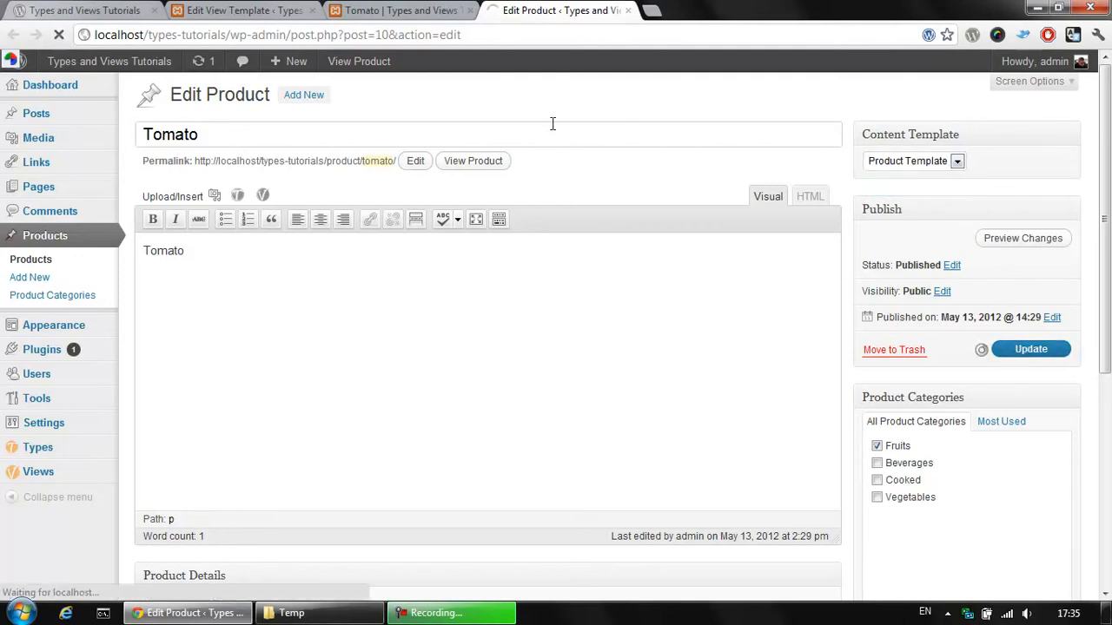
click(400, 10)
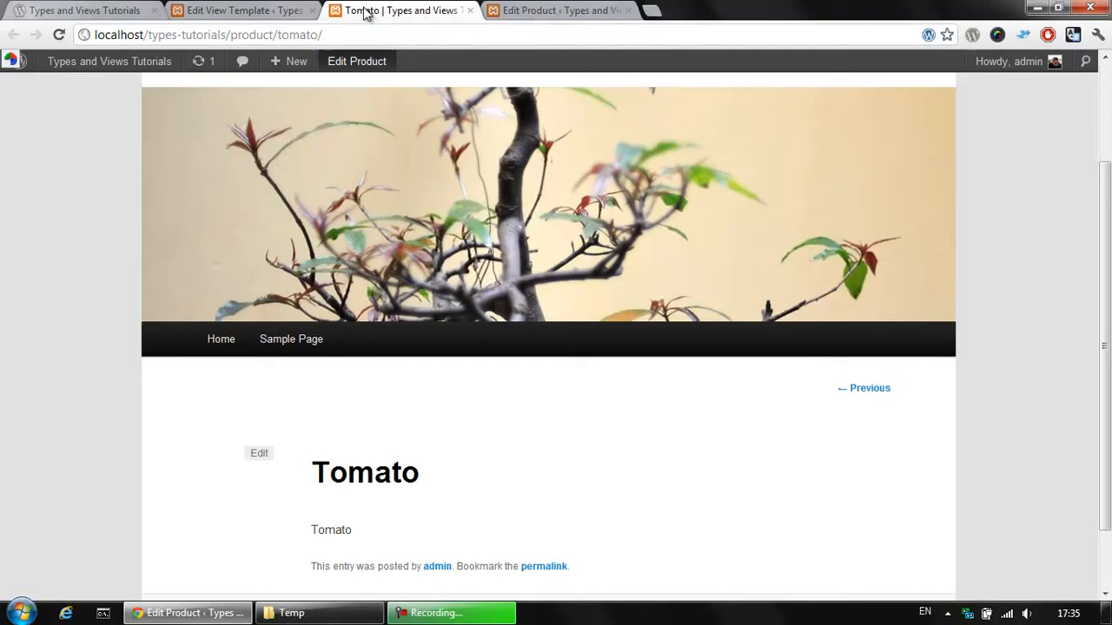
Scroll through the Tomato page showing price 23, Wikipedia link, thumbnail and June 2012 calendar, then return to the template
scroll(down, 3)
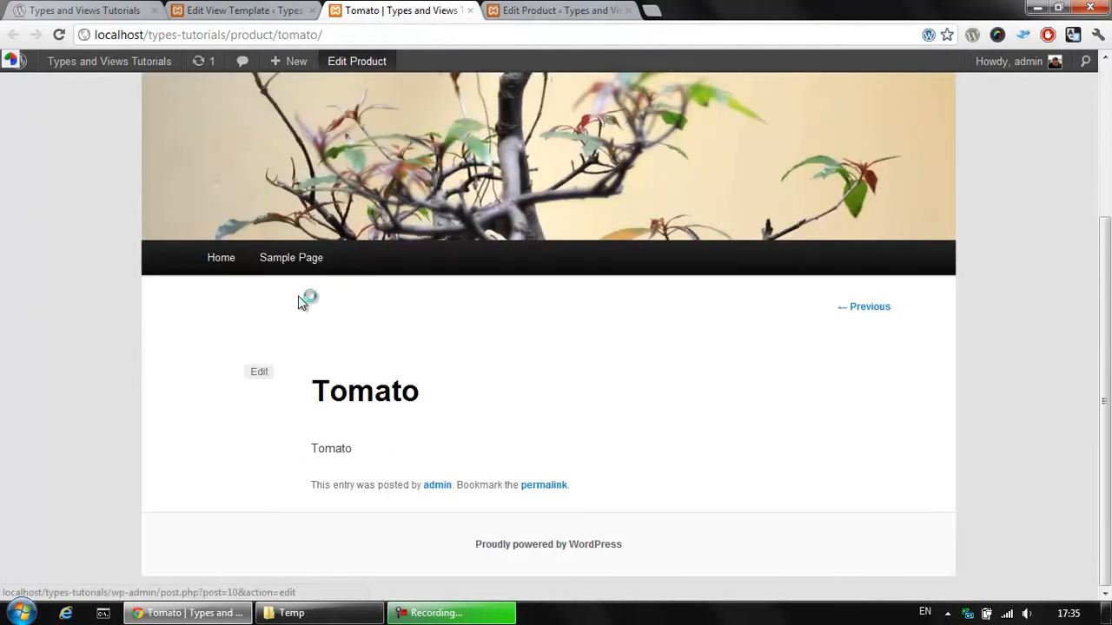
scroll(down, 3)
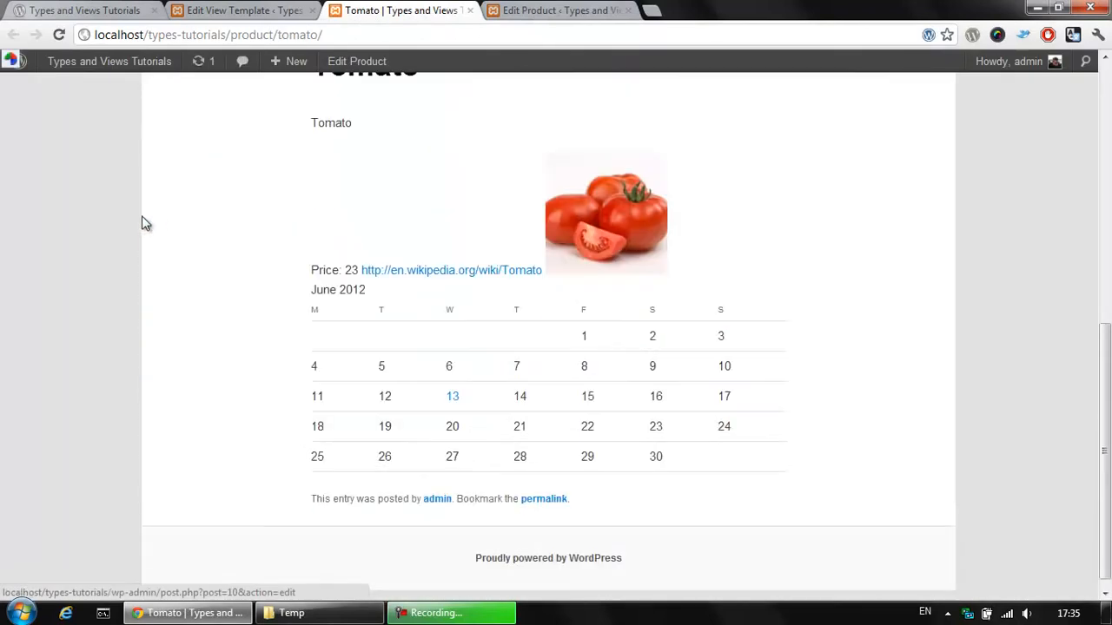
scroll(up, 3)
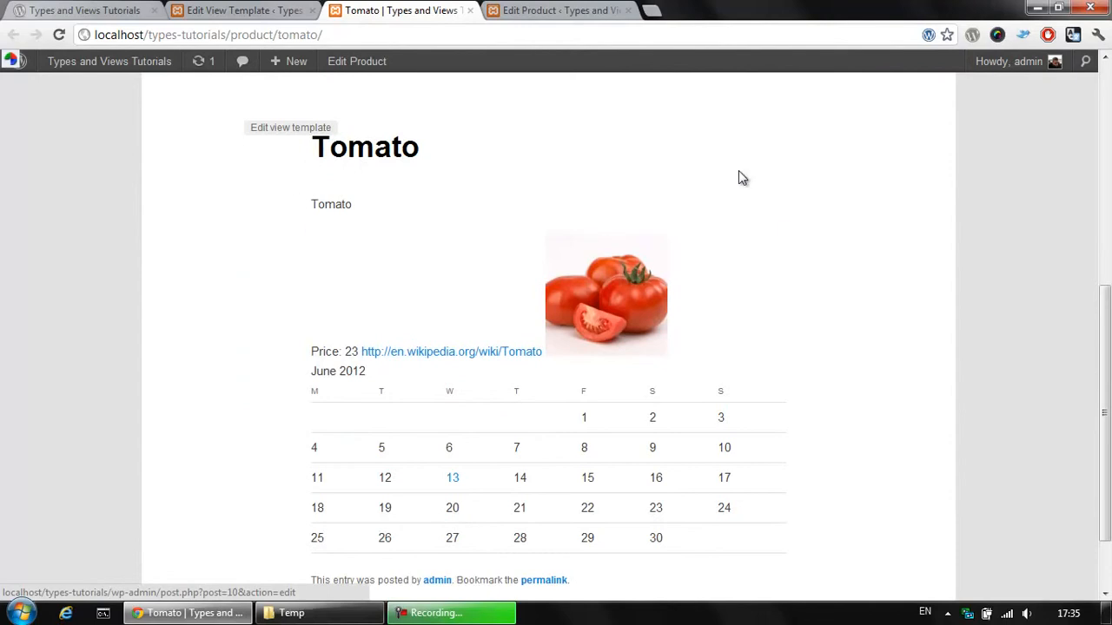
mouse_move(476, 267)
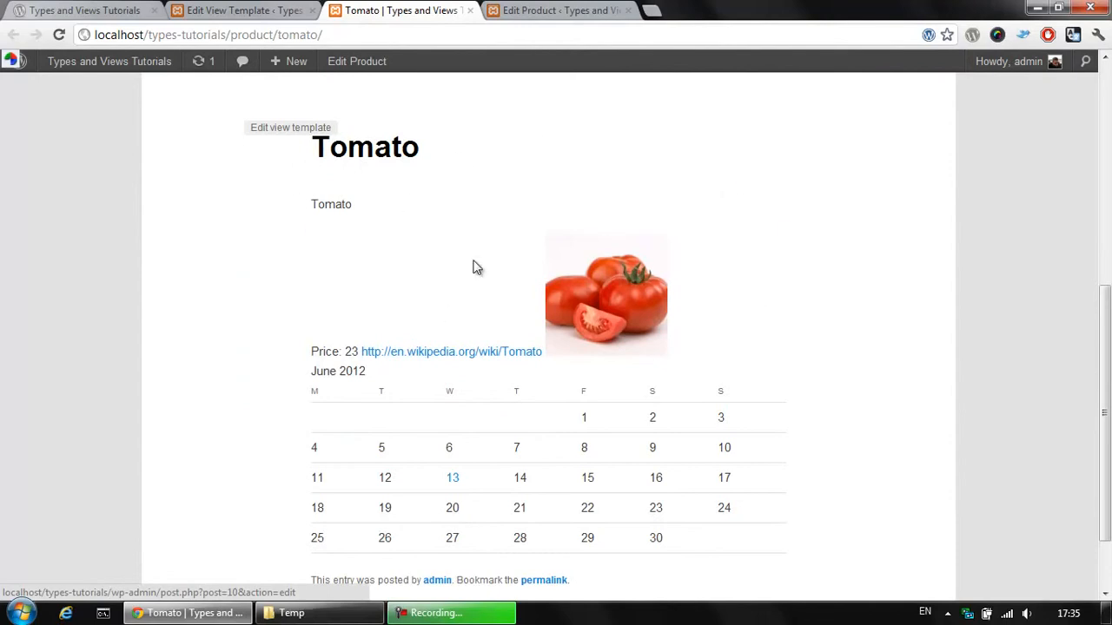
mouse_move(705, 267)
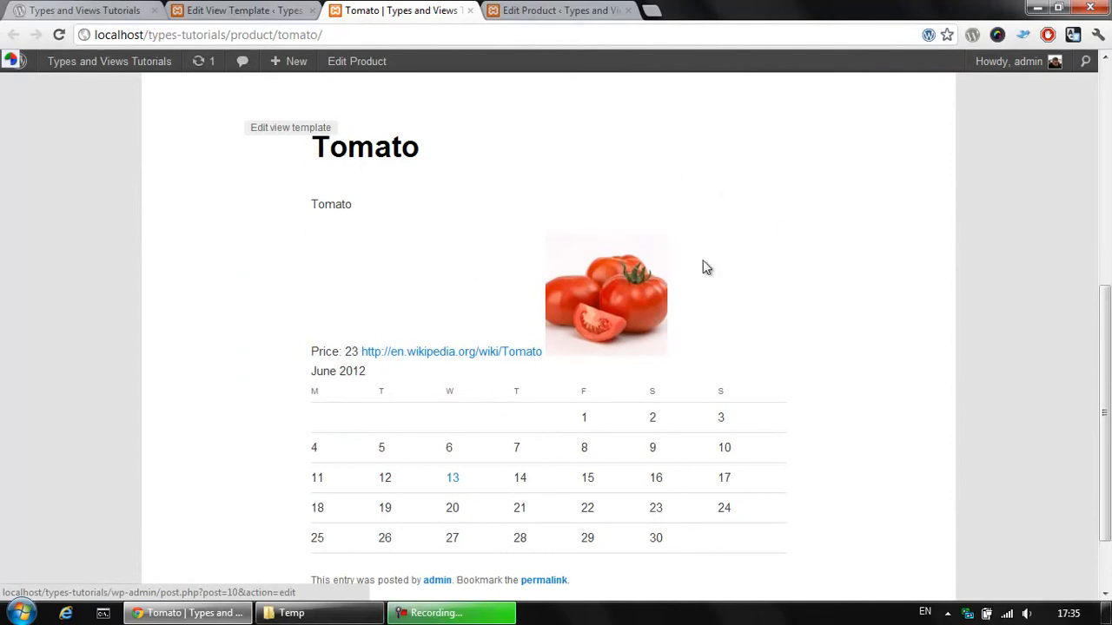
scroll(down, 3)
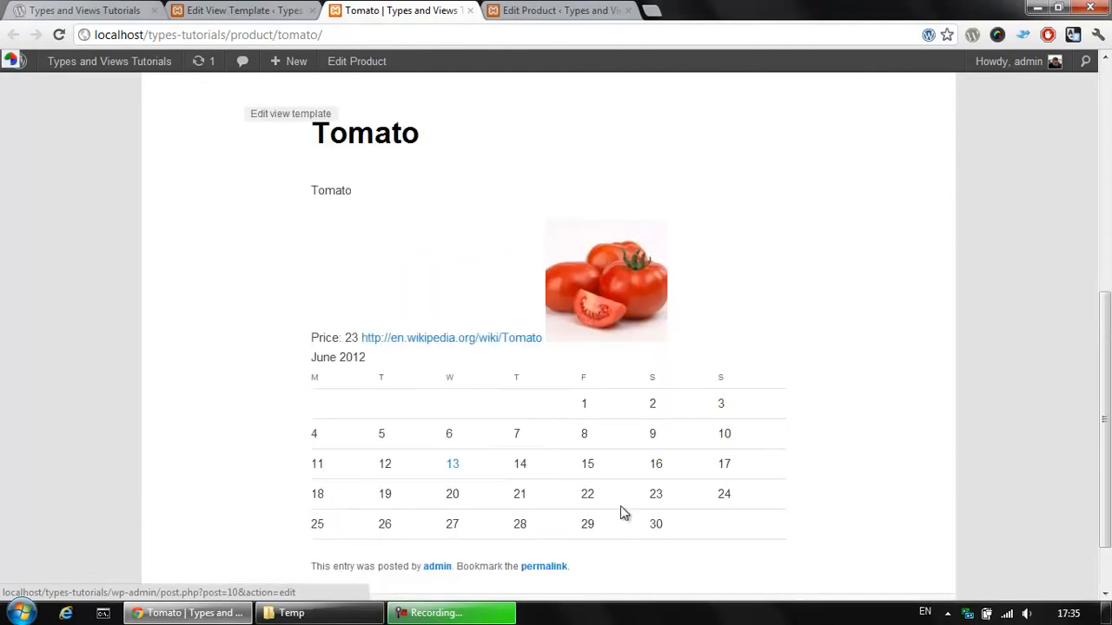
mouse_move(391, 441)
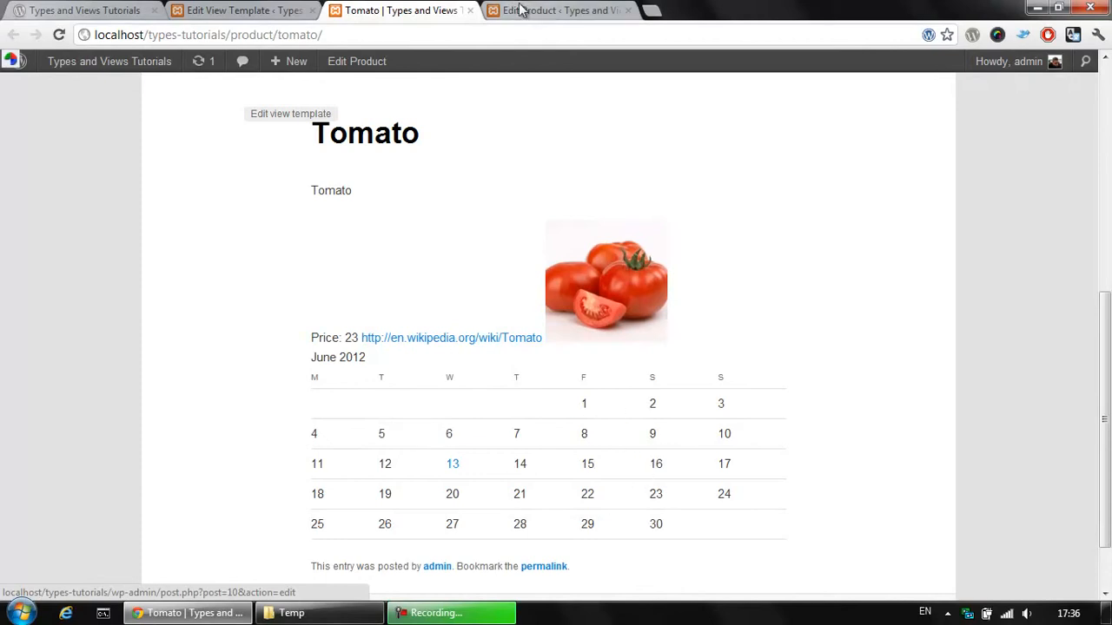
click(243, 11)
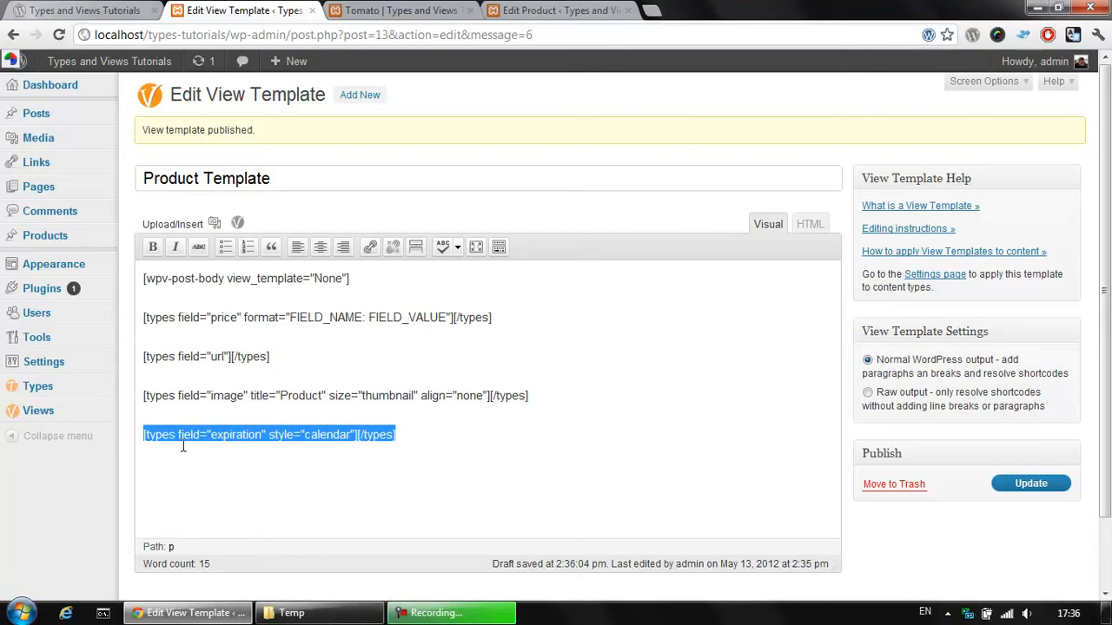
Replace the calendar expiration shortcode with the Expiration field shown as text and view the template's raw HTML
key(Delete)
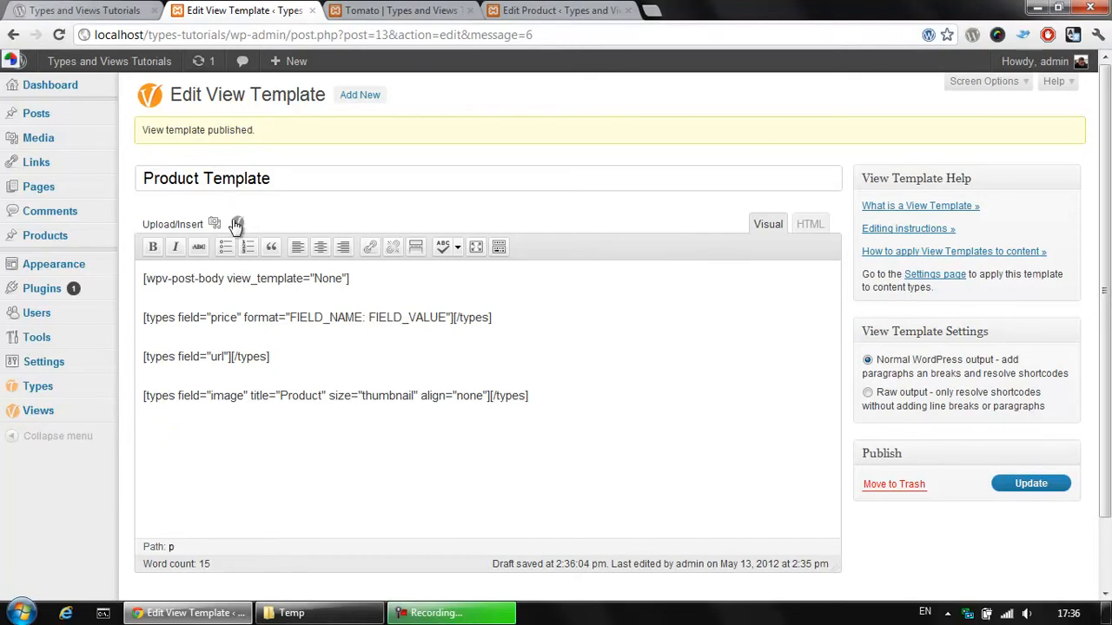
click(237, 224)
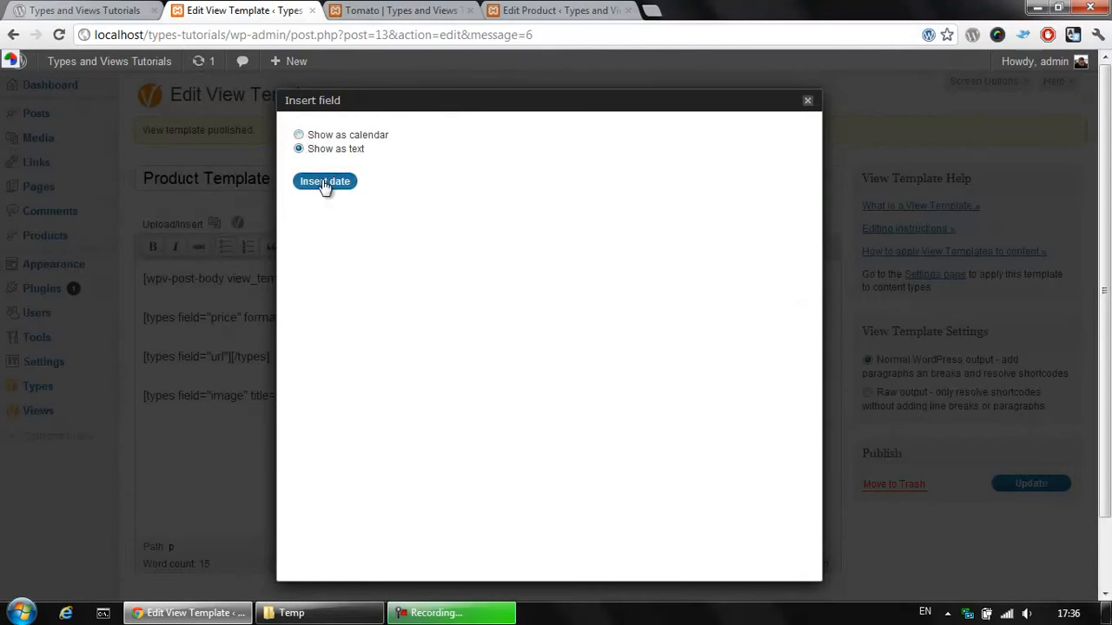
click(323, 181)
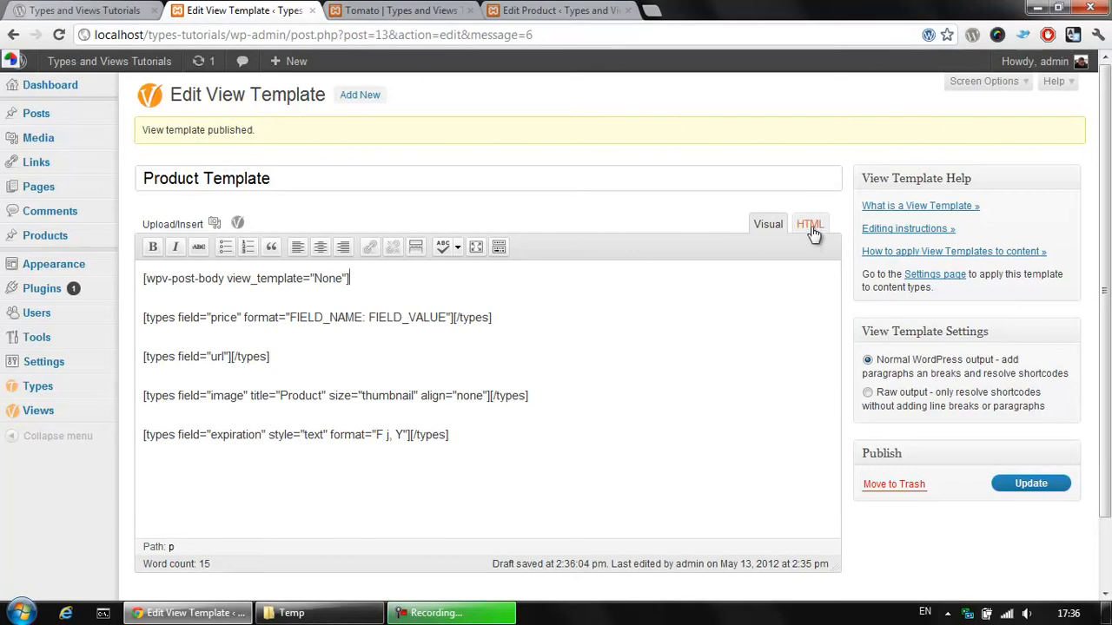
click(809, 224)
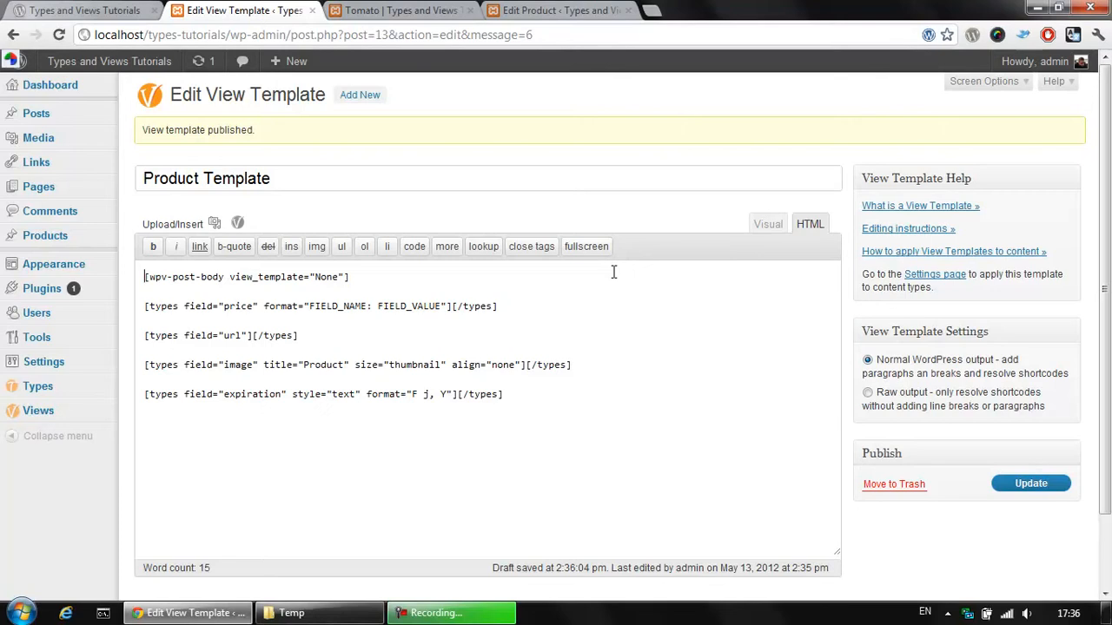
Wrap the post body, price and URL shortcodes in <div> blocks
text(<div.])
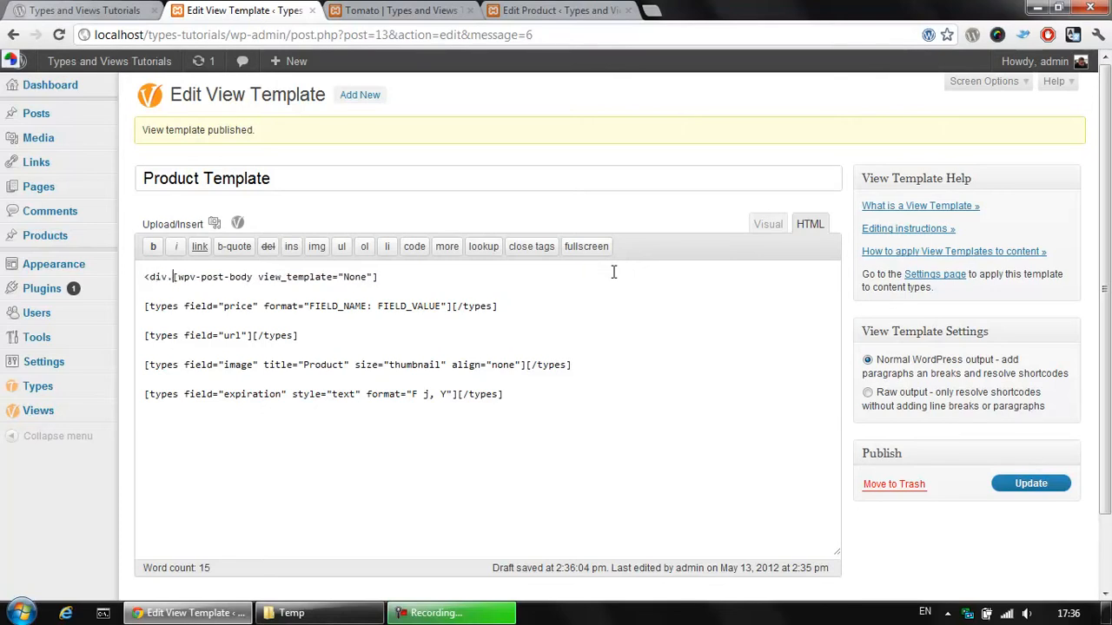
text(</div>)
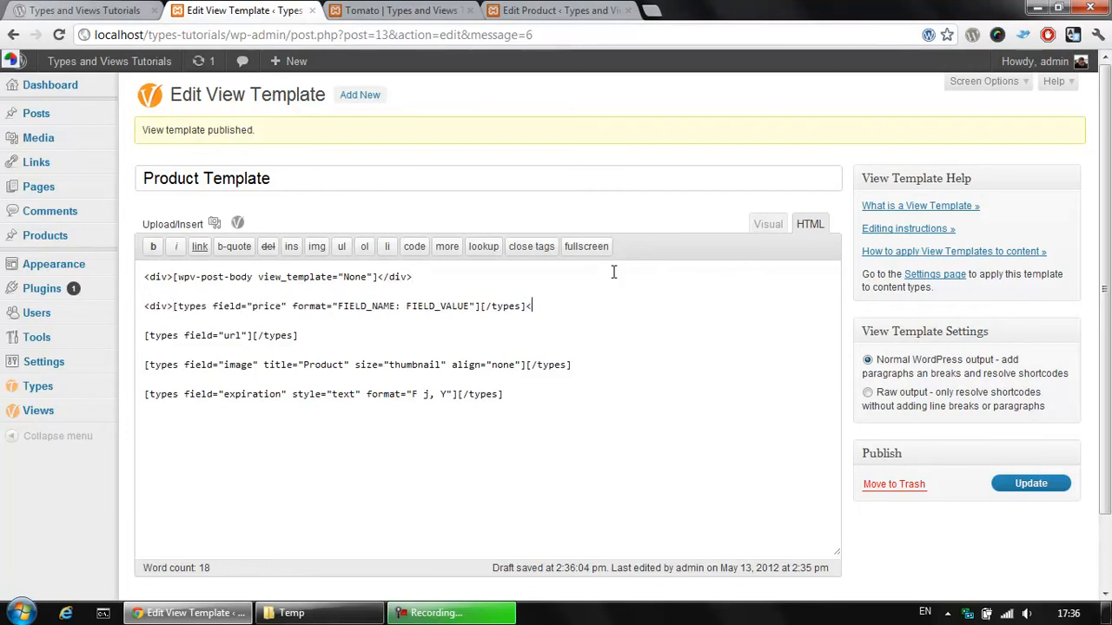
text(/div>)
click(220, 335)
text(<div>)
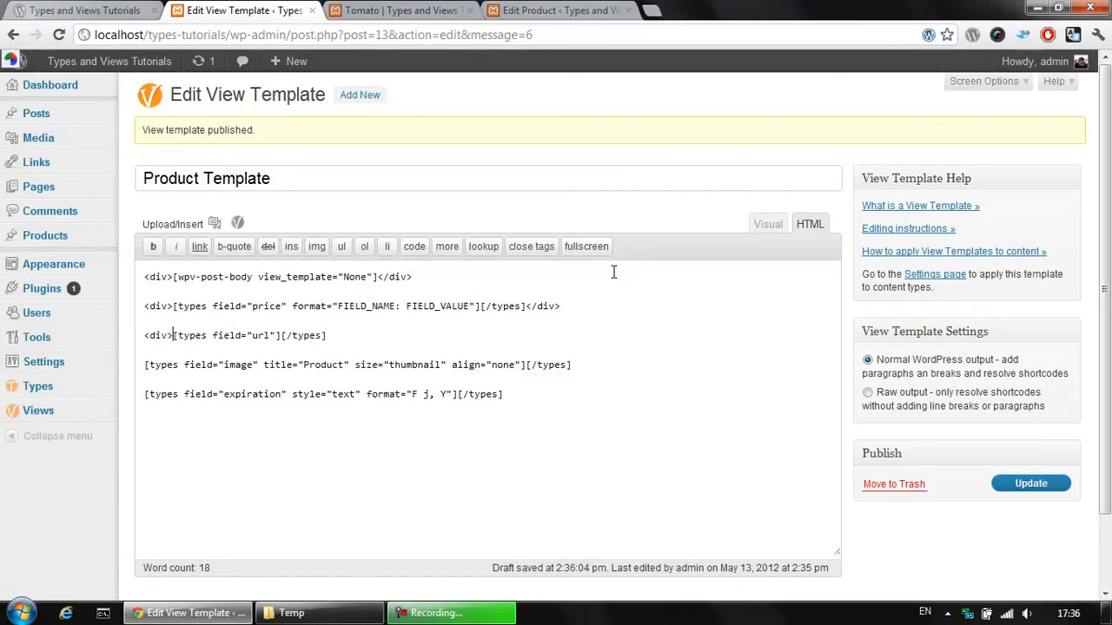
text(</d)
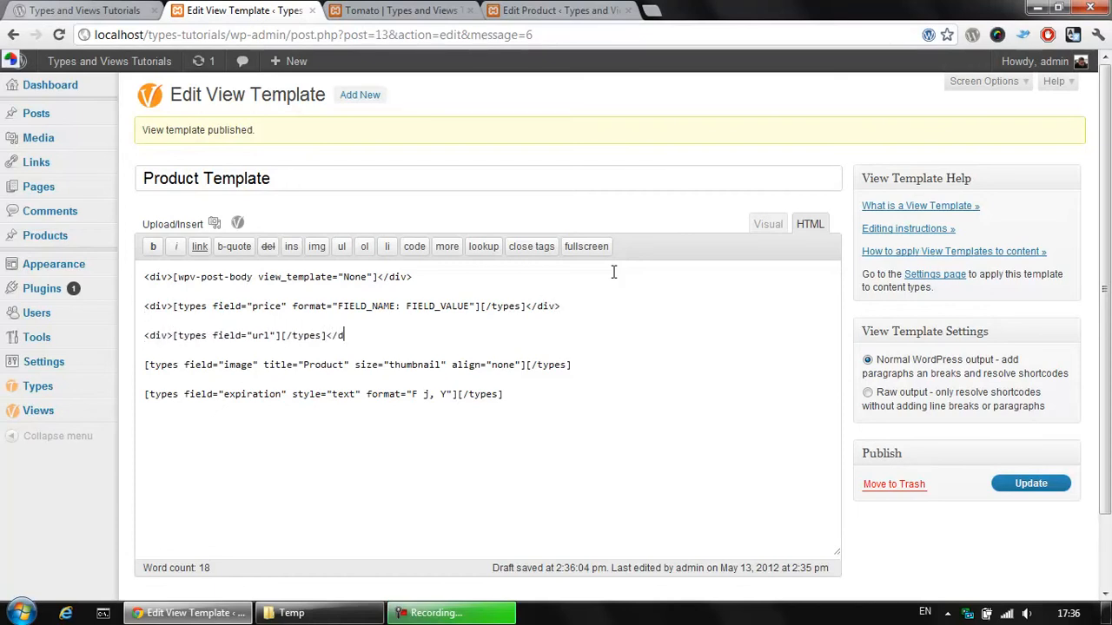
Delete the image field line and close the expiration date's </div> block
triple_click(356, 365)
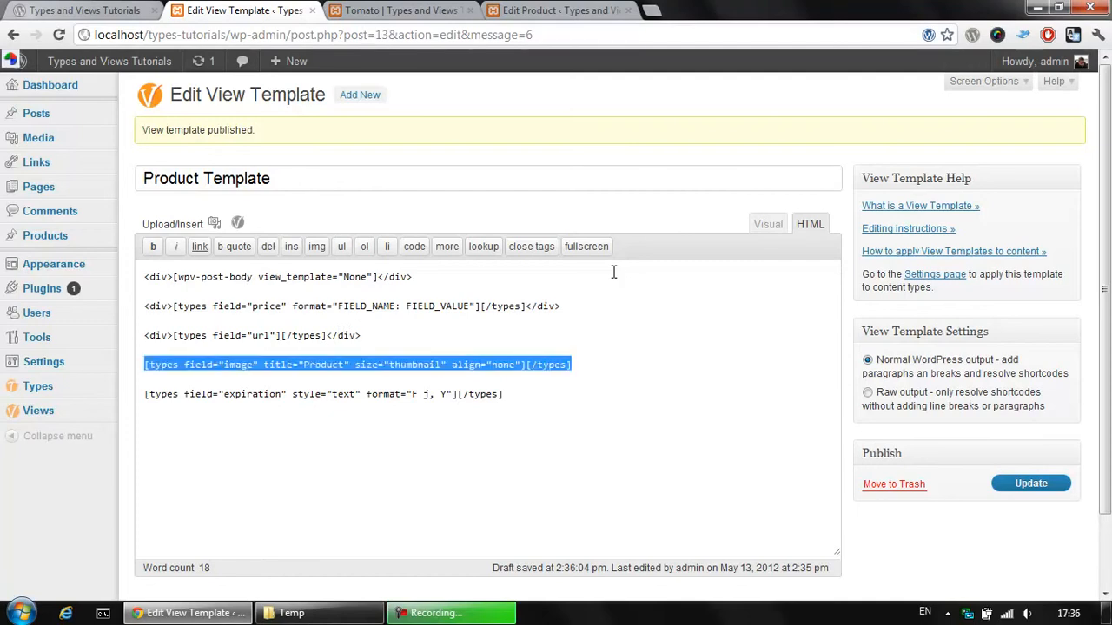
key(Delete)
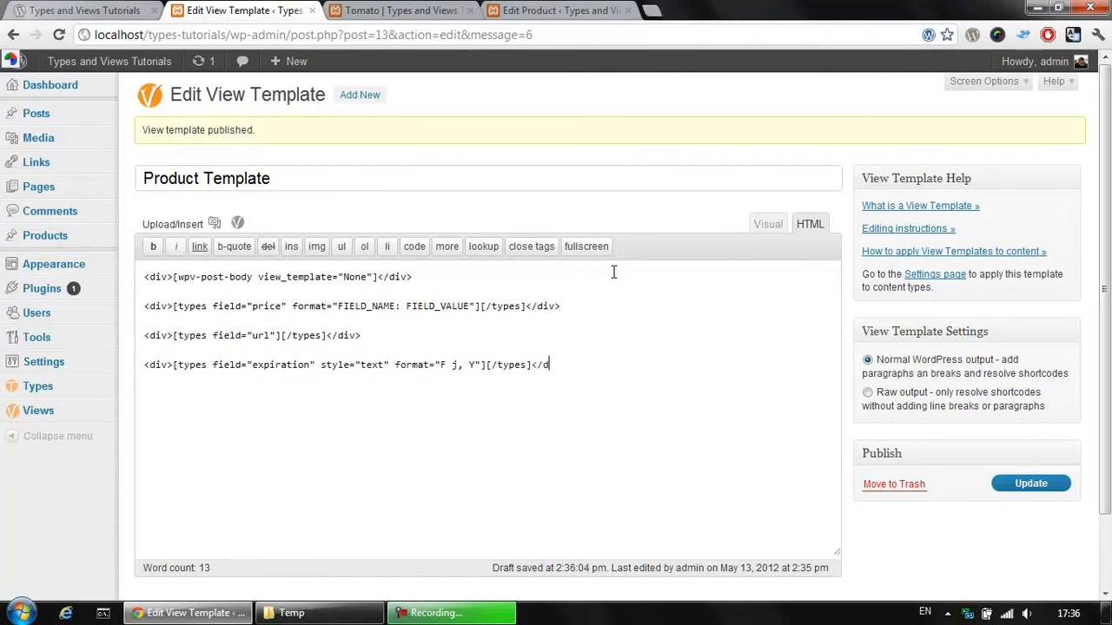
text(iv>)
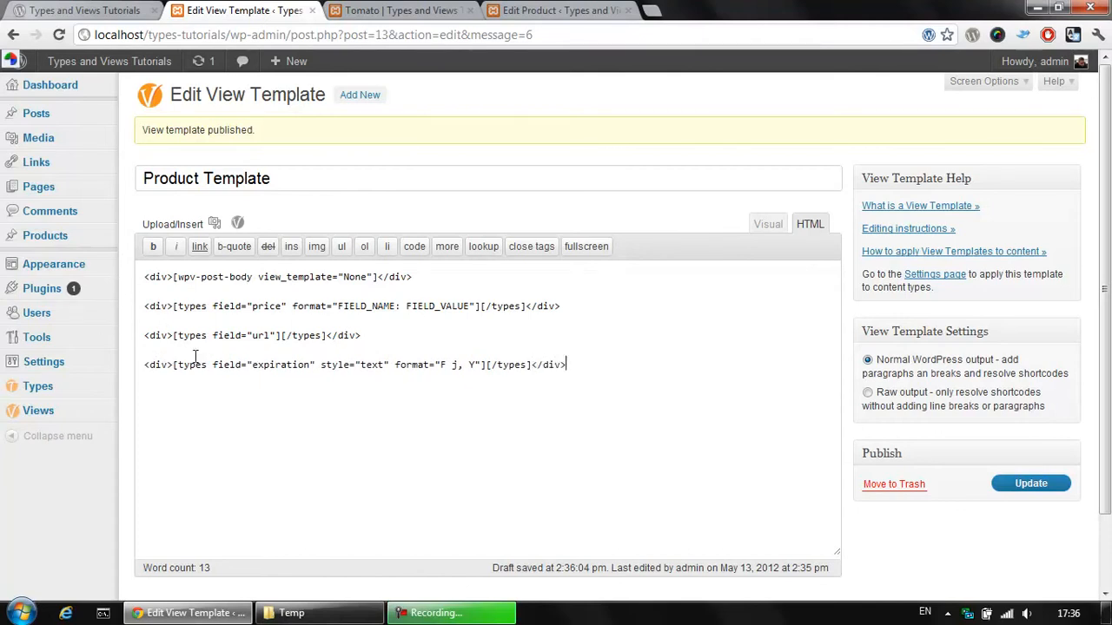
Insert a right-aligned Thumbnail image field and move it to the template's first line
click(236, 223)
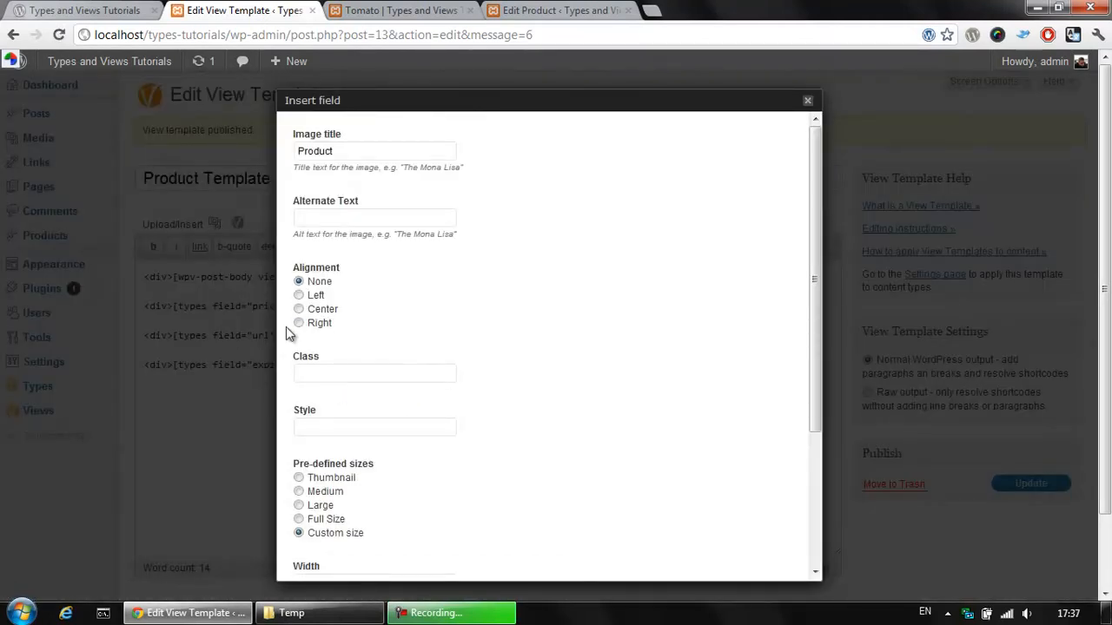
scroll(down, 3)
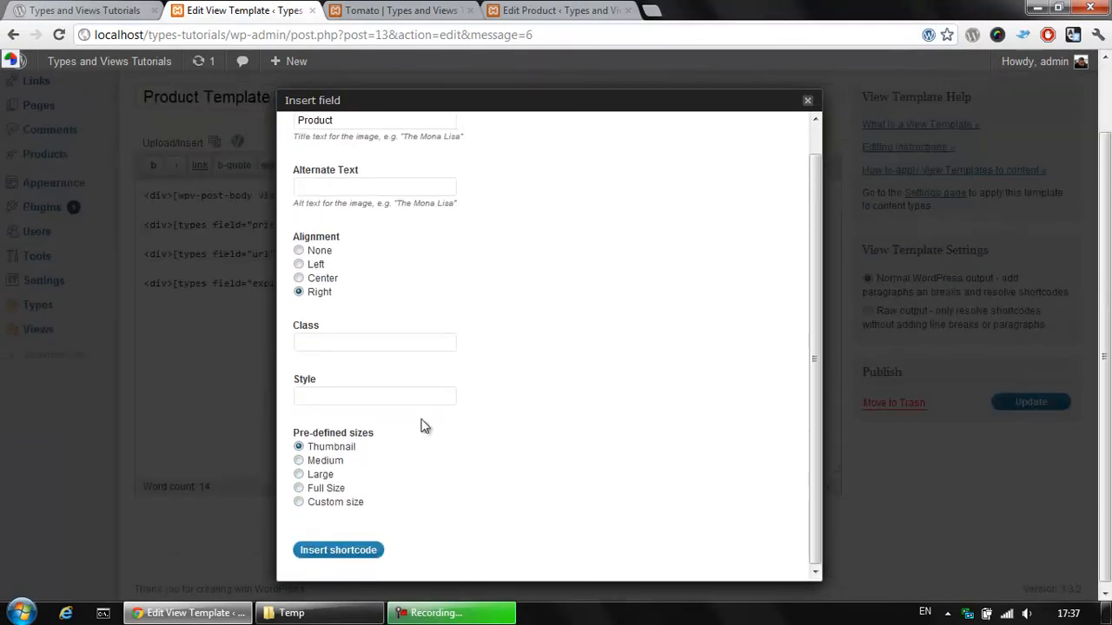
click(337, 548)
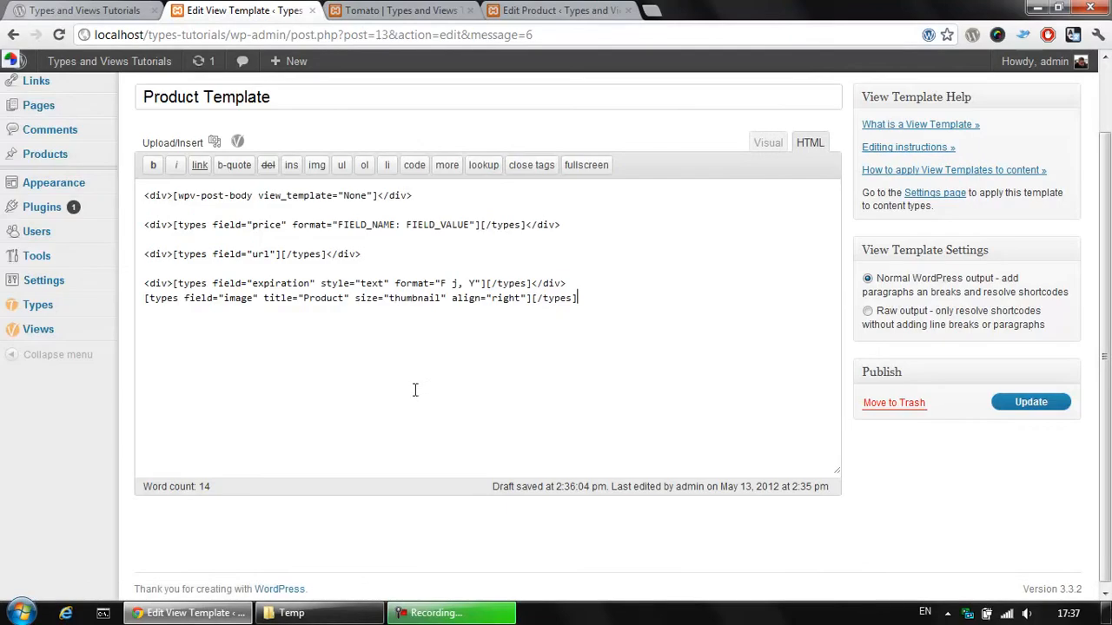
key(Backspace)
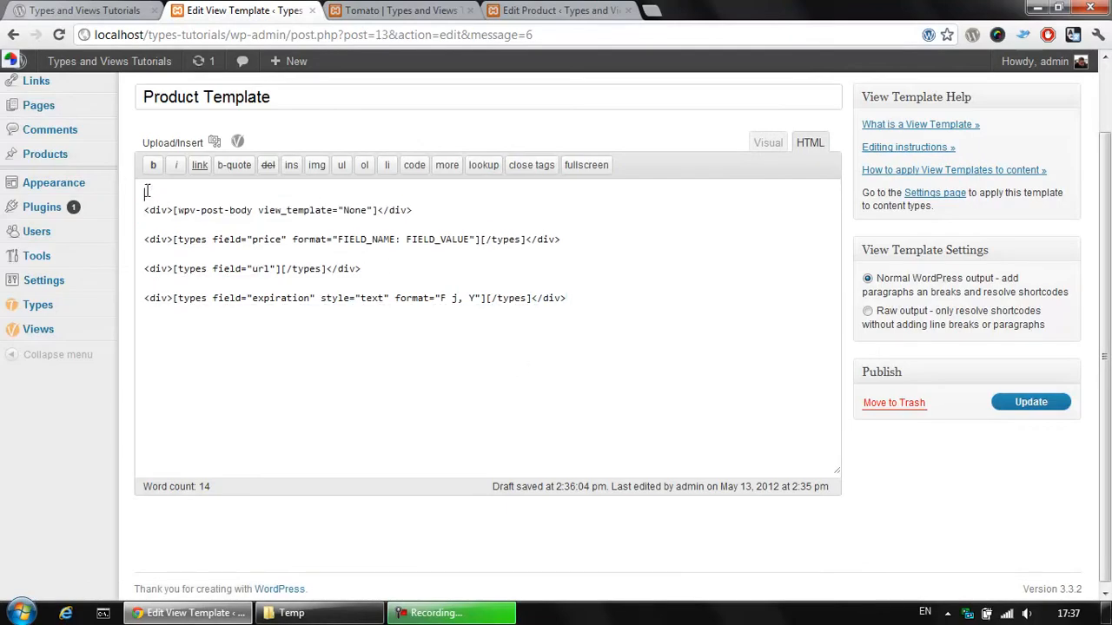
text([types field="image" title="Product" size="thumbnail" align="right"][/types])
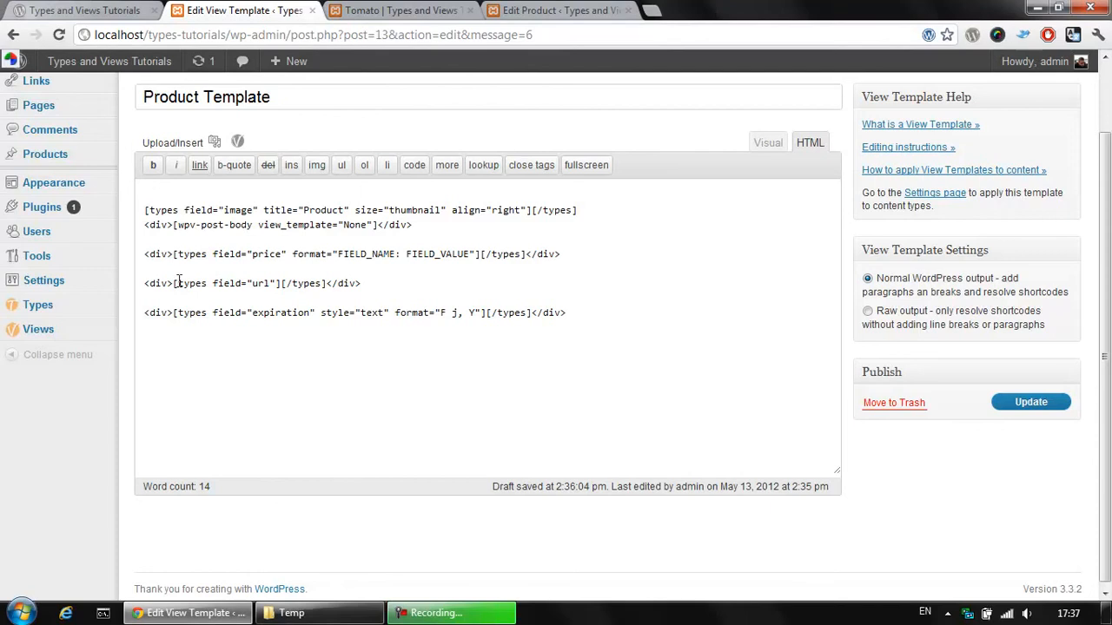
Update the Product Template and go to the Tomato product page
click(1030, 401)
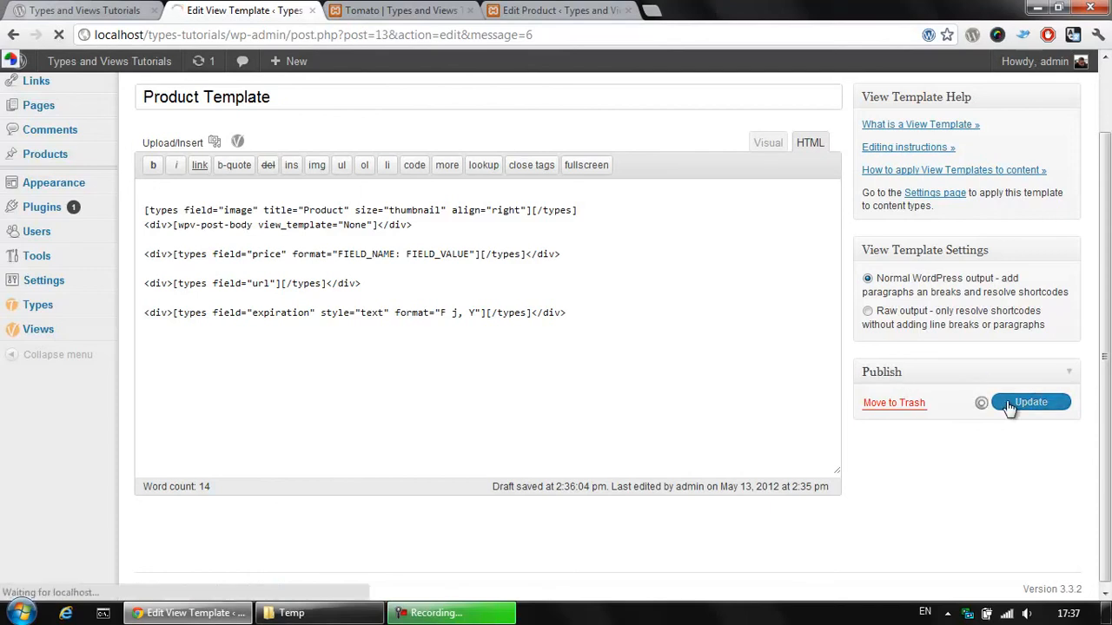
click(1032, 401)
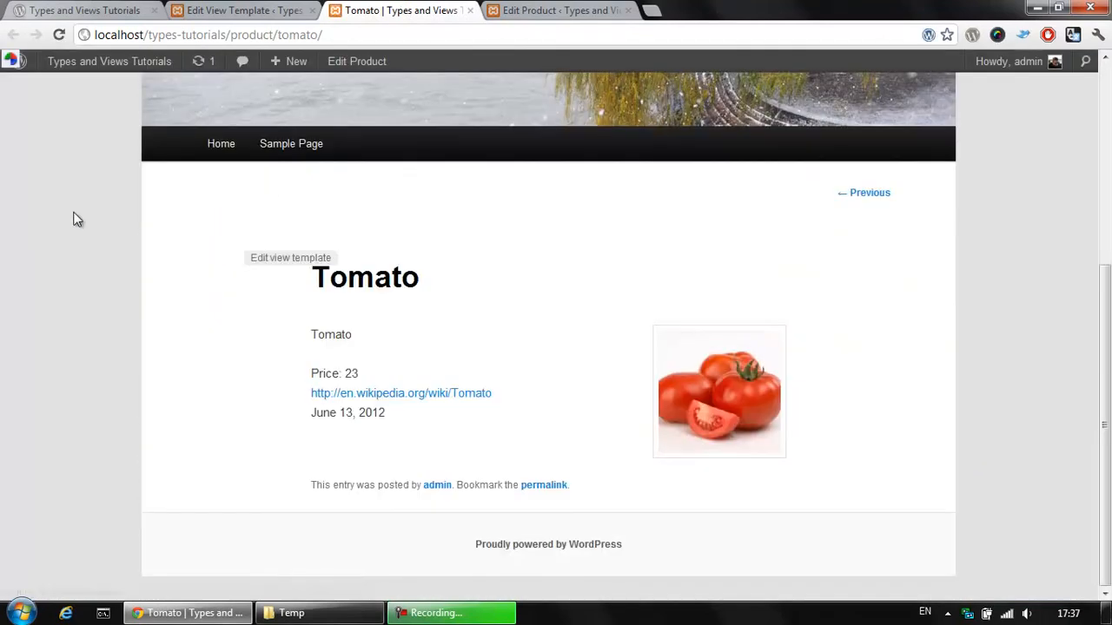
mouse_move(477, 287)
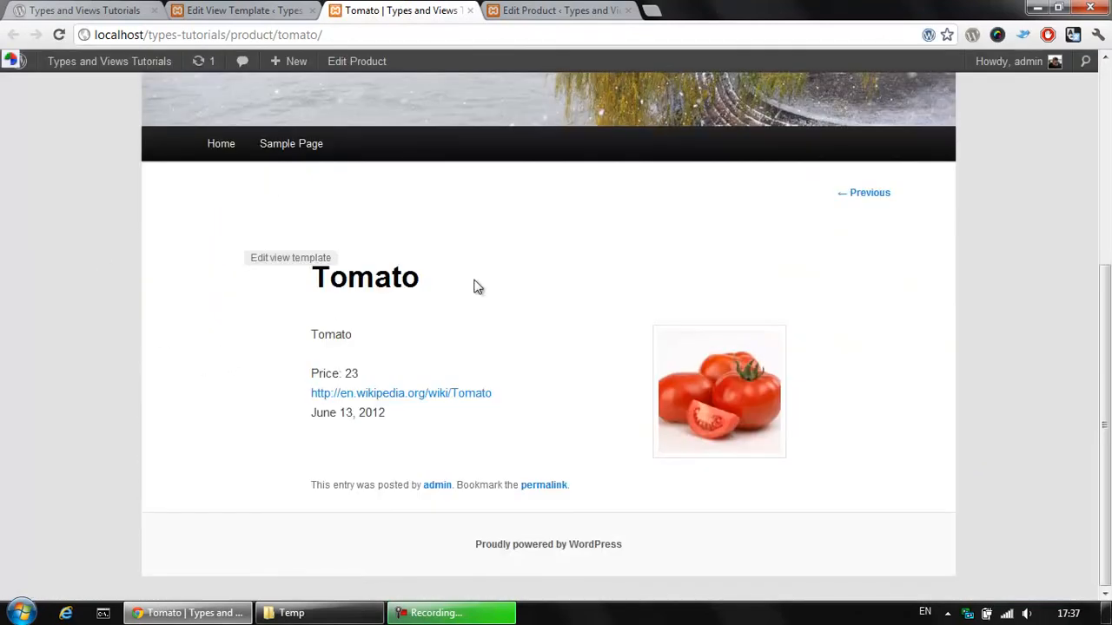
Check the Tomato page's text date and right-aligned thumbnail, then minimize the browser to the desktop
double_click(330, 334)
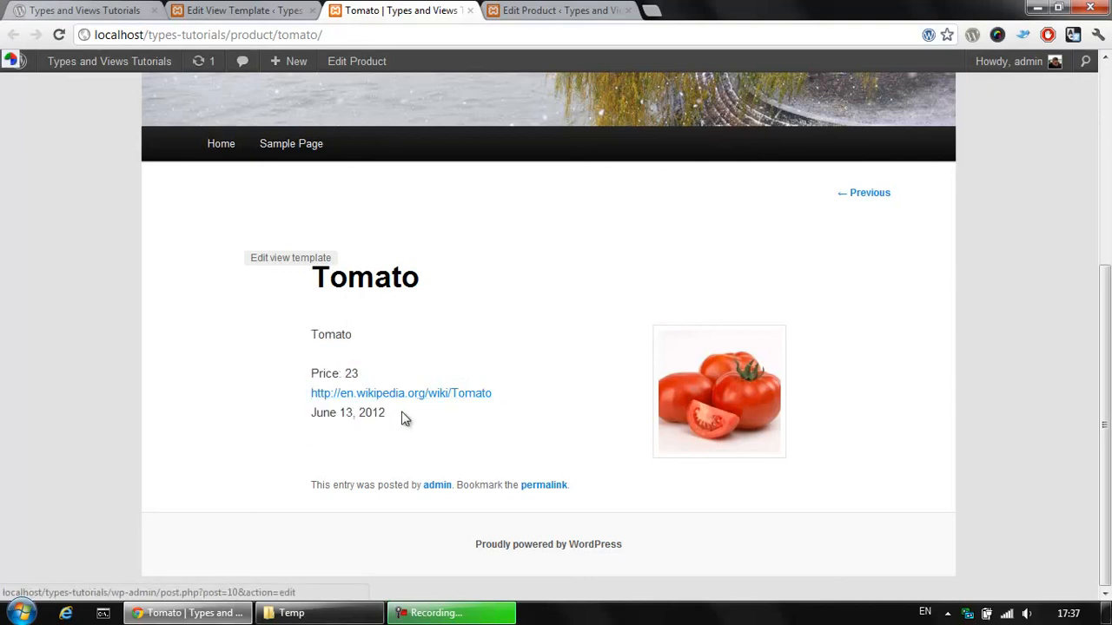
mouse_move(883, 305)
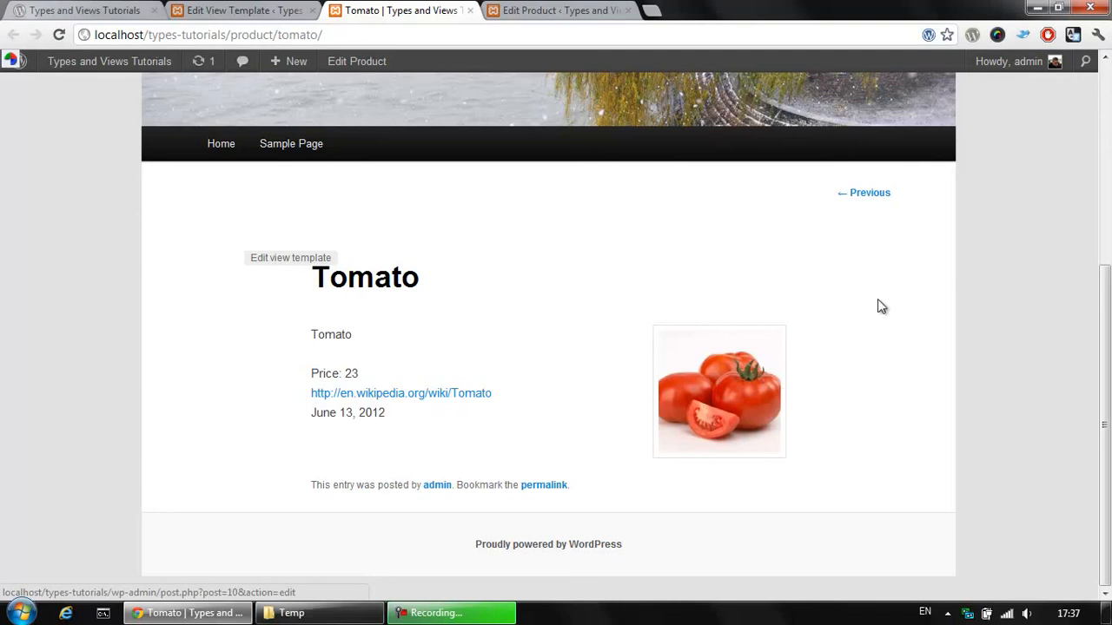
mouse_move(608, 416)
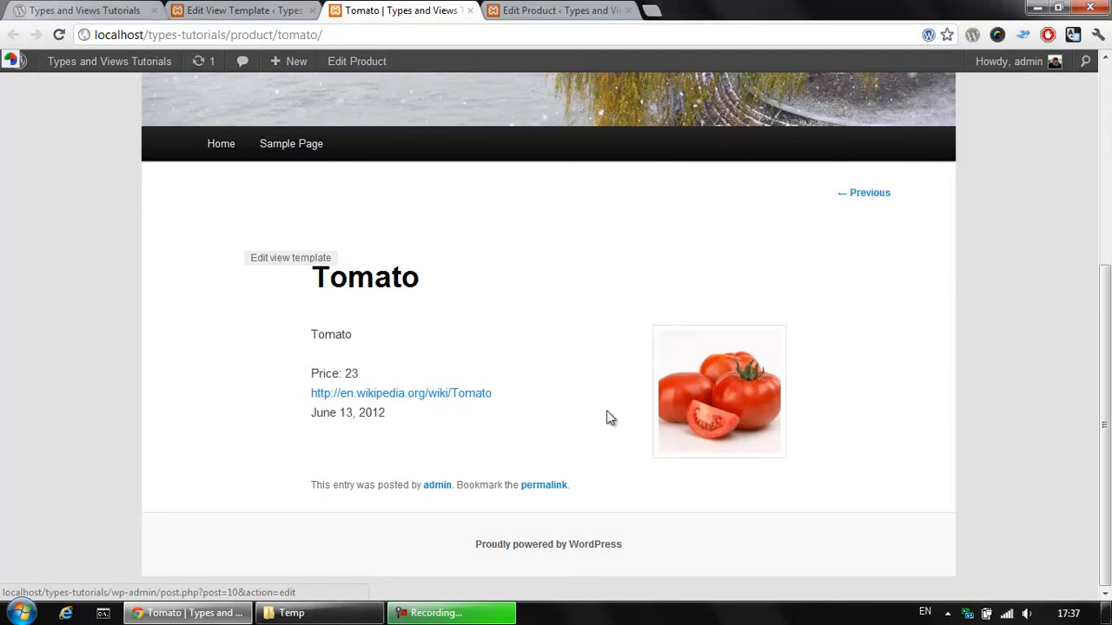
click(1056, 9)
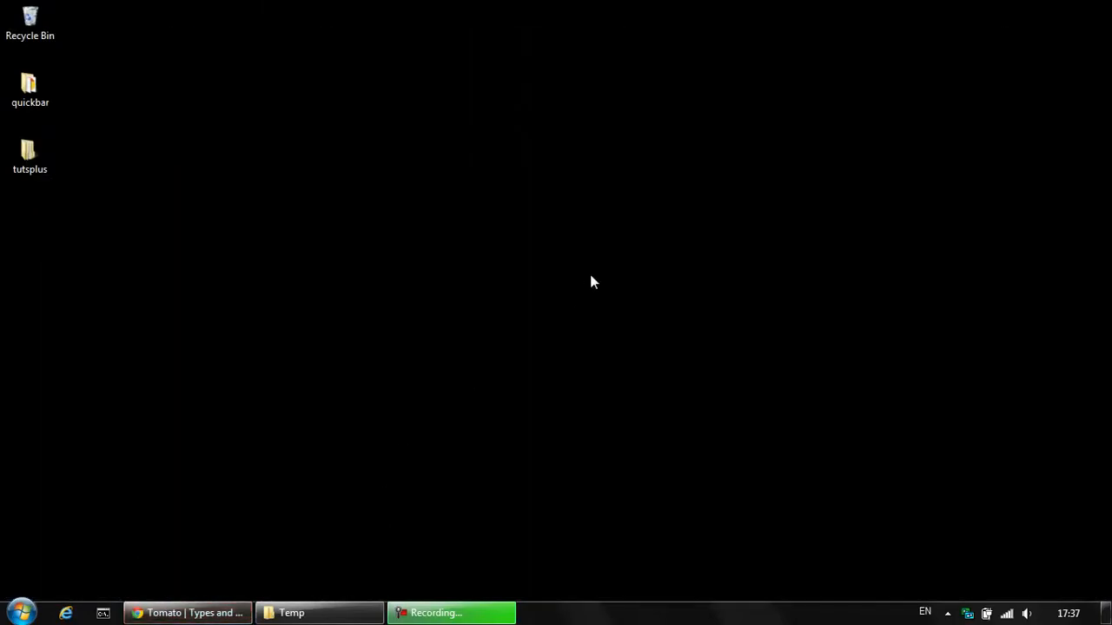
mouse_move(669, 278)
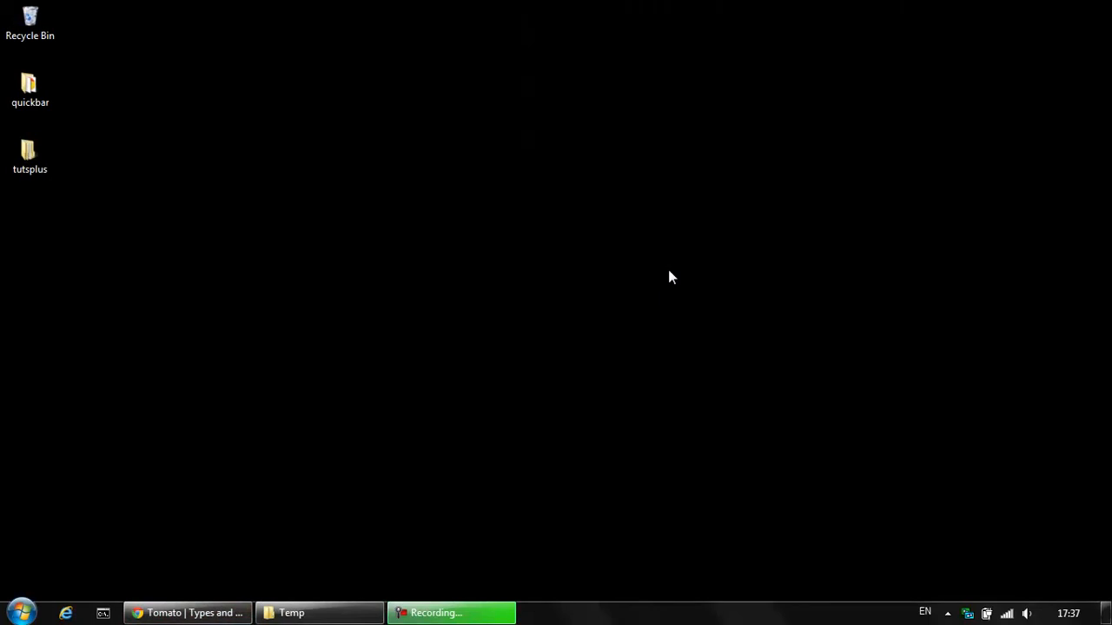